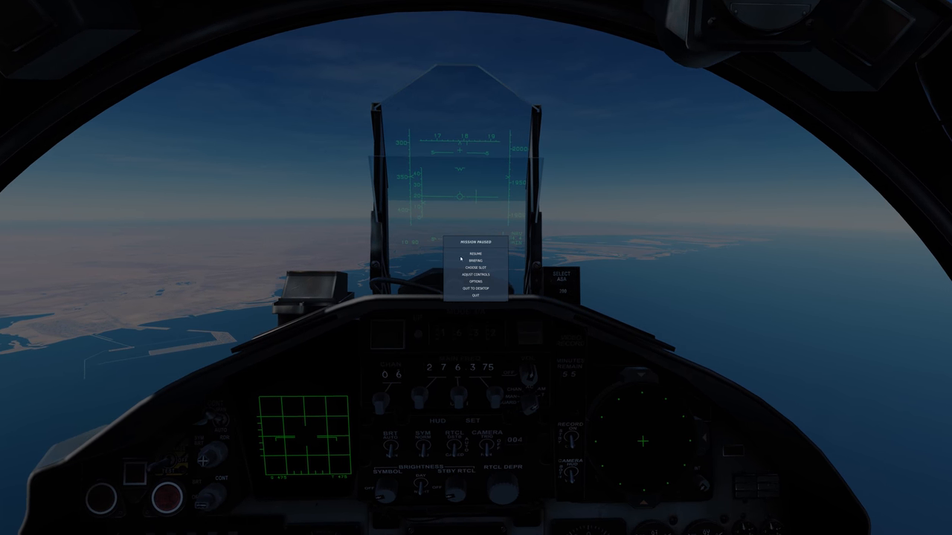
Choose Adjust Controls in the pause menu to show the F-15C key bindings list
click(477, 272)
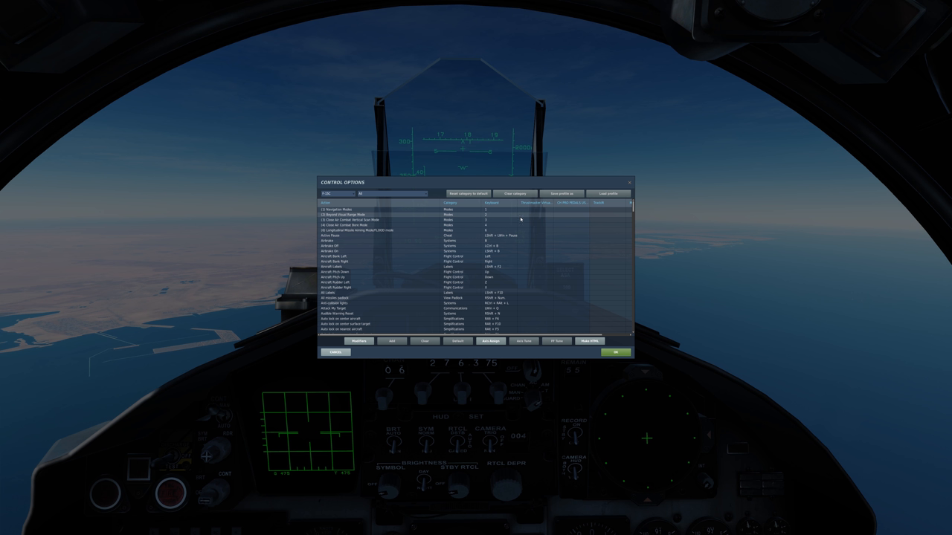
mouse_move(413, 220)
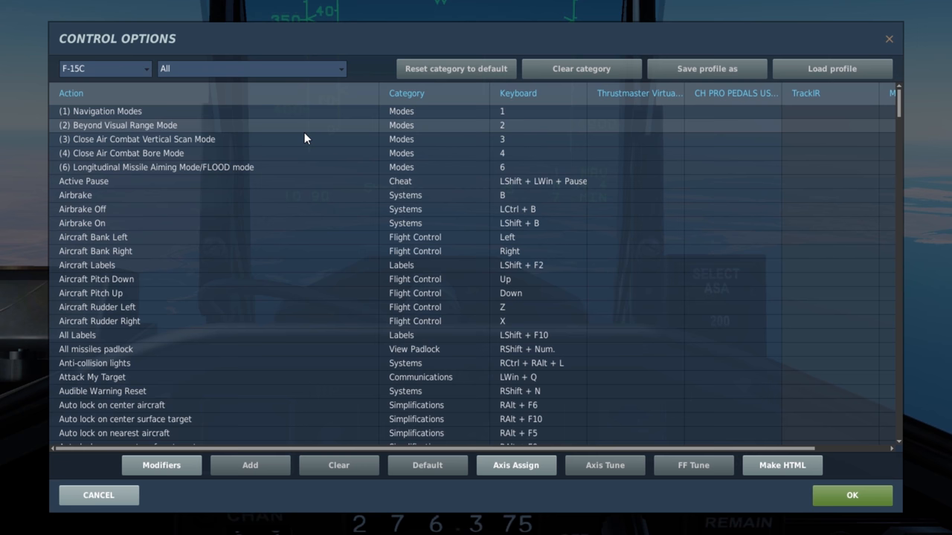
mouse_move(305, 141)
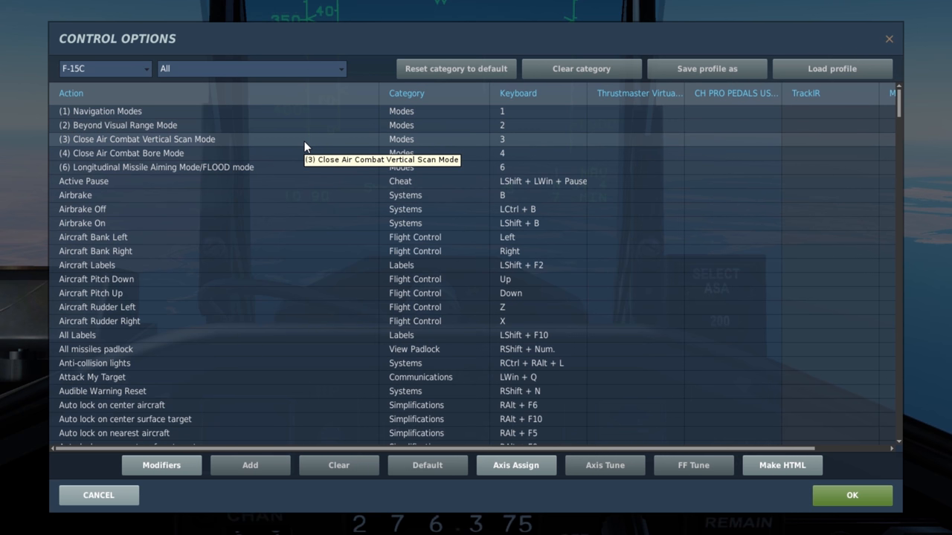
mouse_move(305, 157)
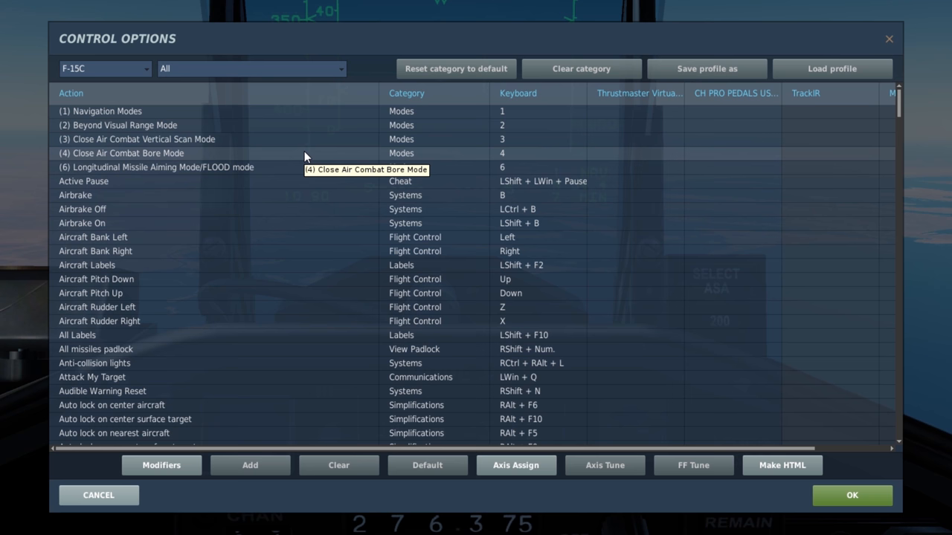
mouse_move(303, 167)
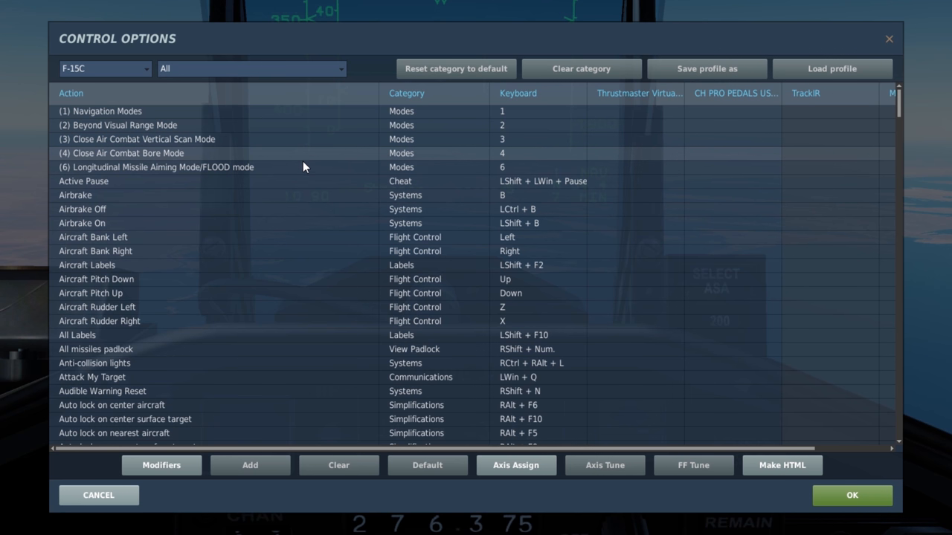
mouse_move(303, 167)
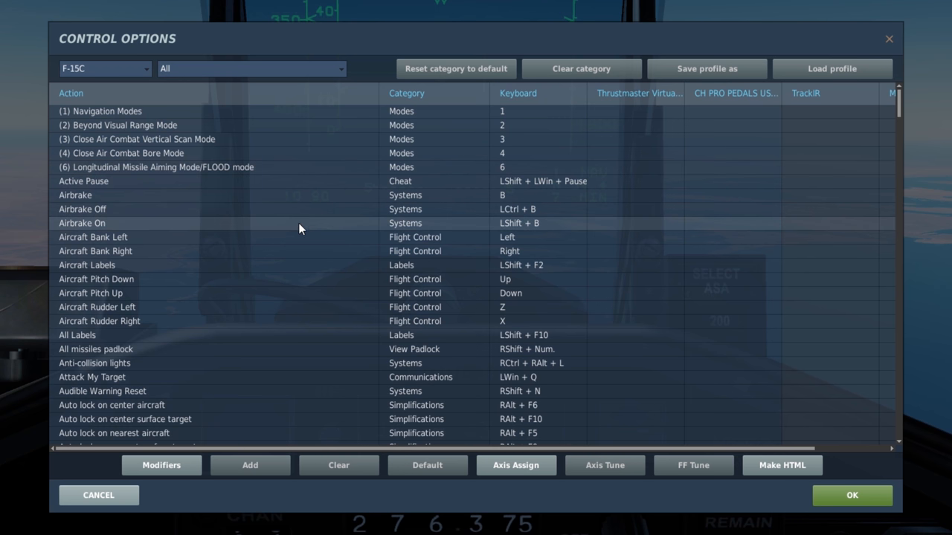
scroll(down, 3)
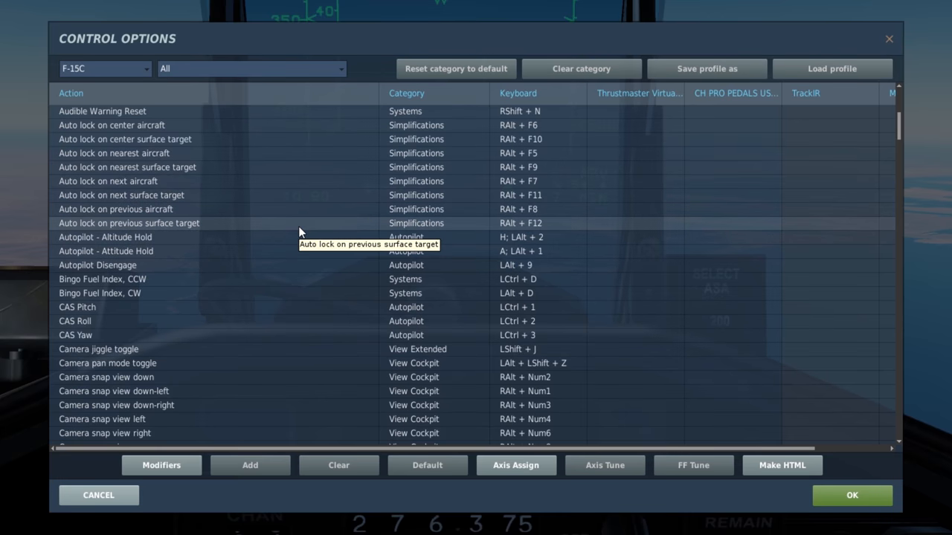
scroll(down, 3)
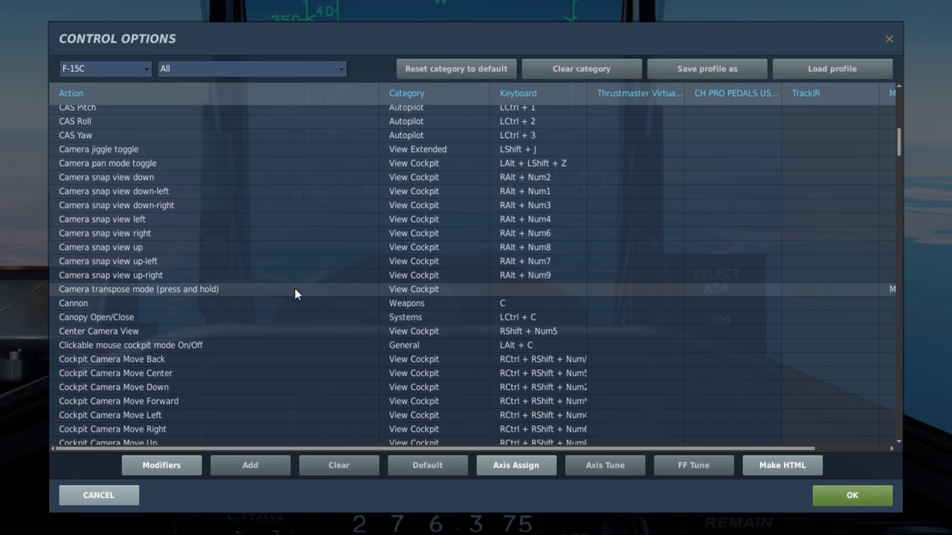
mouse_move(296, 308)
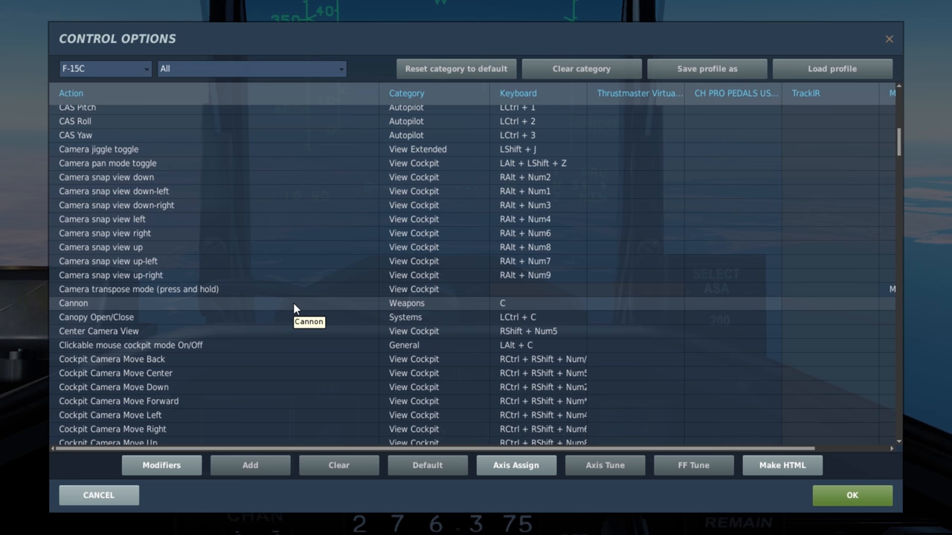
mouse_move(294, 308)
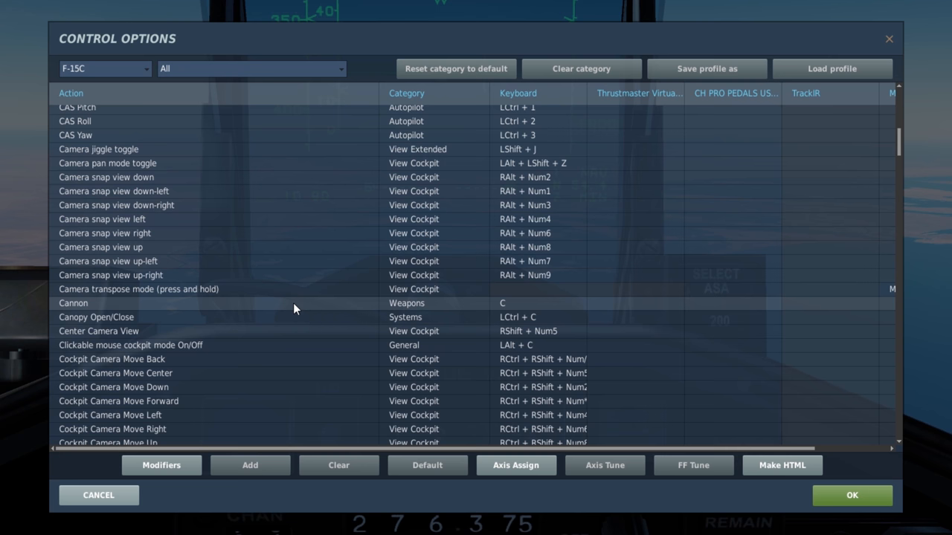
scroll(down, 3)
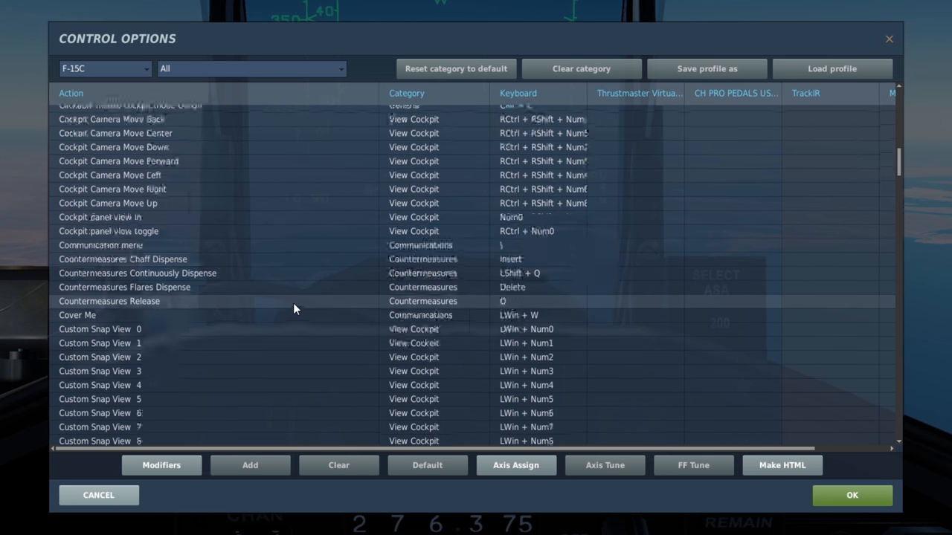
scroll(down, 3)
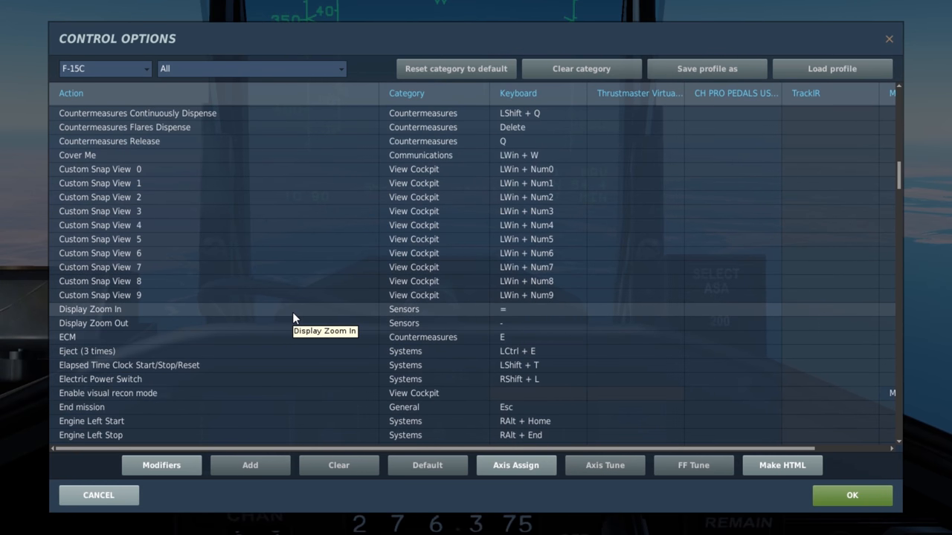
mouse_move(292, 333)
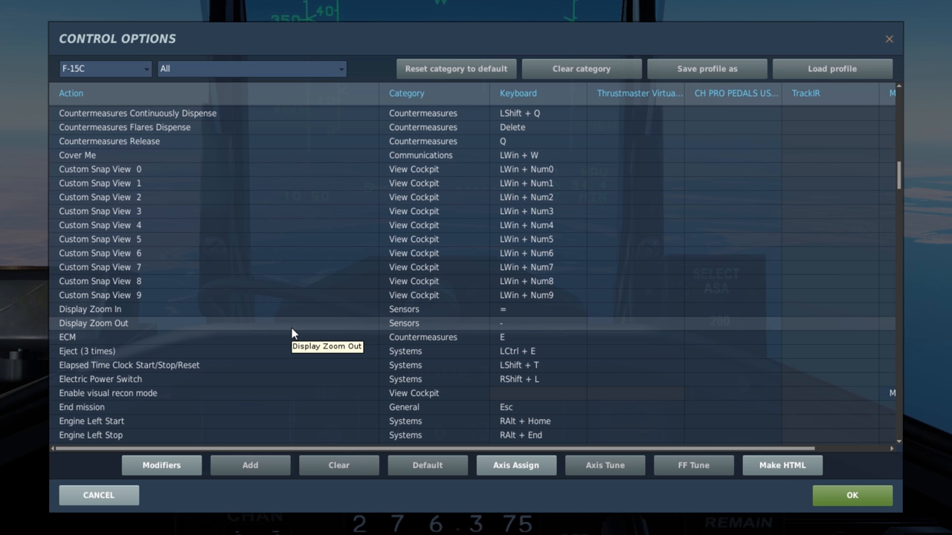
mouse_move(291, 333)
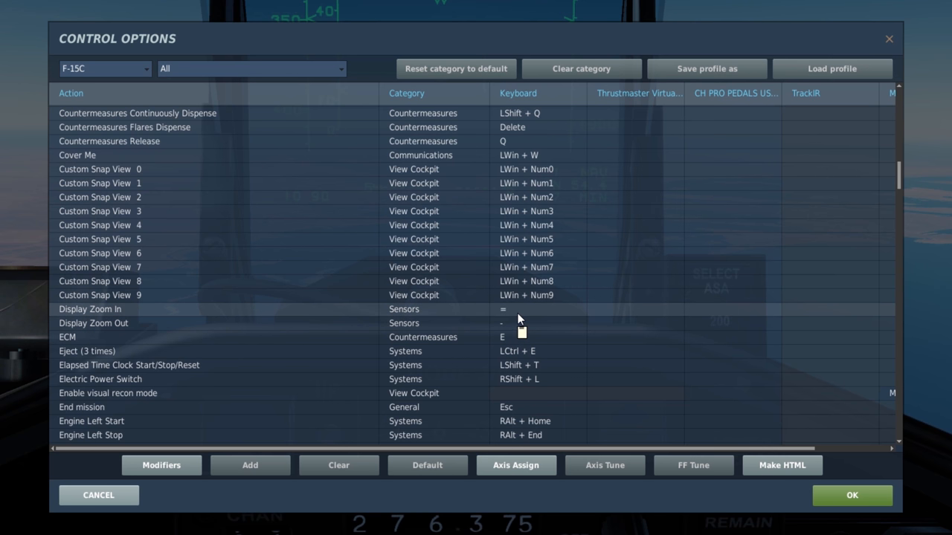
mouse_move(325, 343)
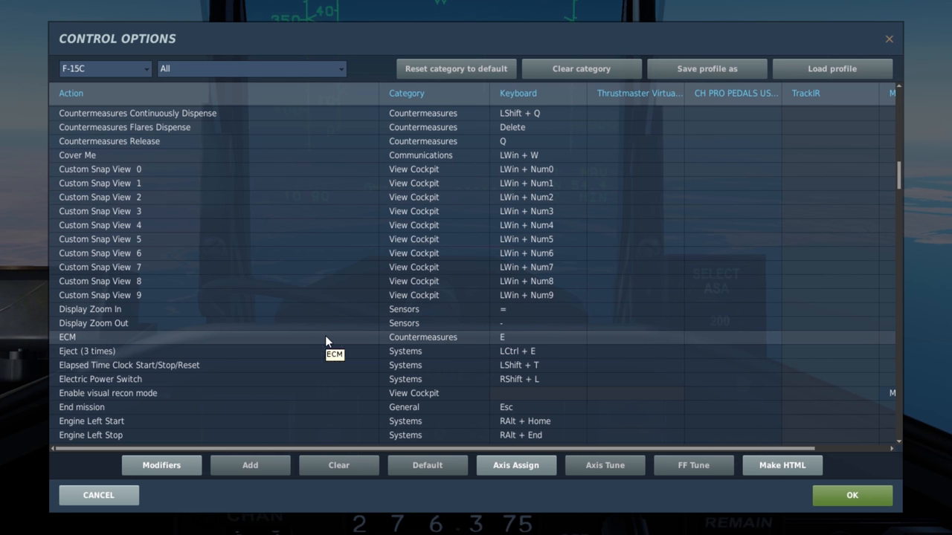
mouse_move(461, 345)
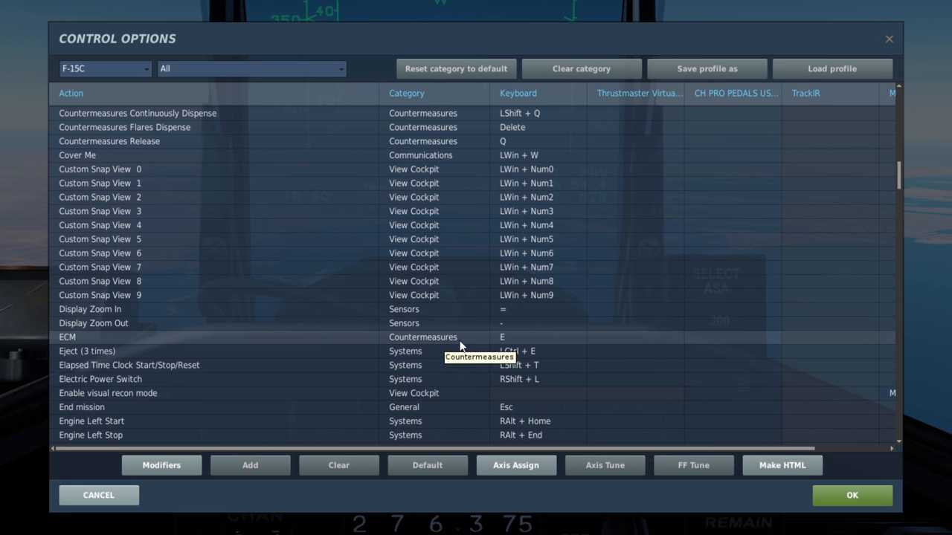
mouse_move(324, 356)
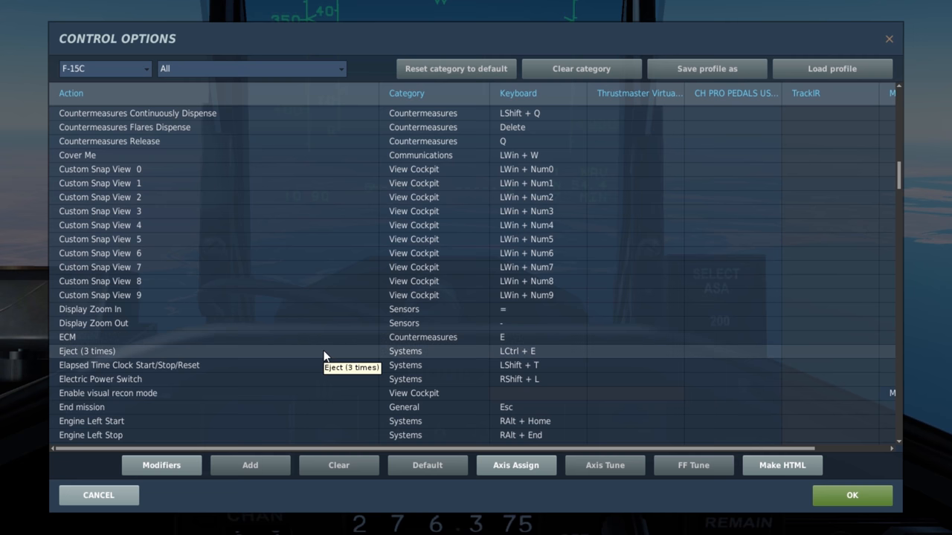
mouse_move(184, 364)
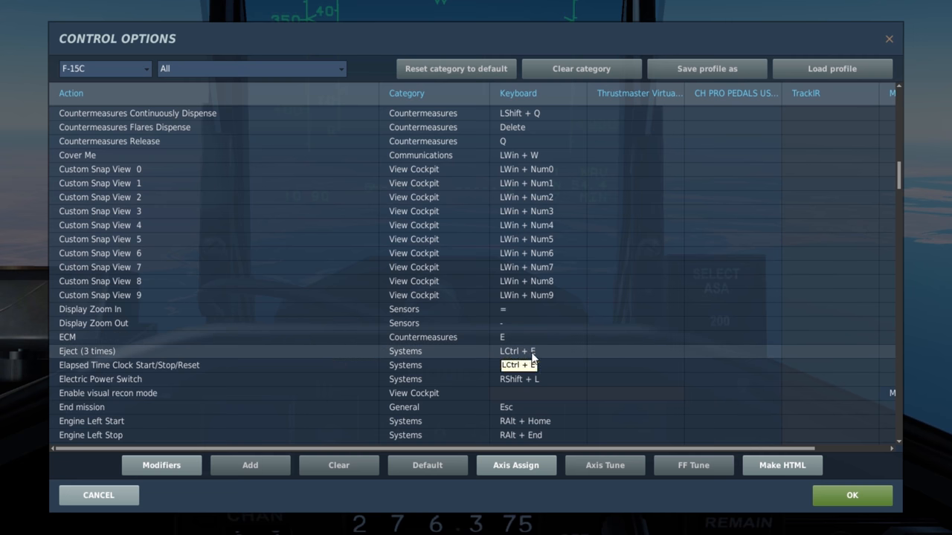
mouse_move(551, 363)
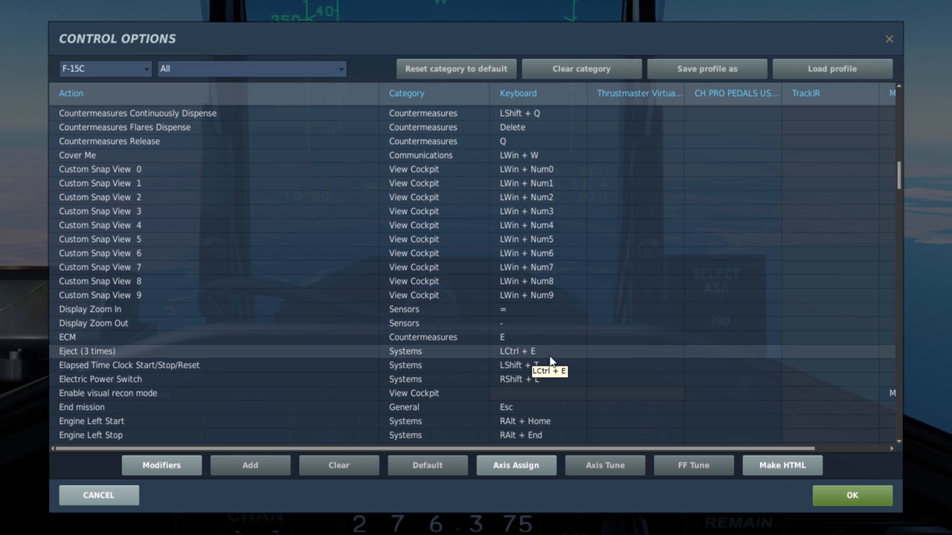
mouse_move(550, 363)
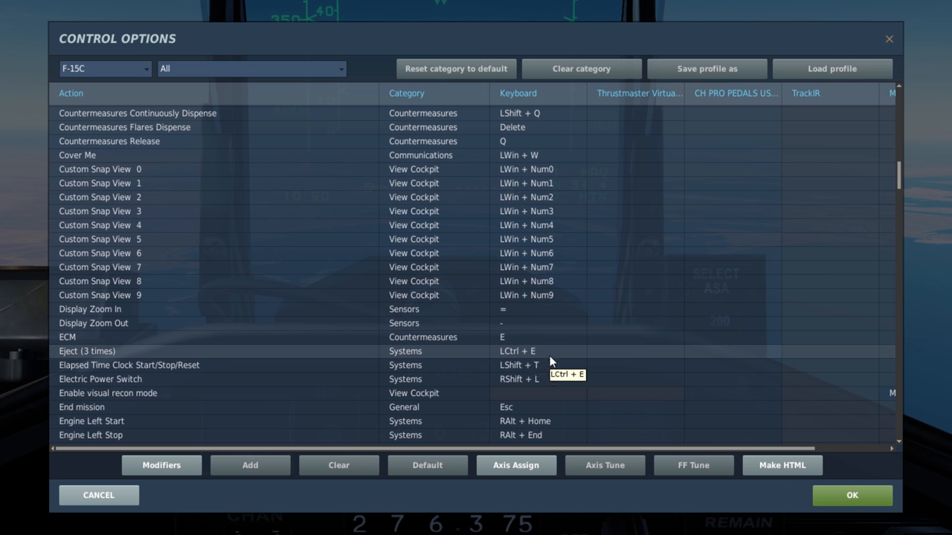
mouse_move(549, 357)
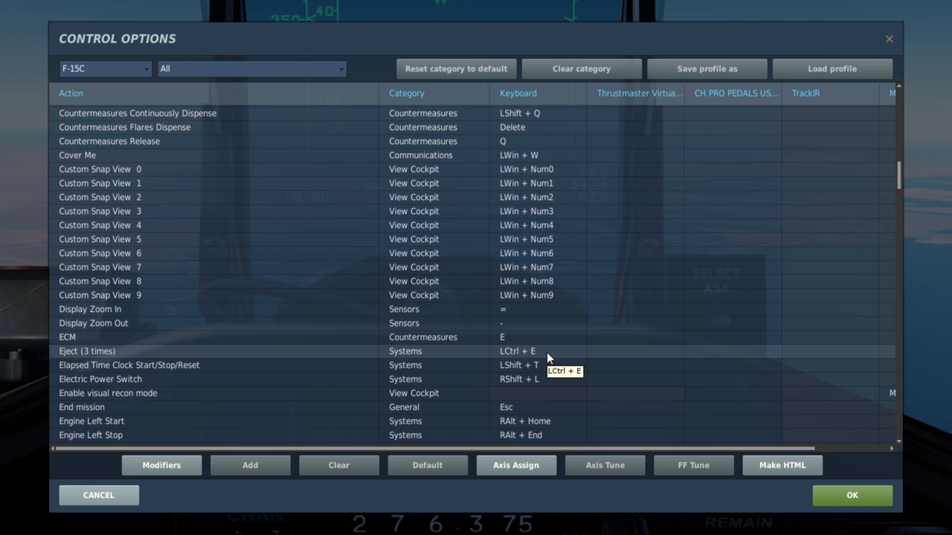
scroll(down, 3)
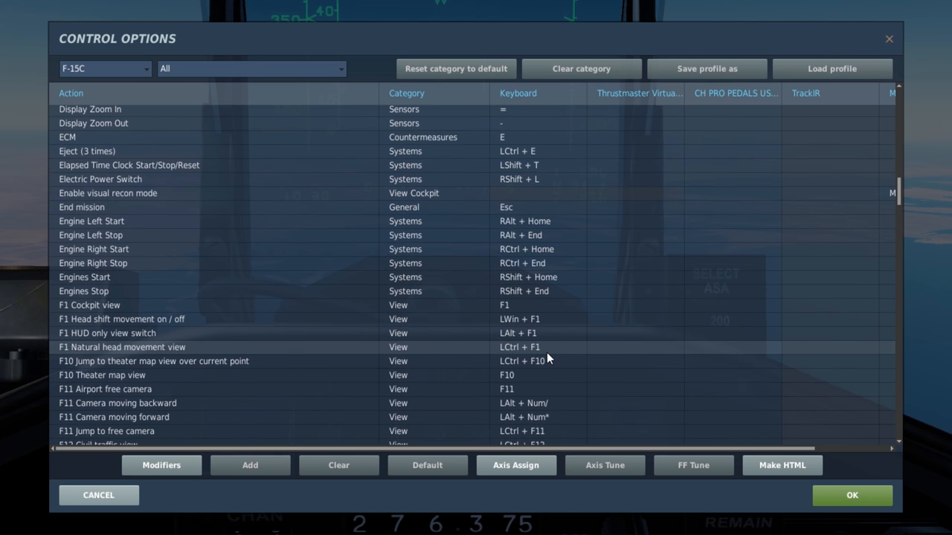
scroll(down, 3)
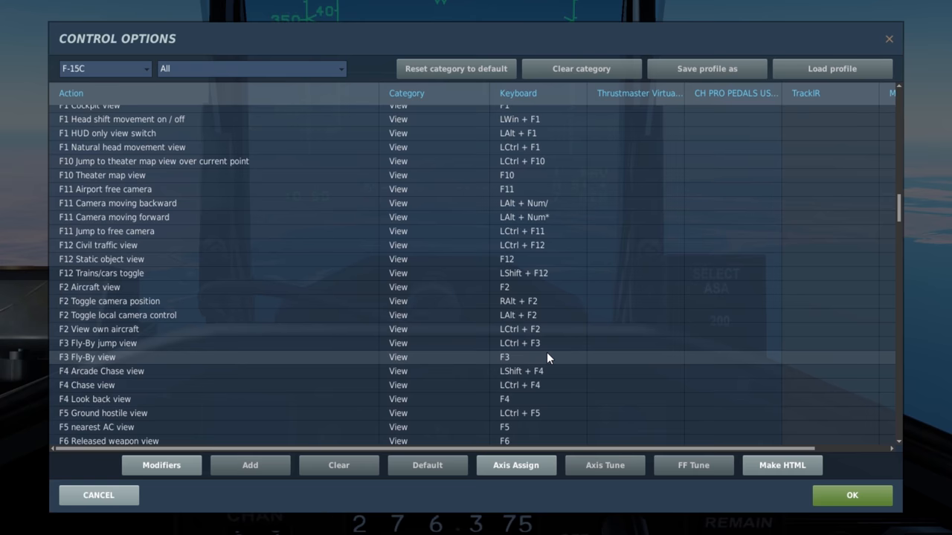
scroll(down, 3)
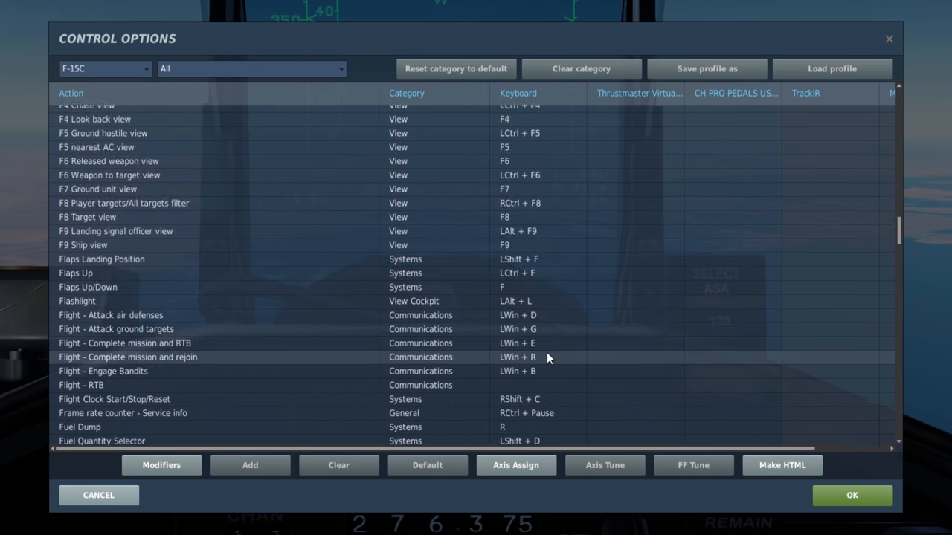
scroll(down, 3)
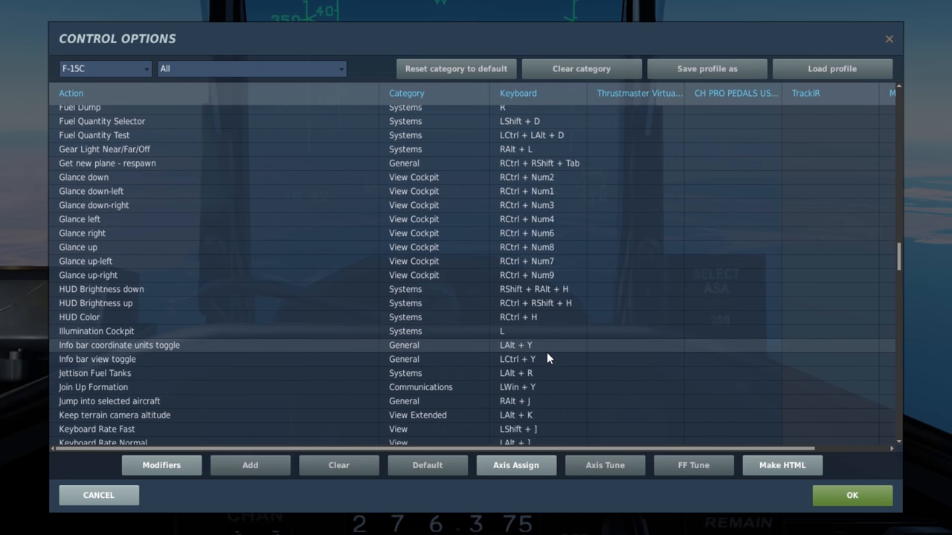
scroll(down, 3)
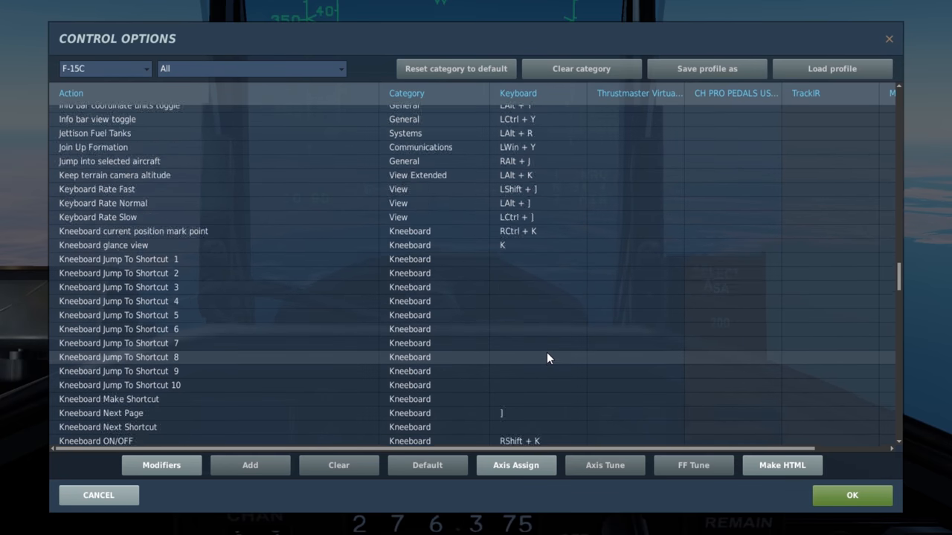
scroll(down, 3)
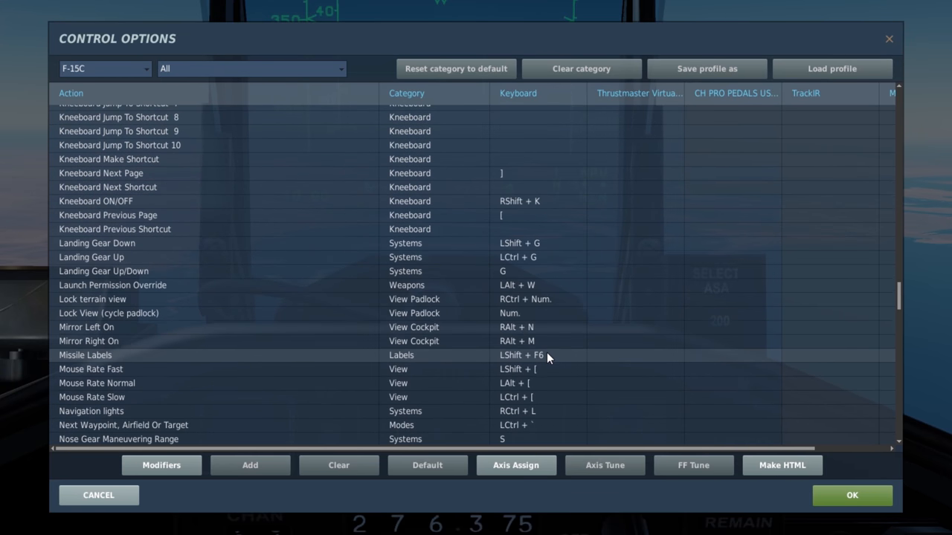
scroll(down, 3)
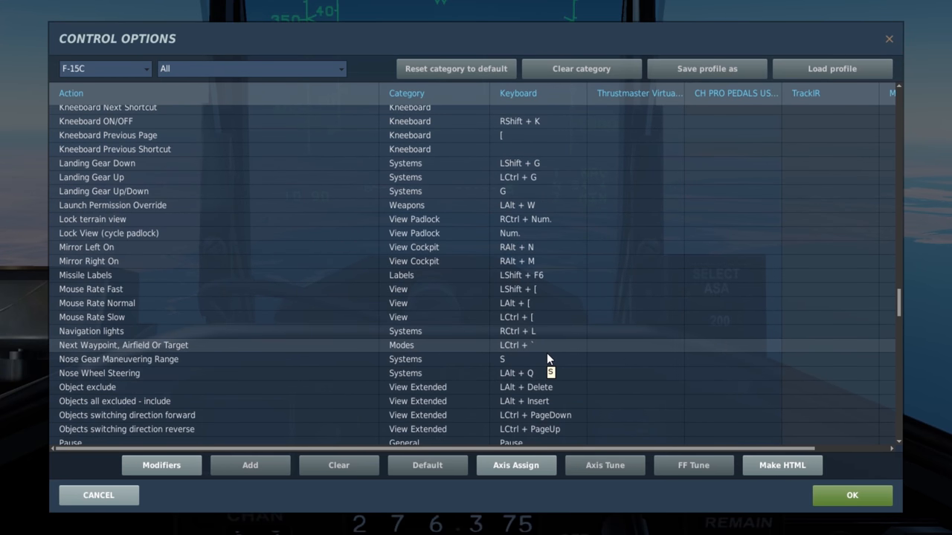
scroll(down, 3)
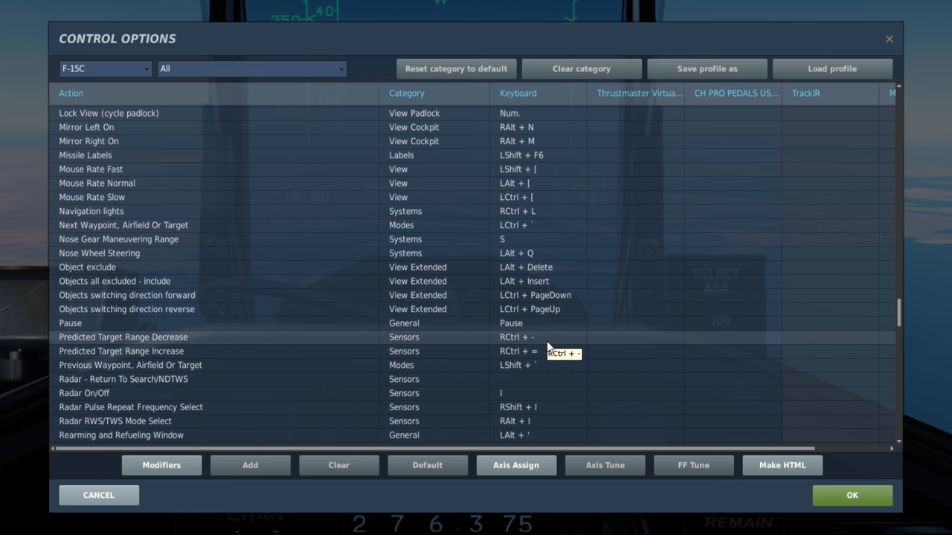
mouse_move(548, 345)
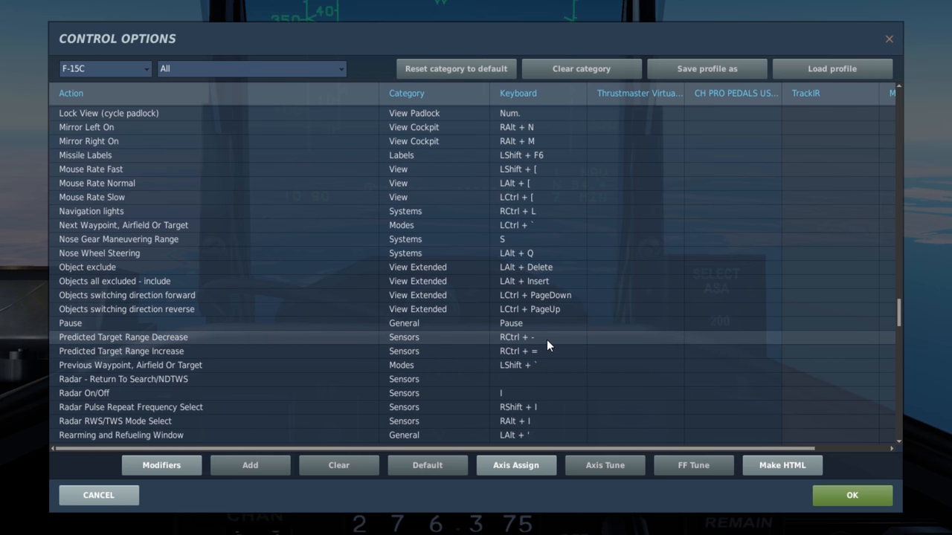
mouse_move(548, 344)
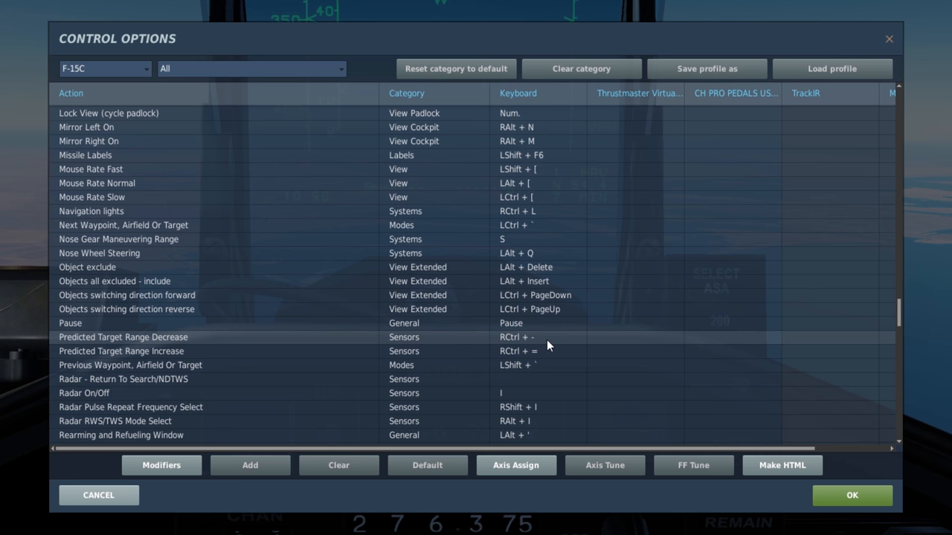
mouse_move(529, 337)
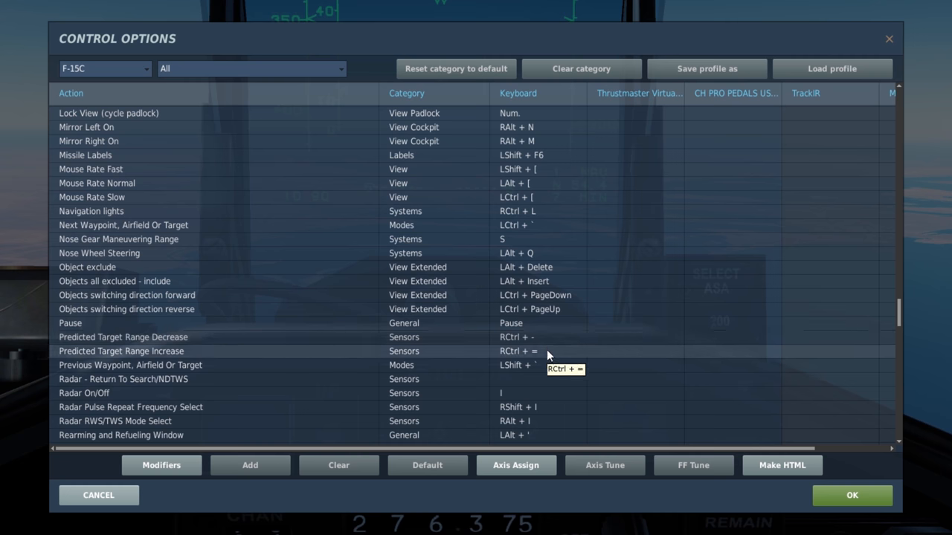
scroll(down, 3)
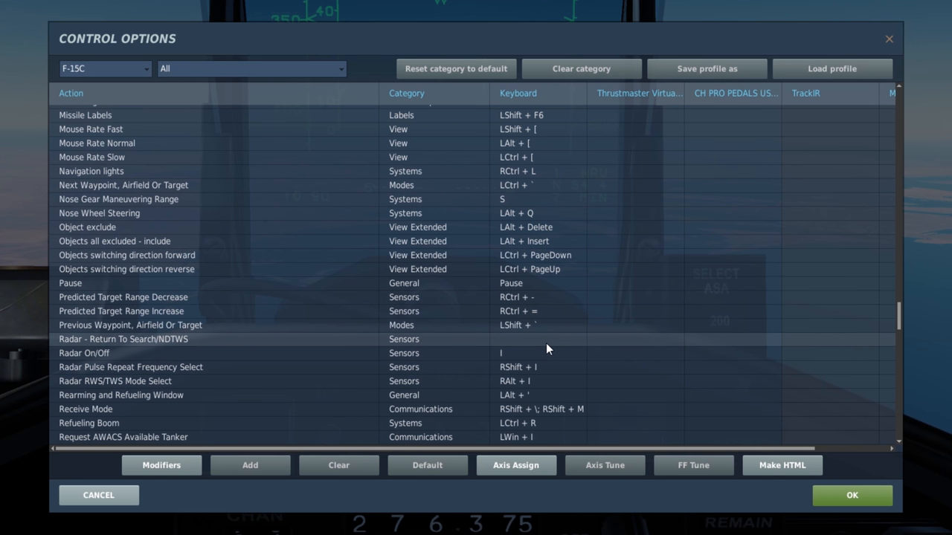
mouse_move(529, 345)
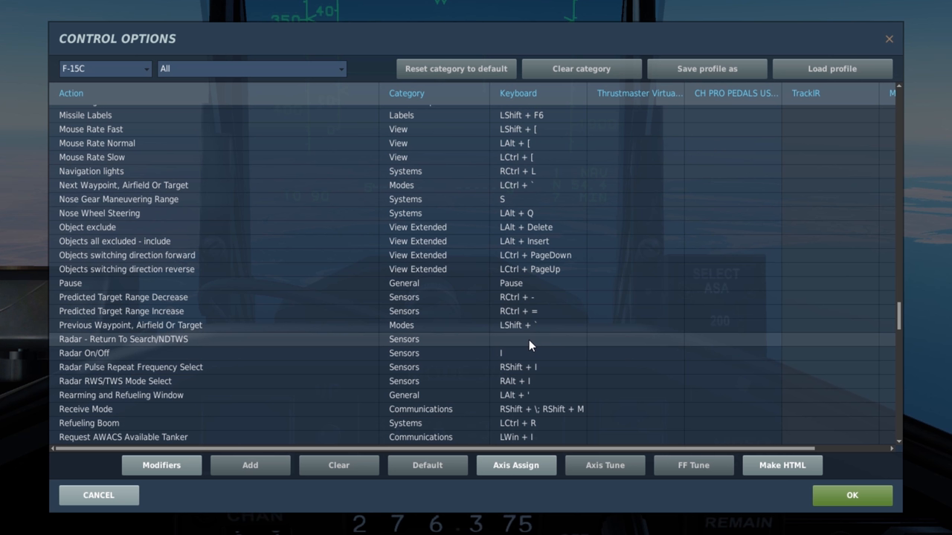
mouse_move(518, 345)
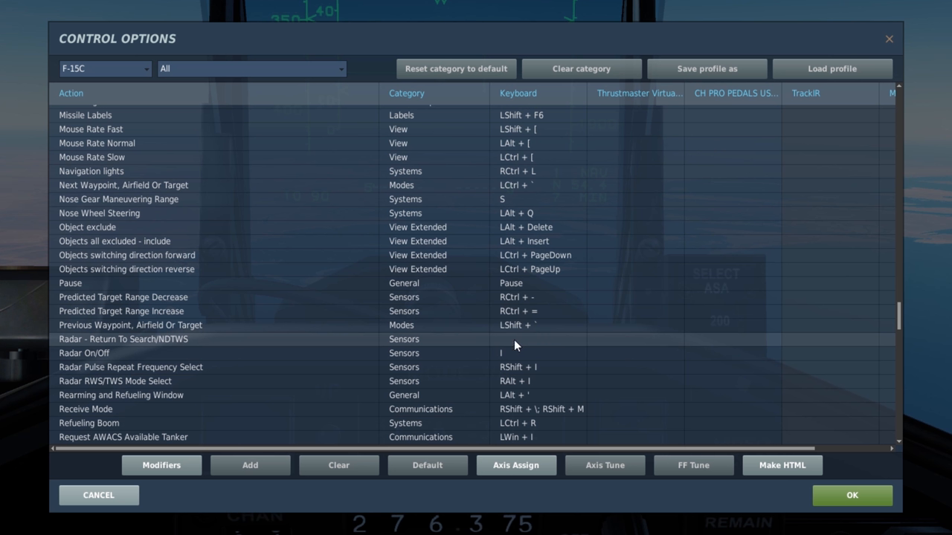
mouse_move(541, 342)
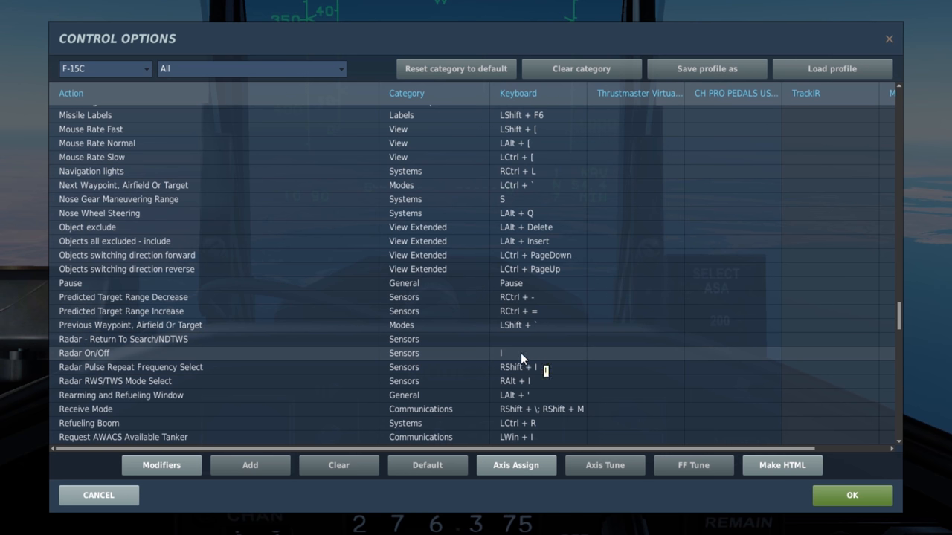
mouse_move(539, 367)
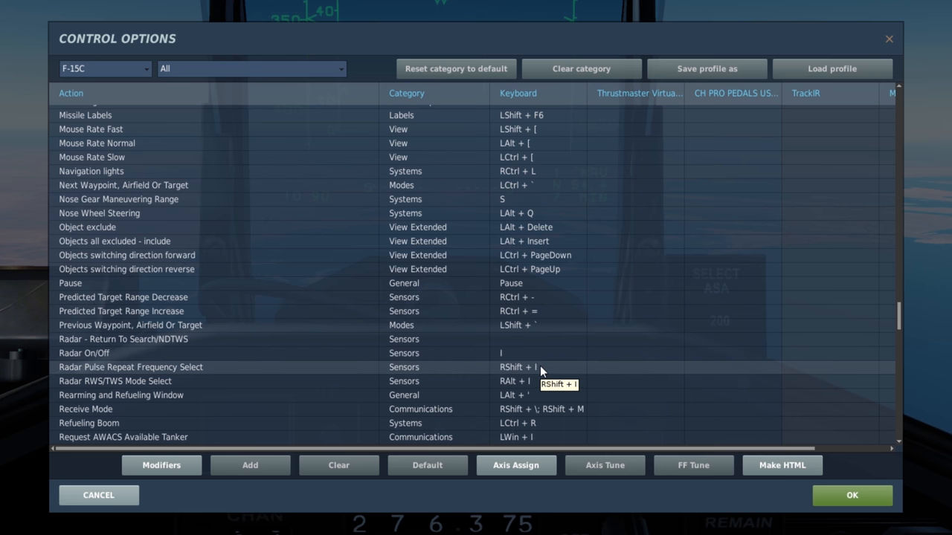
mouse_move(558, 375)
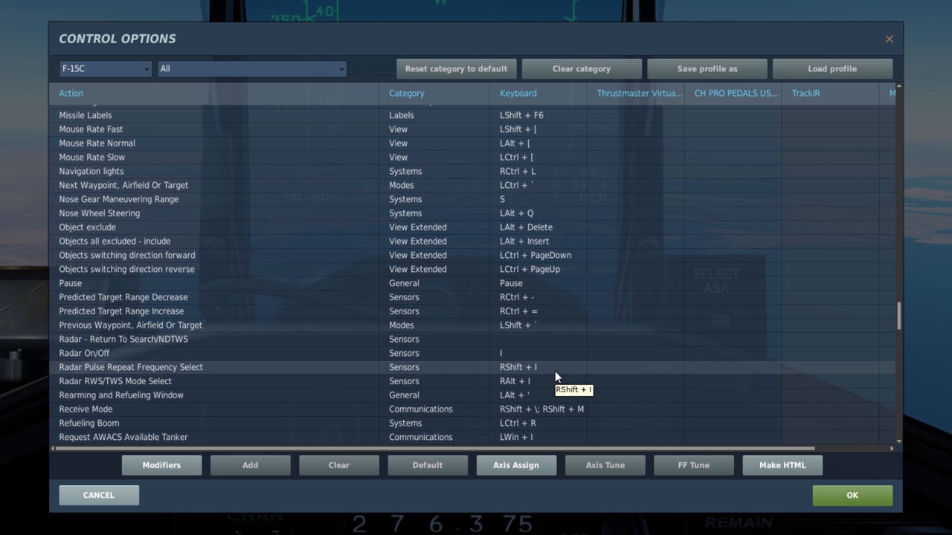
mouse_move(537, 378)
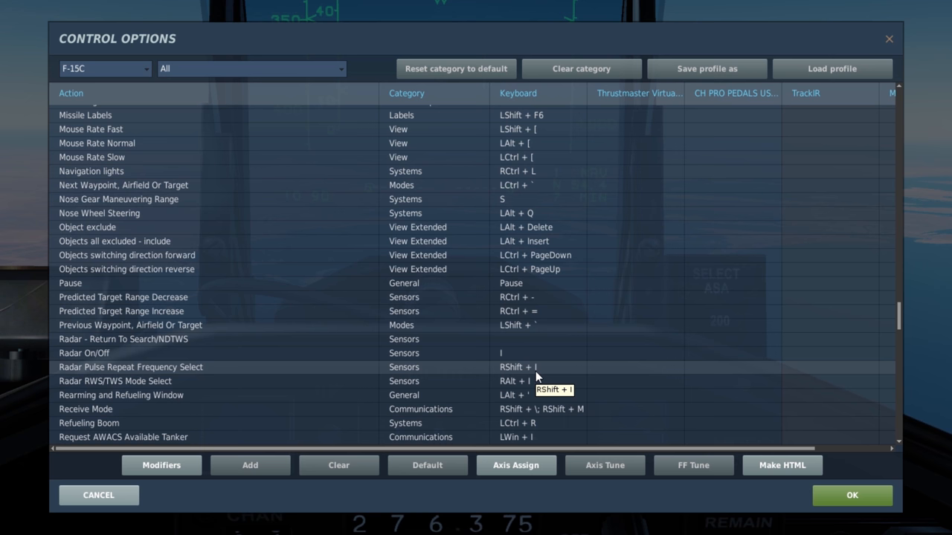
mouse_move(554, 385)
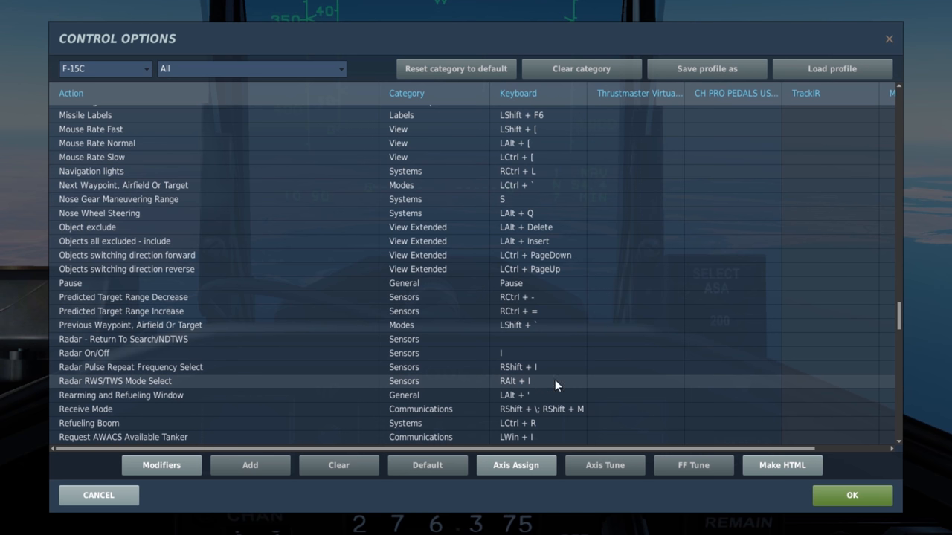
mouse_move(545, 390)
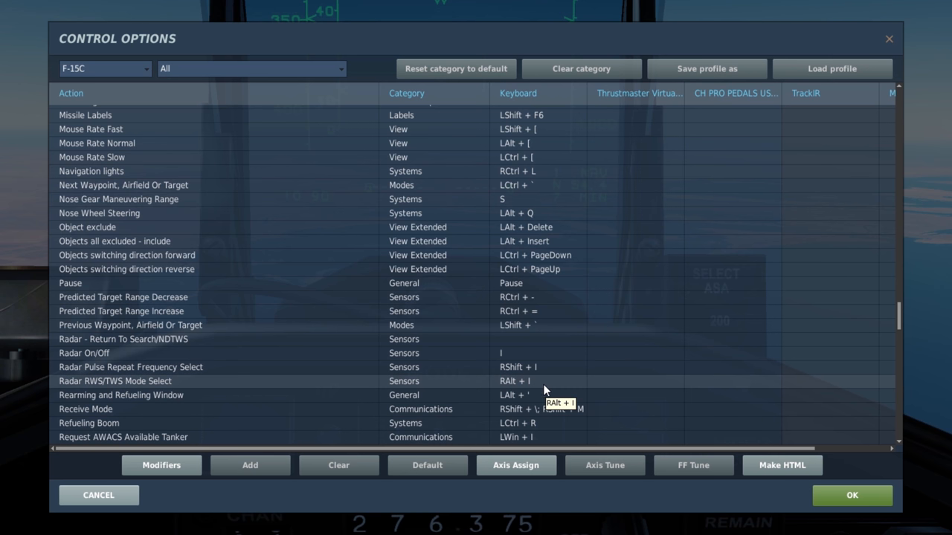
mouse_move(503, 393)
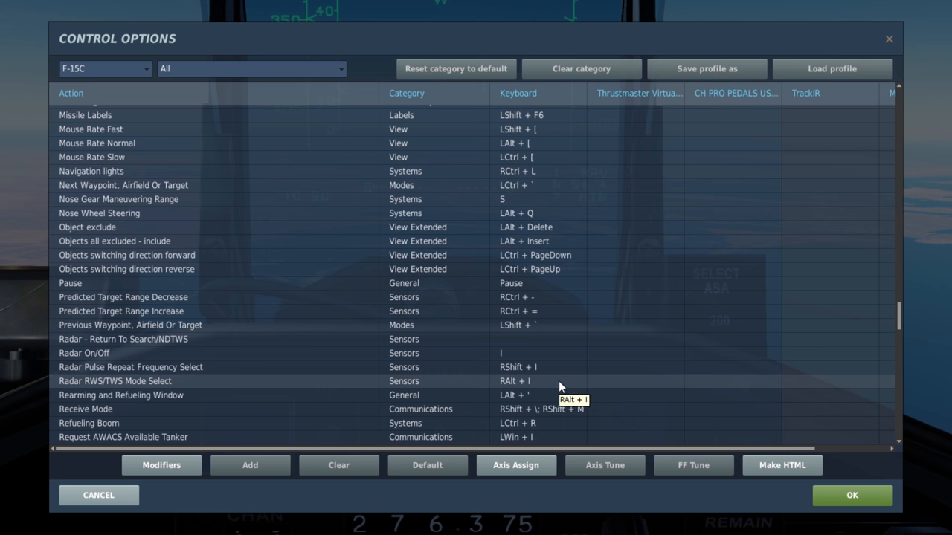
mouse_move(559, 400)
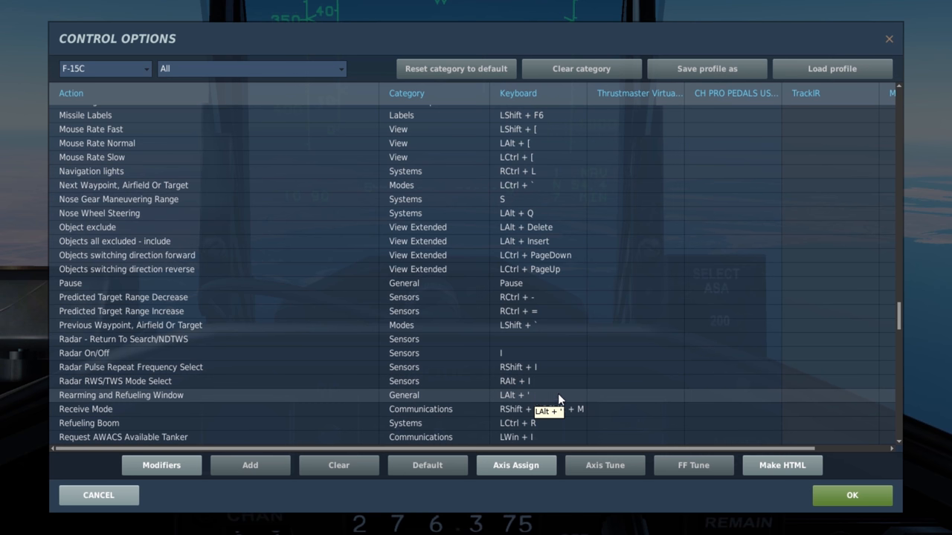
scroll(down, 3)
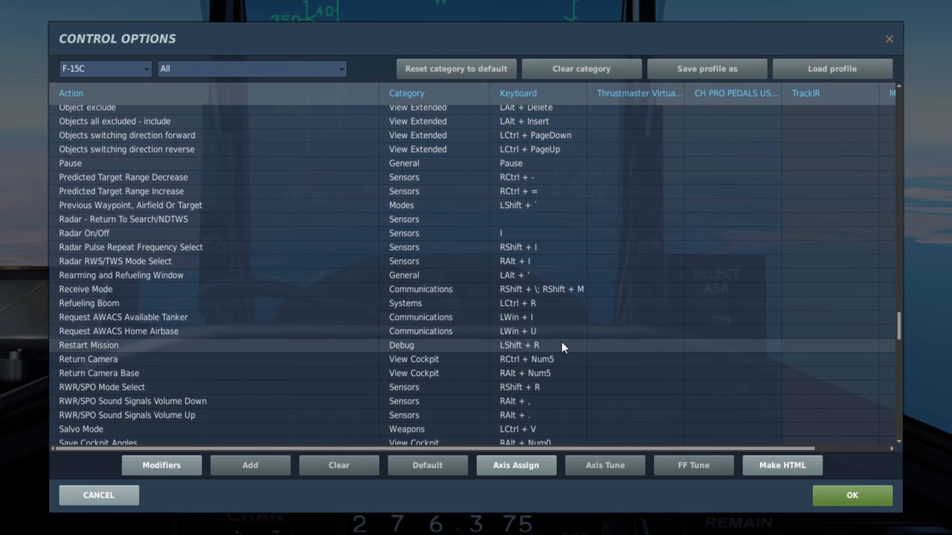
mouse_move(559, 388)
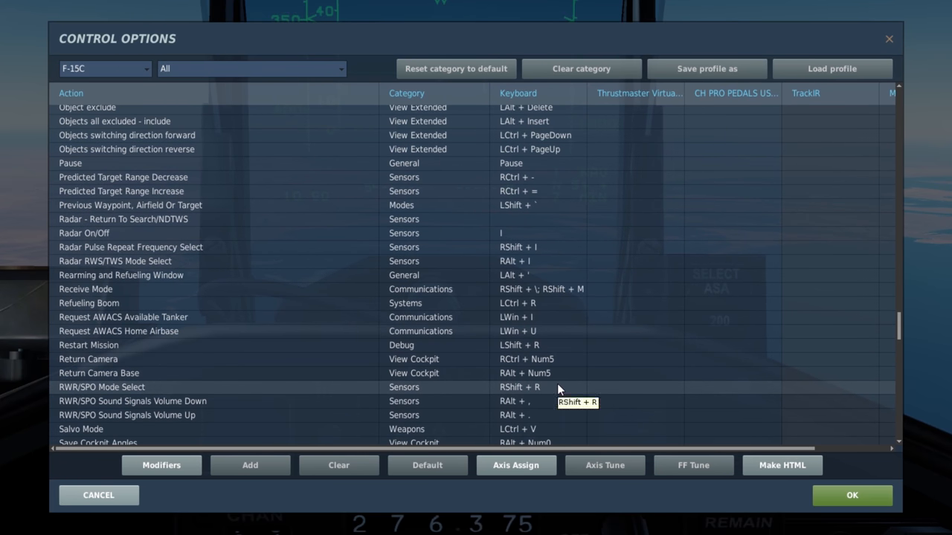
scroll(down, 3)
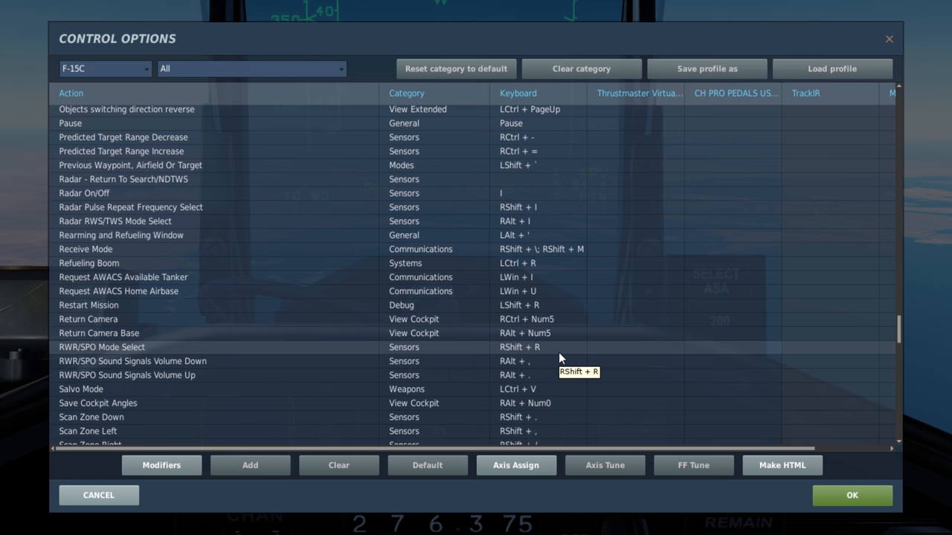
mouse_move(558, 390)
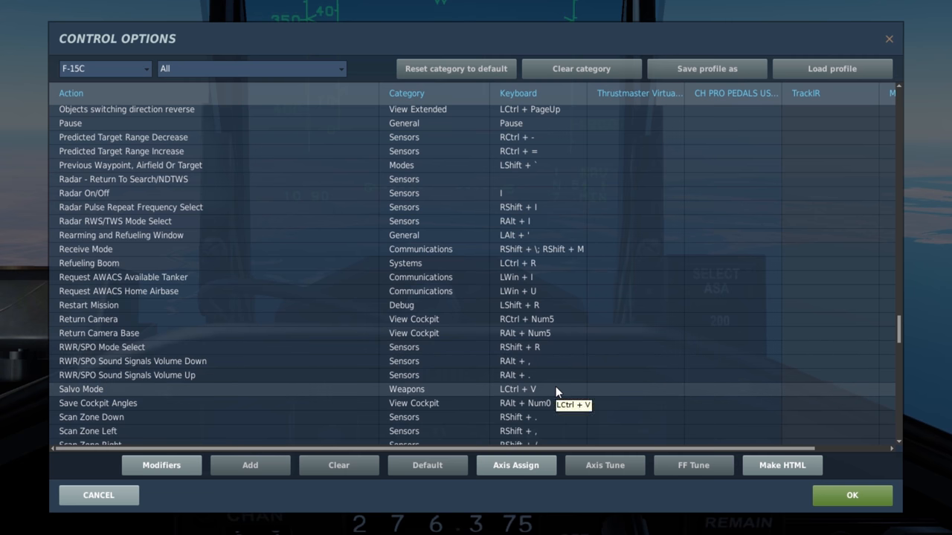
scroll(down, 3)
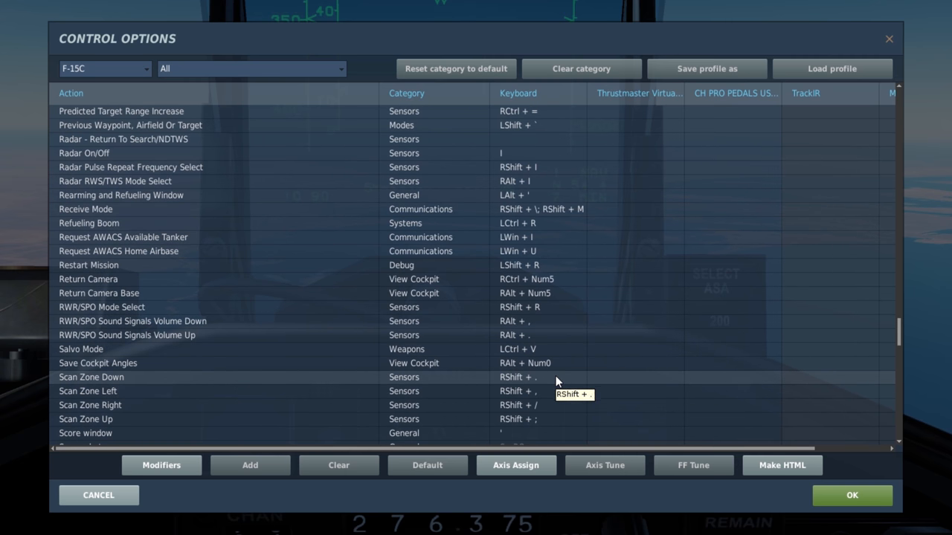
mouse_move(553, 393)
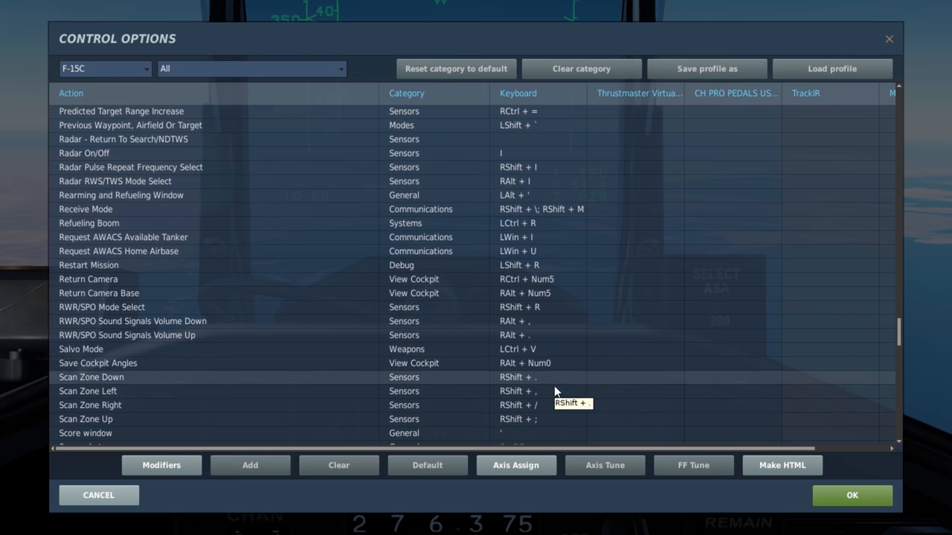
mouse_move(557, 392)
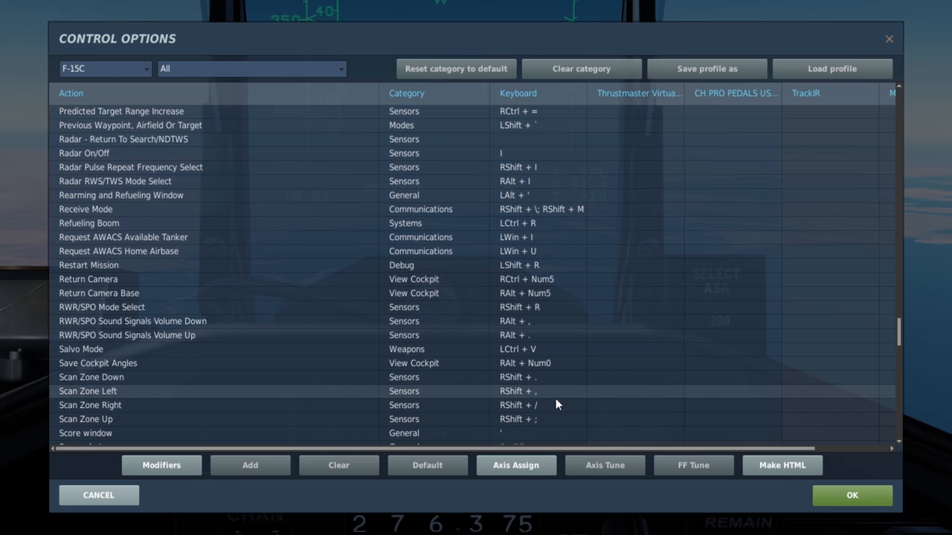
mouse_move(558, 401)
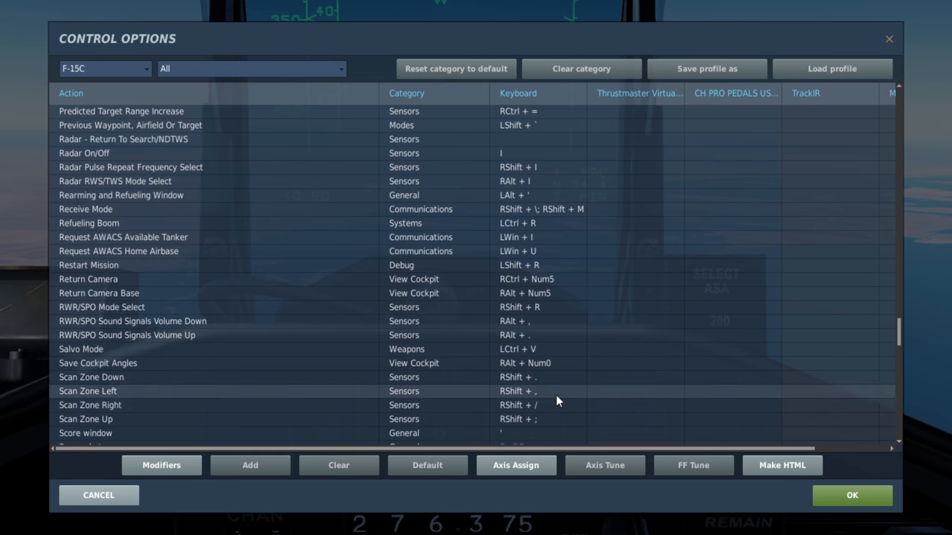
mouse_move(558, 405)
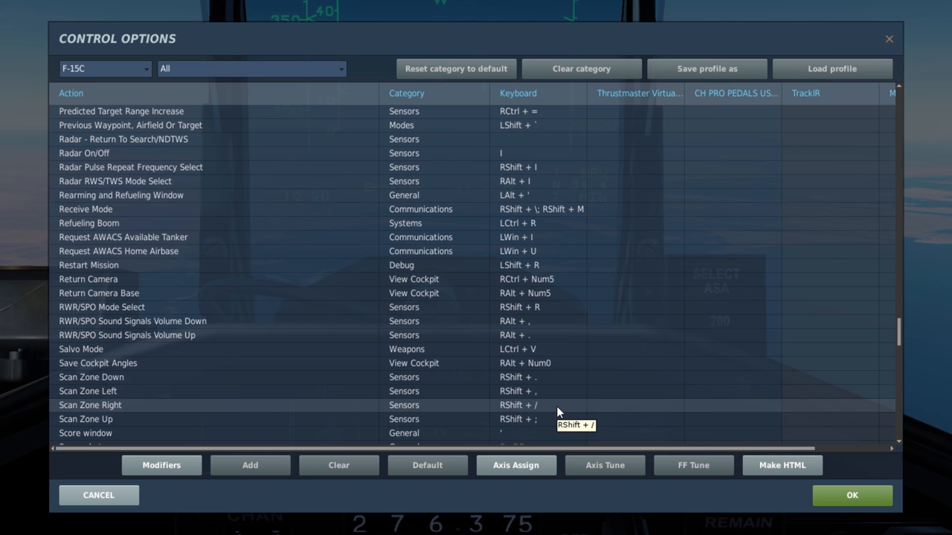
mouse_move(560, 413)
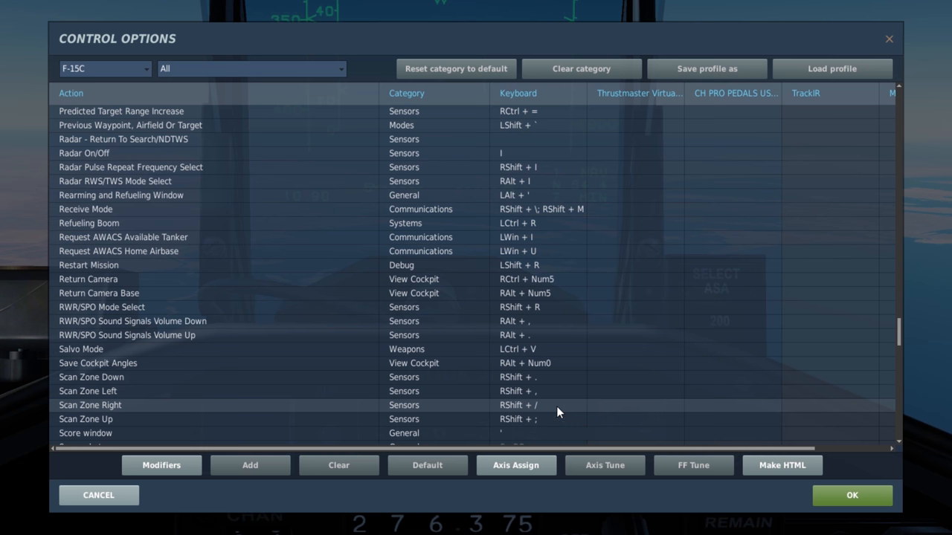
mouse_move(549, 401)
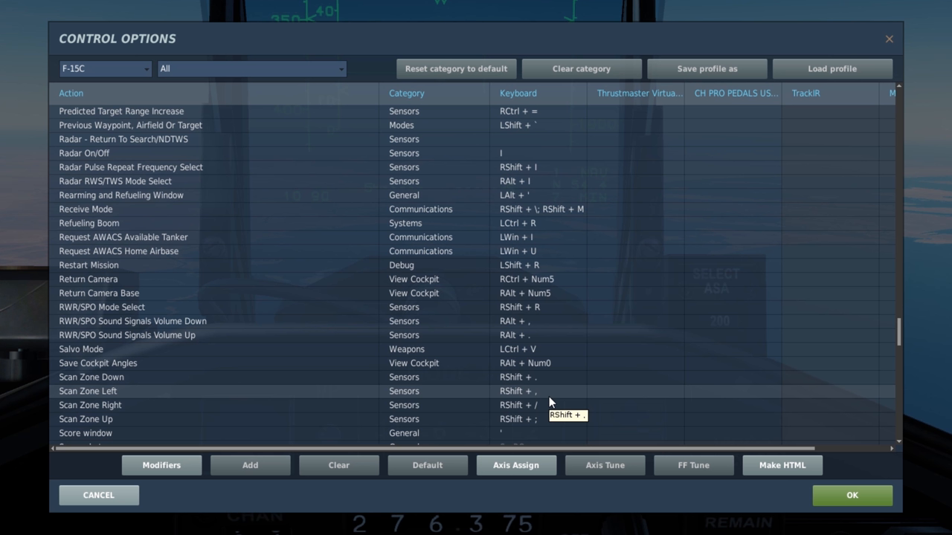
mouse_move(550, 404)
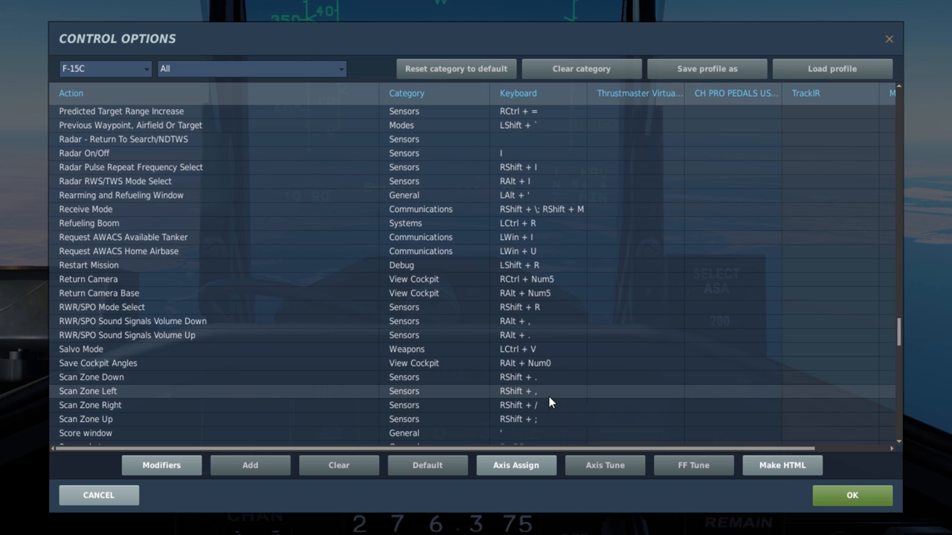
mouse_move(563, 400)
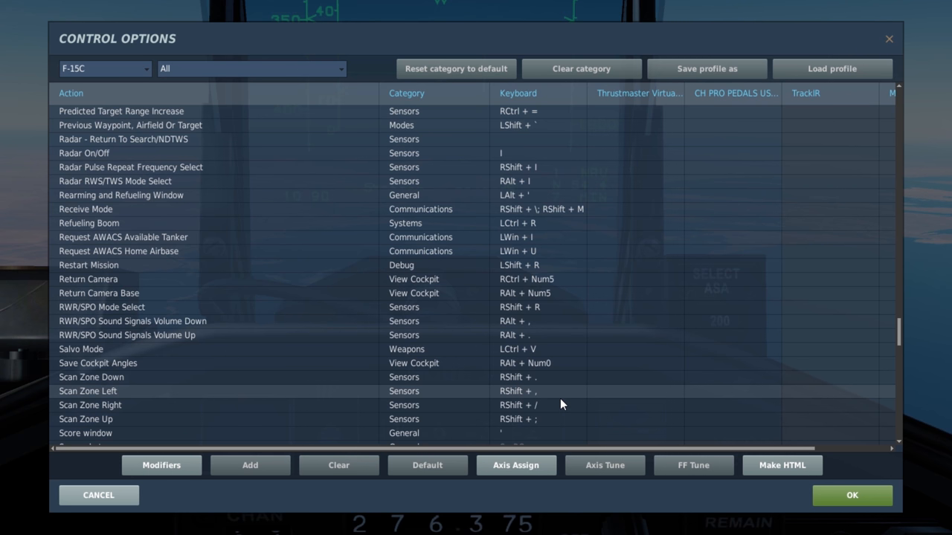
mouse_move(562, 401)
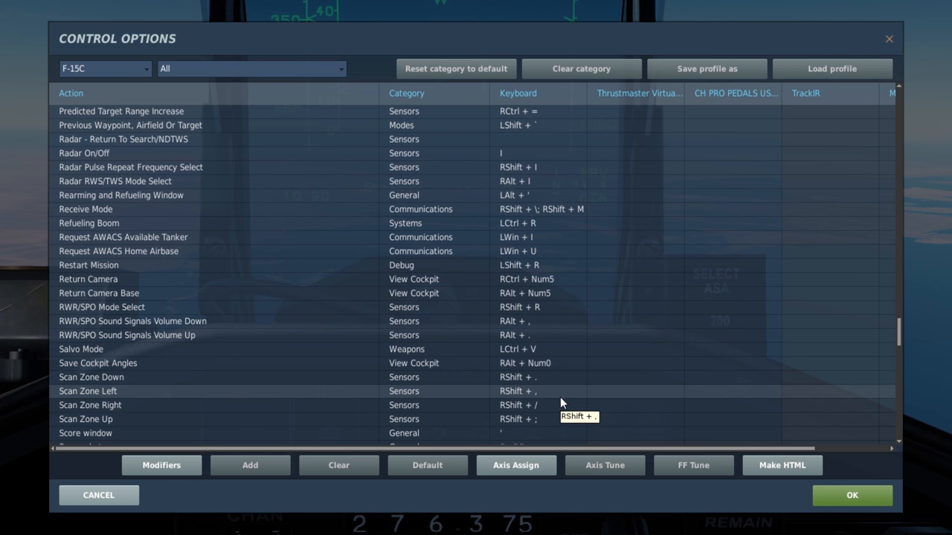
mouse_move(562, 402)
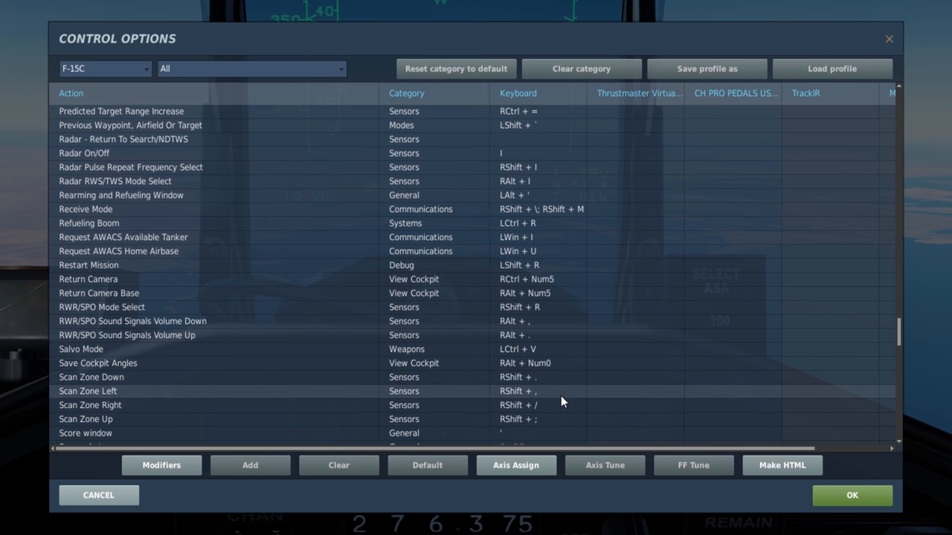
mouse_move(562, 387)
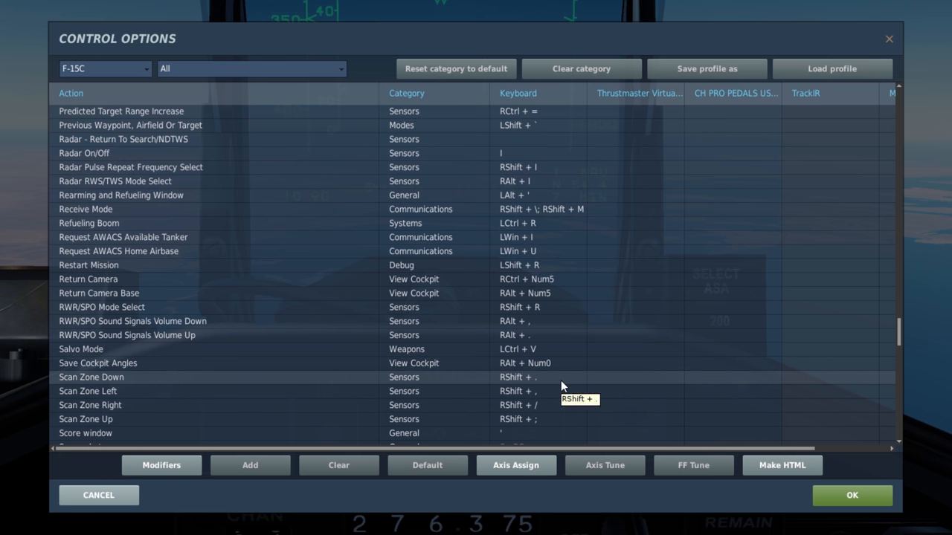
mouse_move(549, 390)
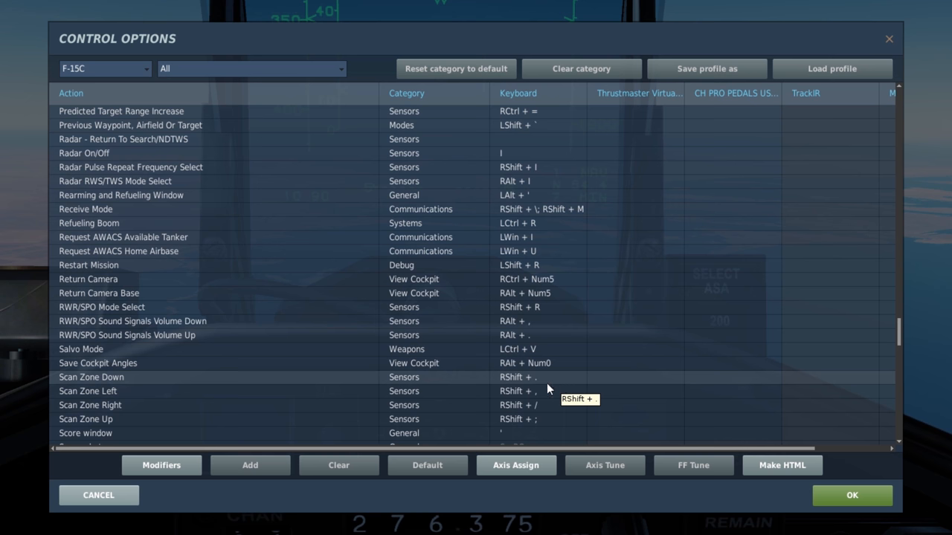
mouse_move(553, 425)
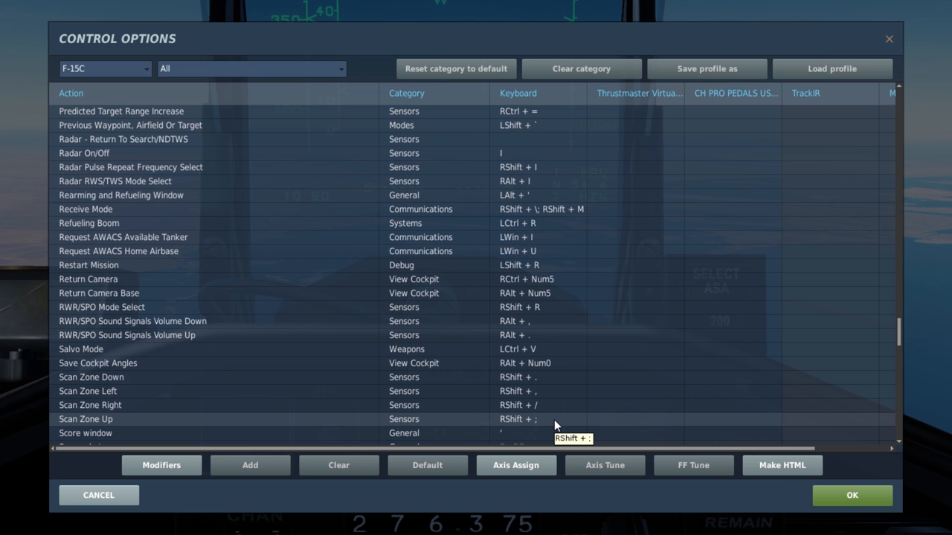
mouse_move(553, 423)
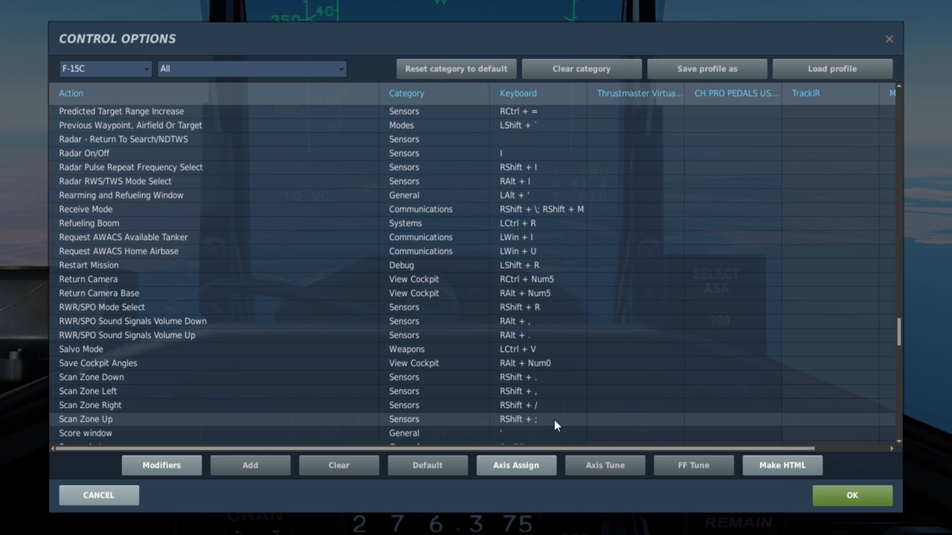
Scroll the bindings list down to the Target Designator and Target Lock entries
scroll(down, 3)
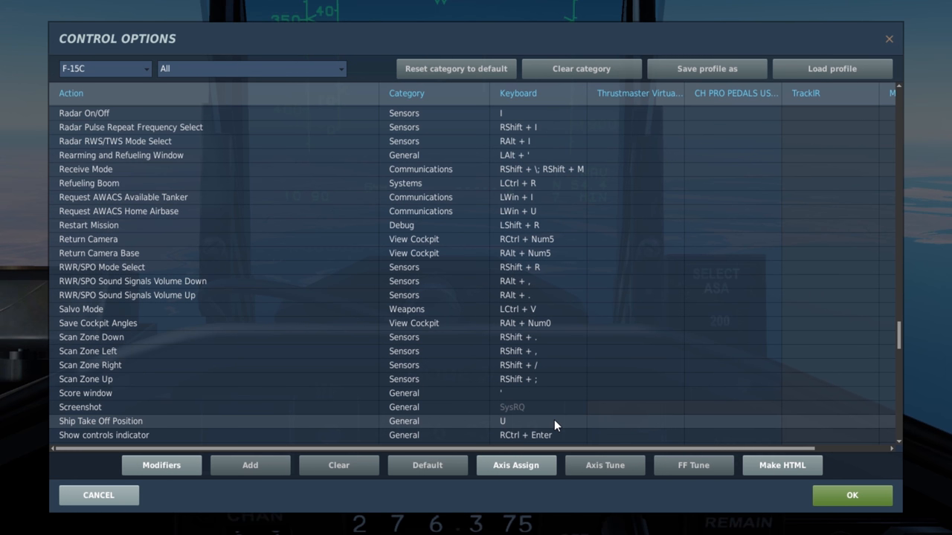
mouse_move(568, 407)
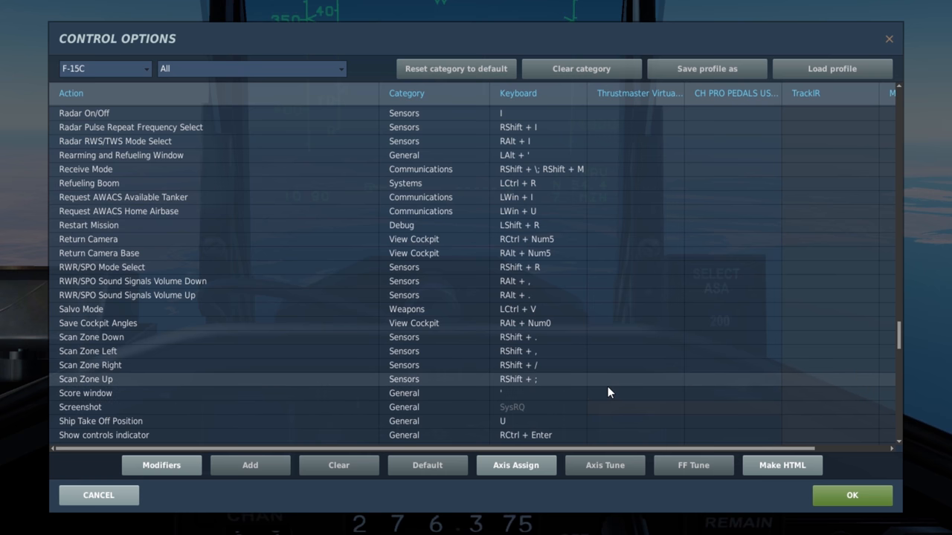
scroll(down, 3)
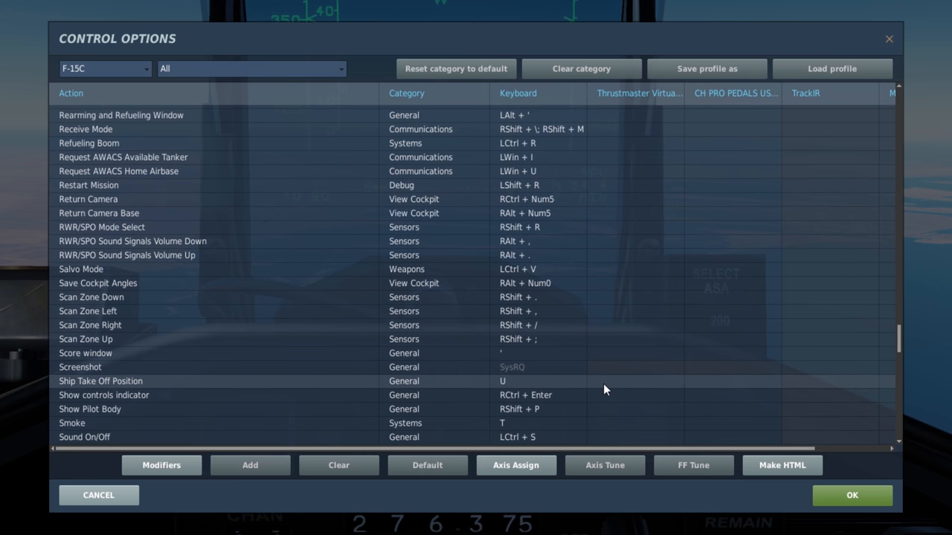
scroll(down, 3)
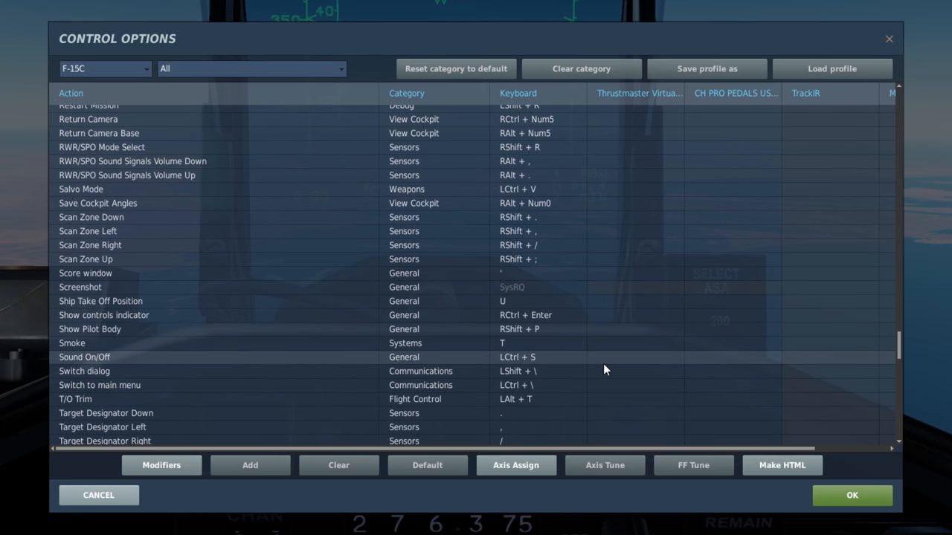
scroll(down, 3)
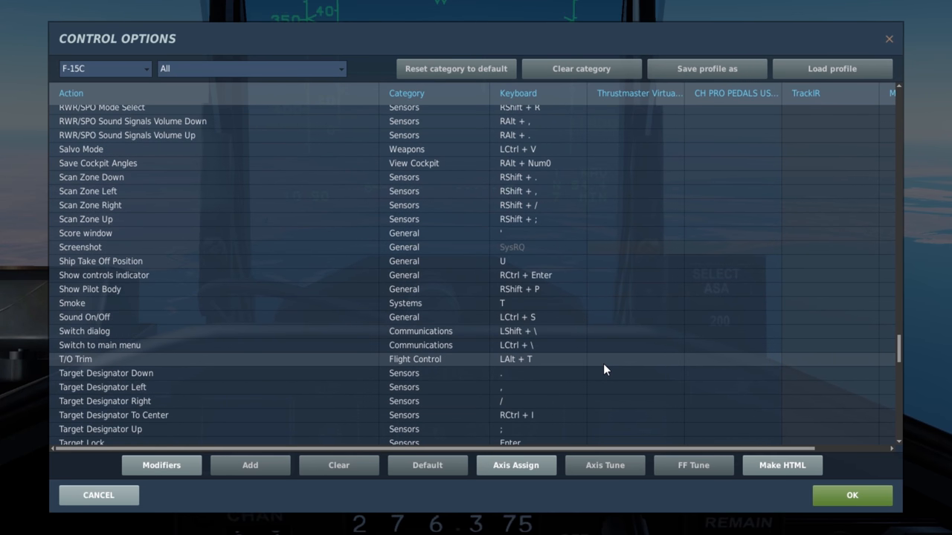
scroll(down, 3)
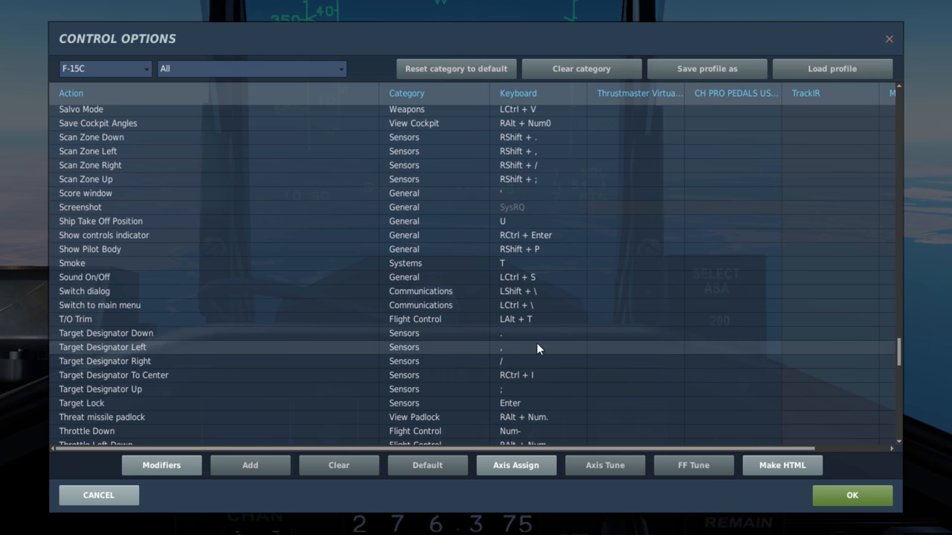
mouse_move(538, 354)
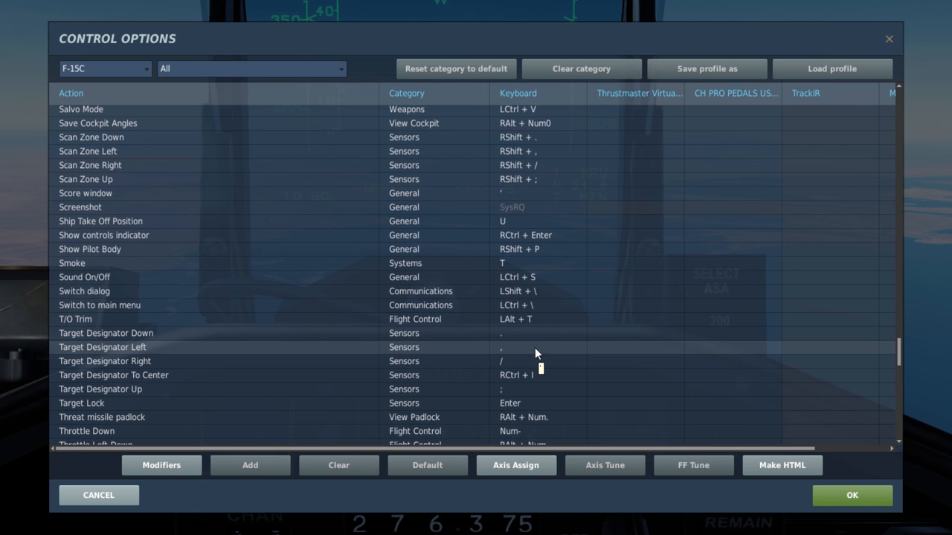
mouse_move(527, 351)
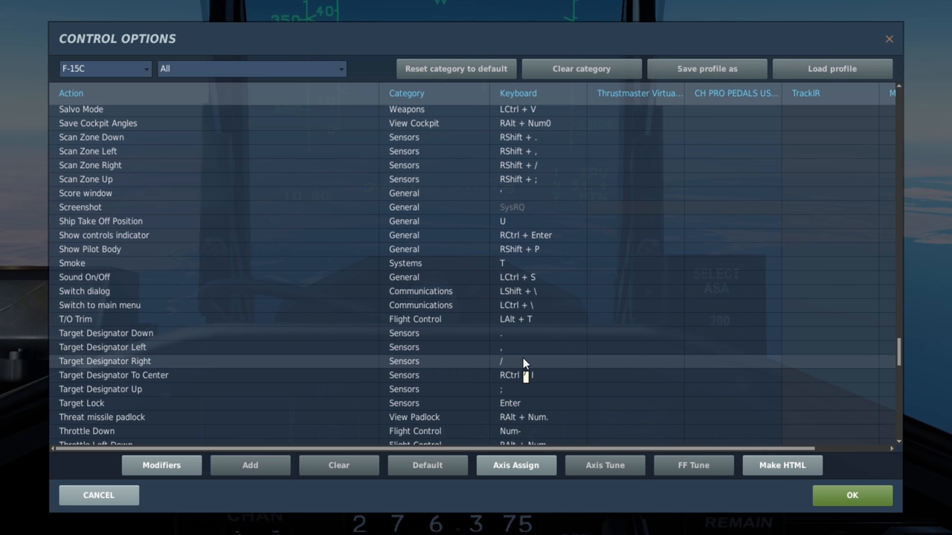
mouse_move(532, 394)
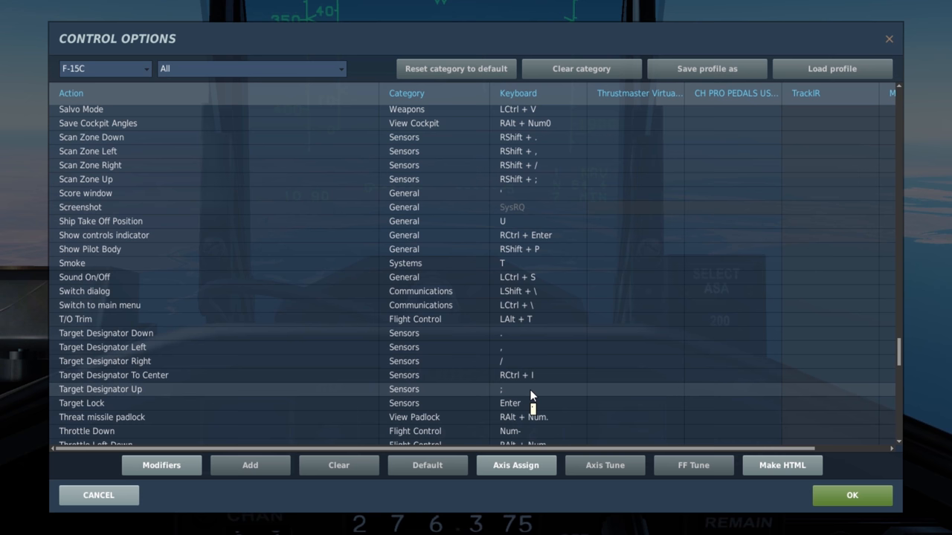
mouse_move(543, 392)
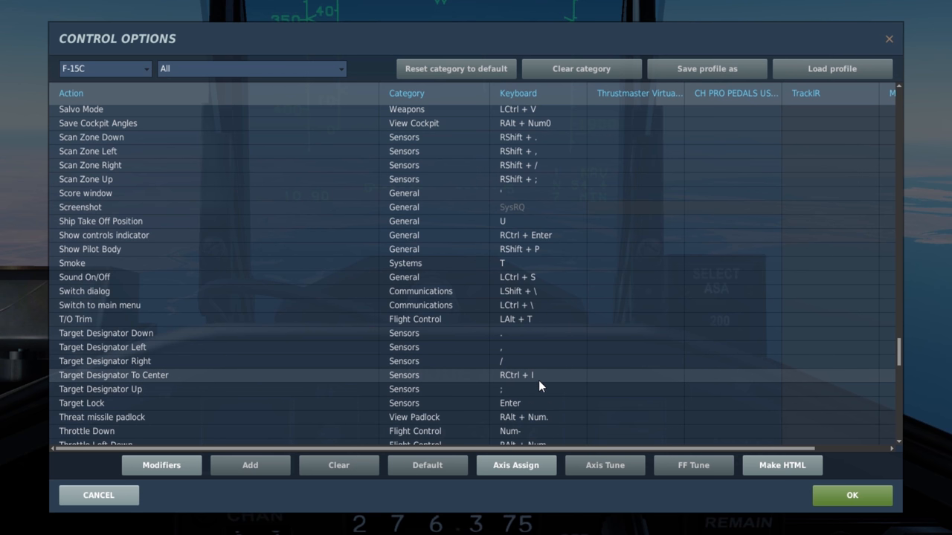
mouse_move(551, 383)
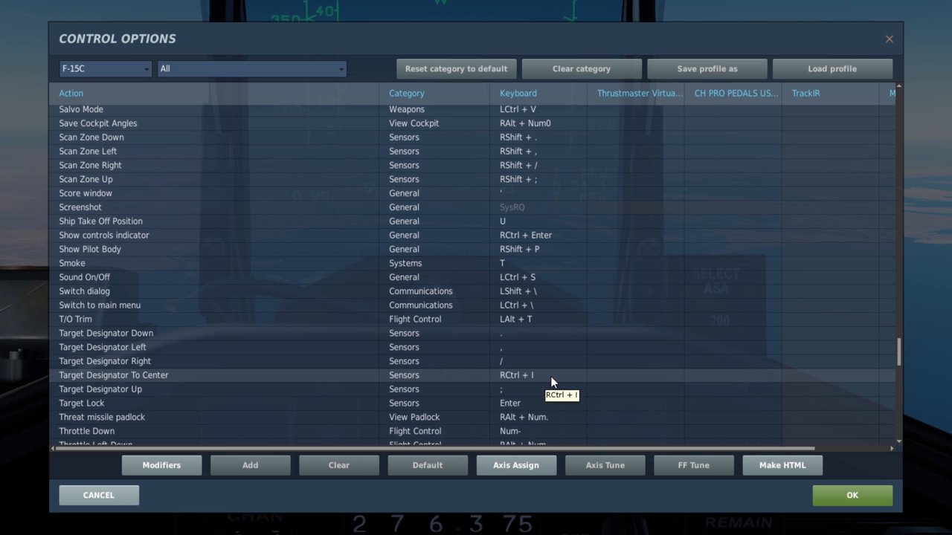
mouse_move(512, 383)
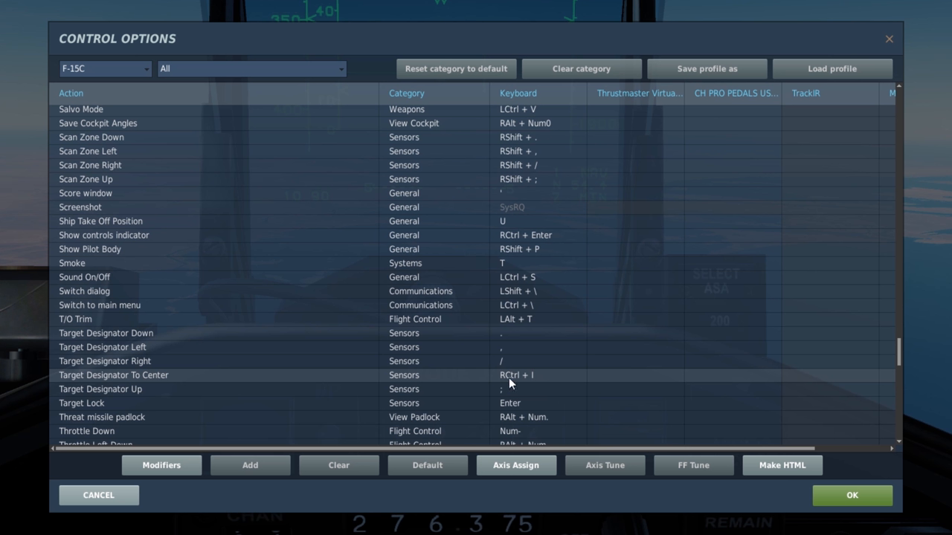
mouse_move(571, 380)
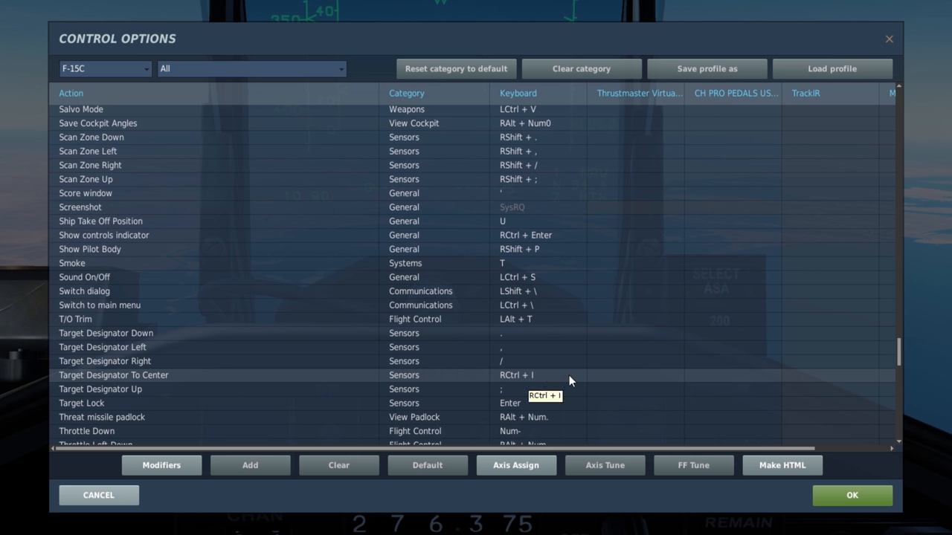
mouse_move(552, 407)
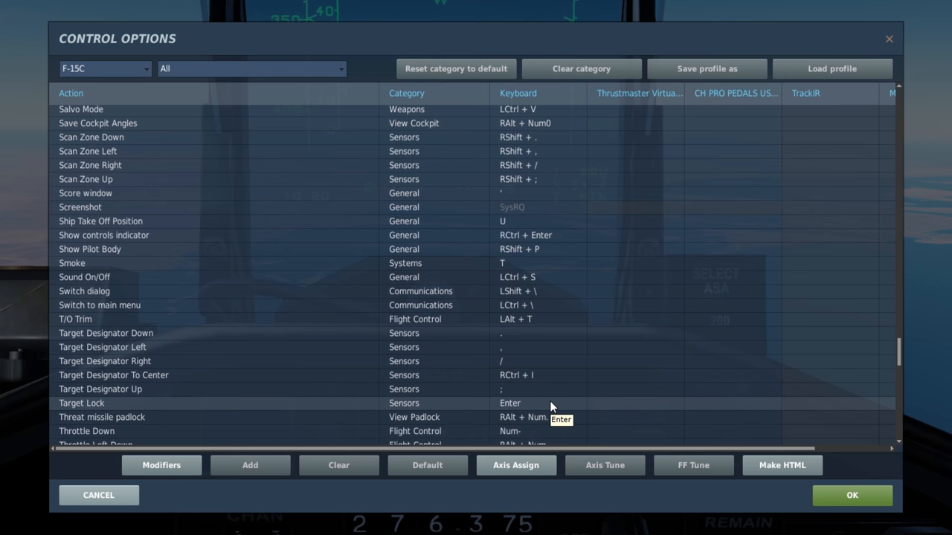
scroll(down, 3)
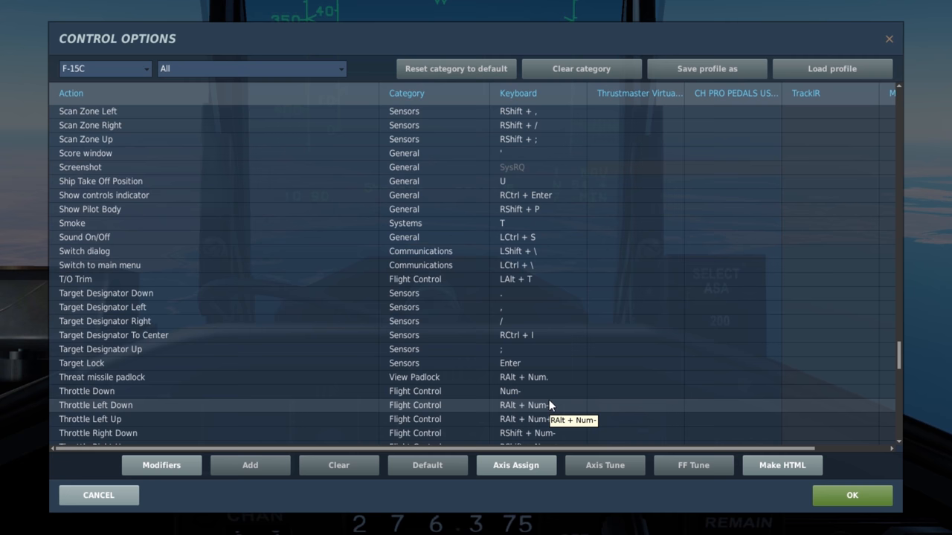
mouse_move(550, 369)
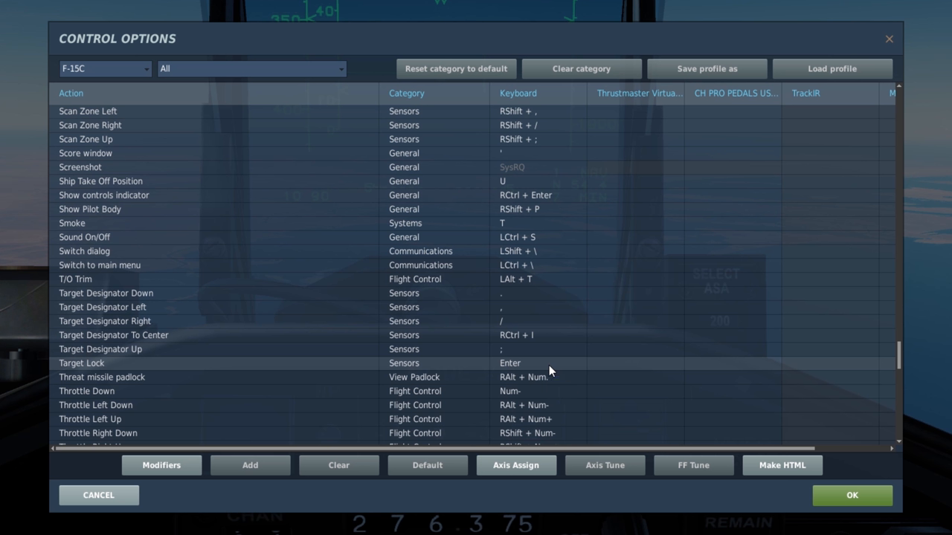
mouse_move(546, 369)
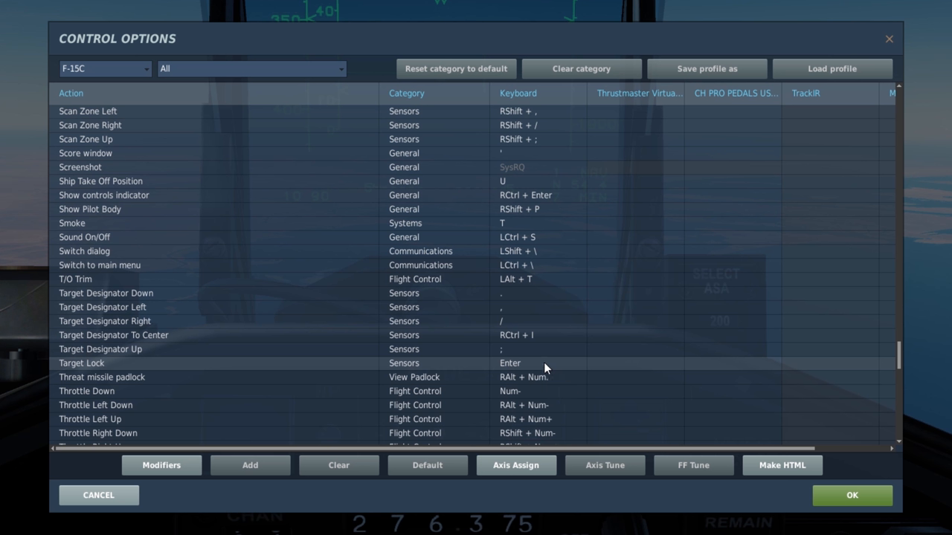
mouse_move(485, 365)
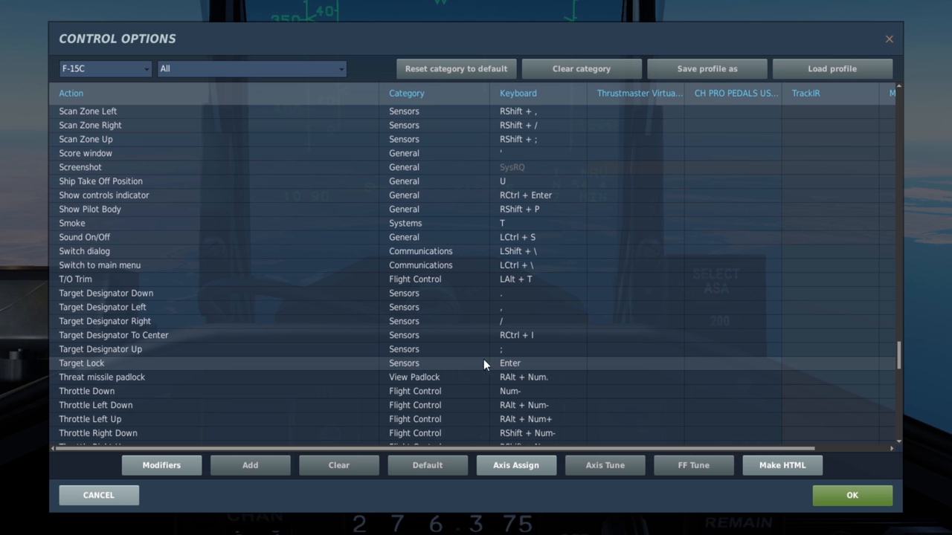
mouse_move(535, 371)
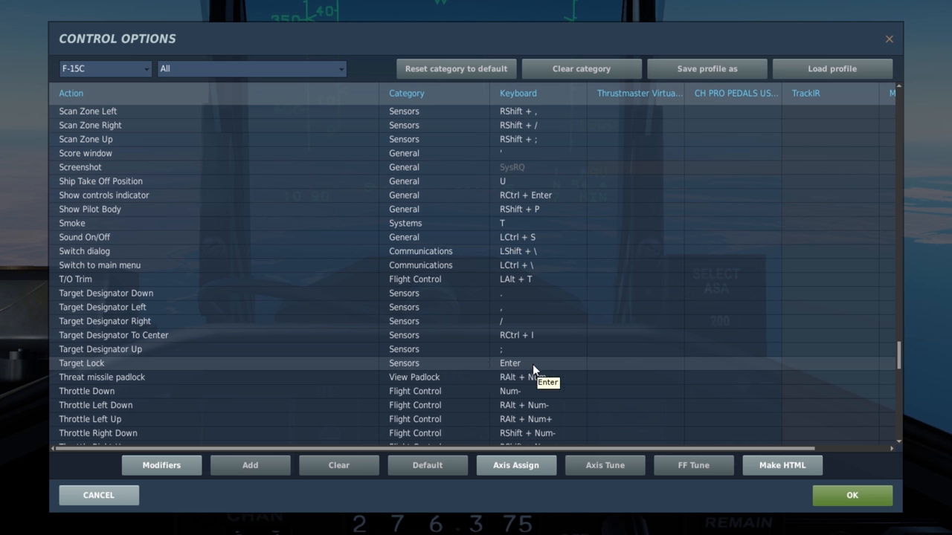
mouse_move(543, 370)
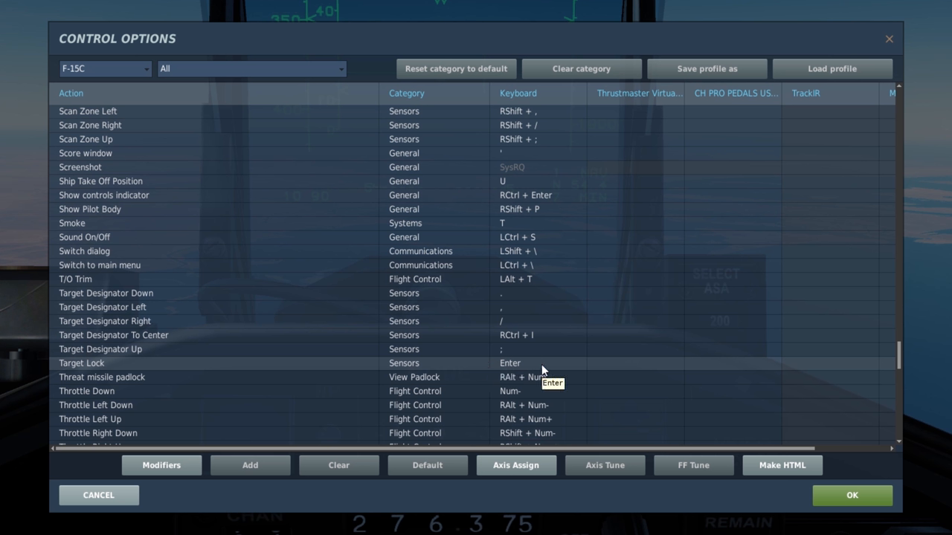
mouse_move(521, 369)
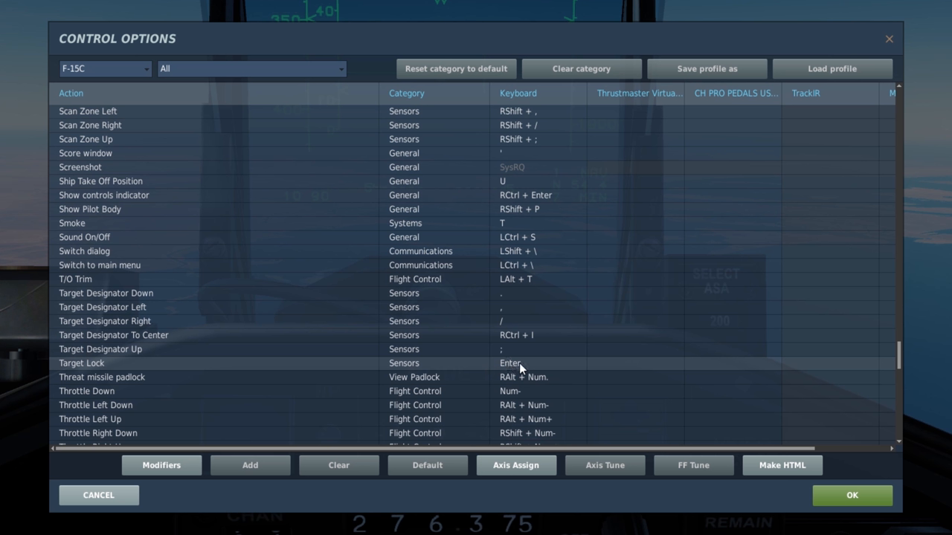
mouse_move(571, 373)
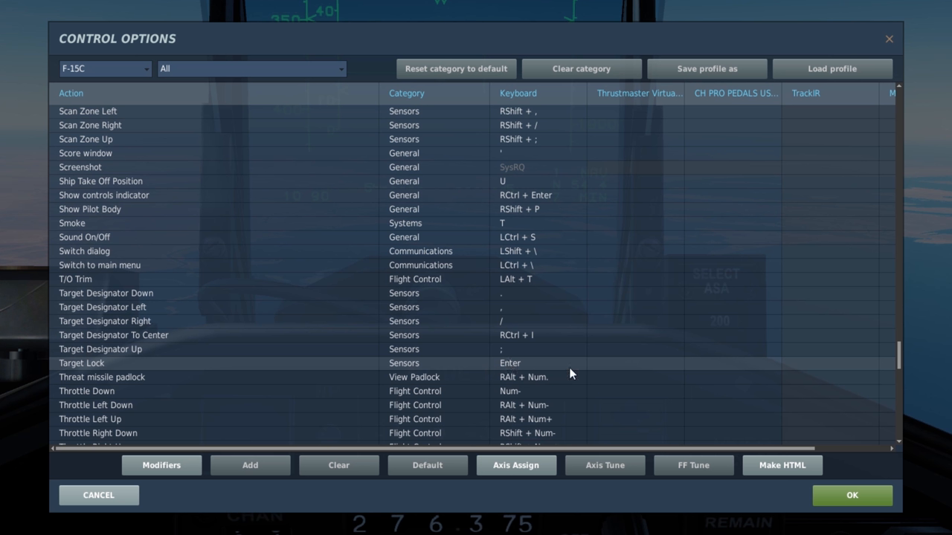
mouse_move(552, 375)
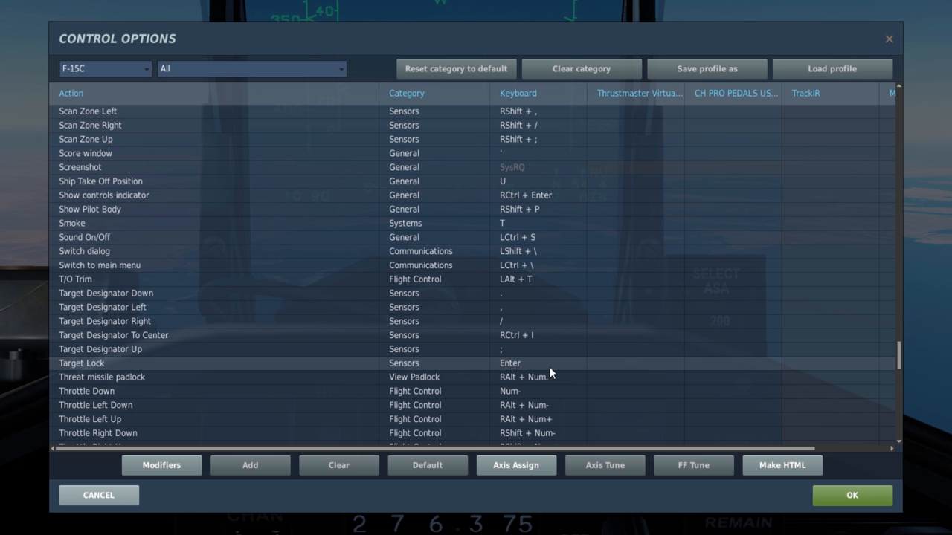
scroll(down, 3)
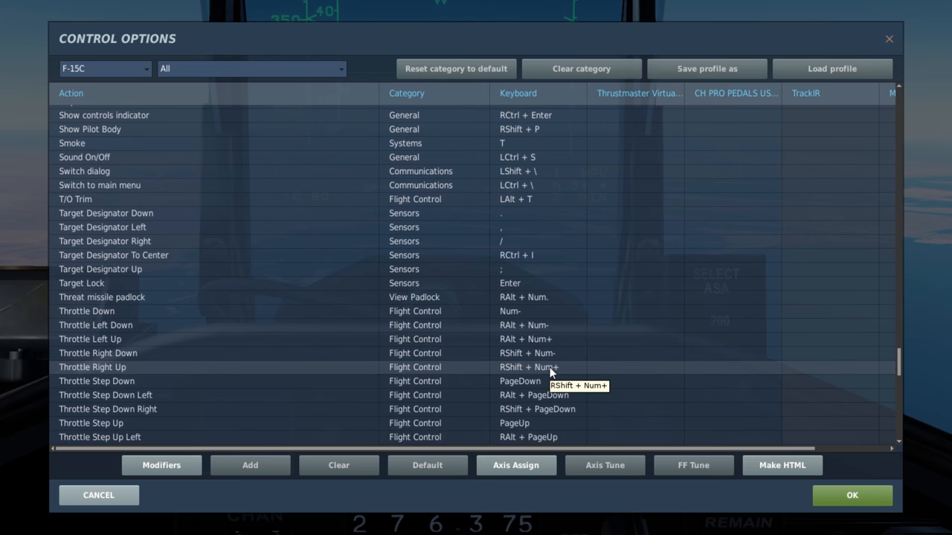
scroll(down, 3)
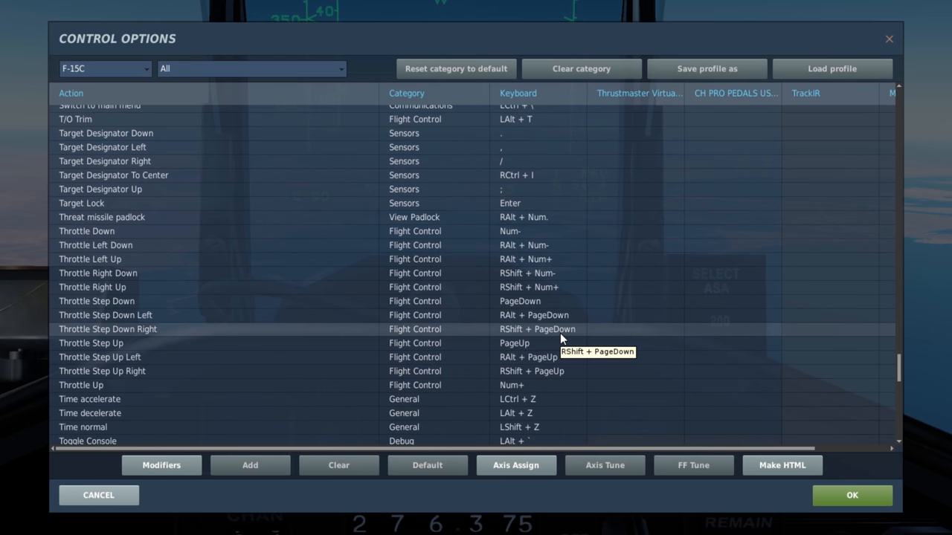
scroll(down, 3)
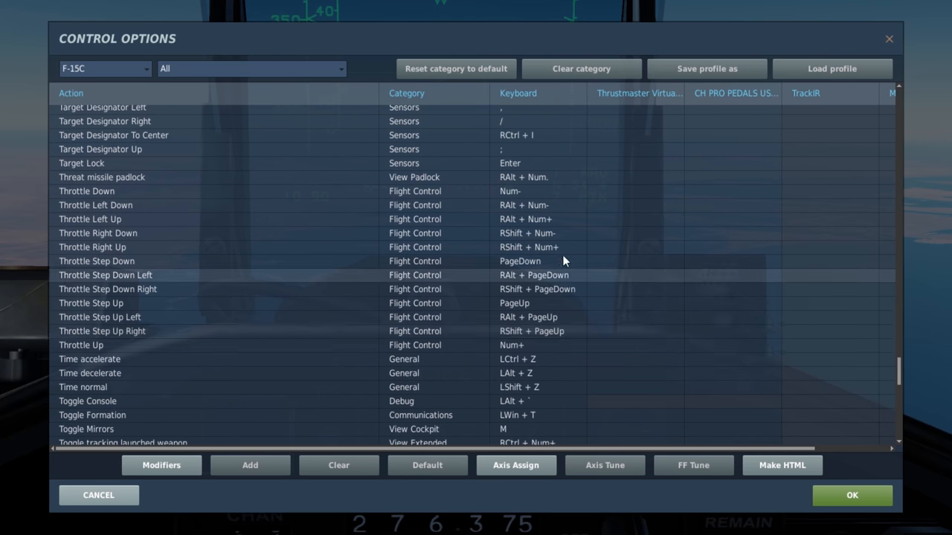
mouse_move(558, 387)
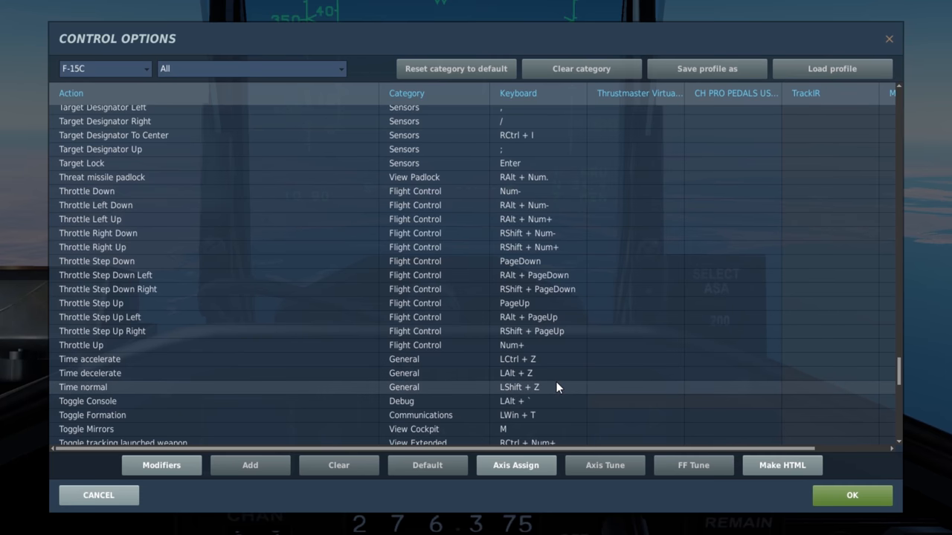
scroll(down, 3)
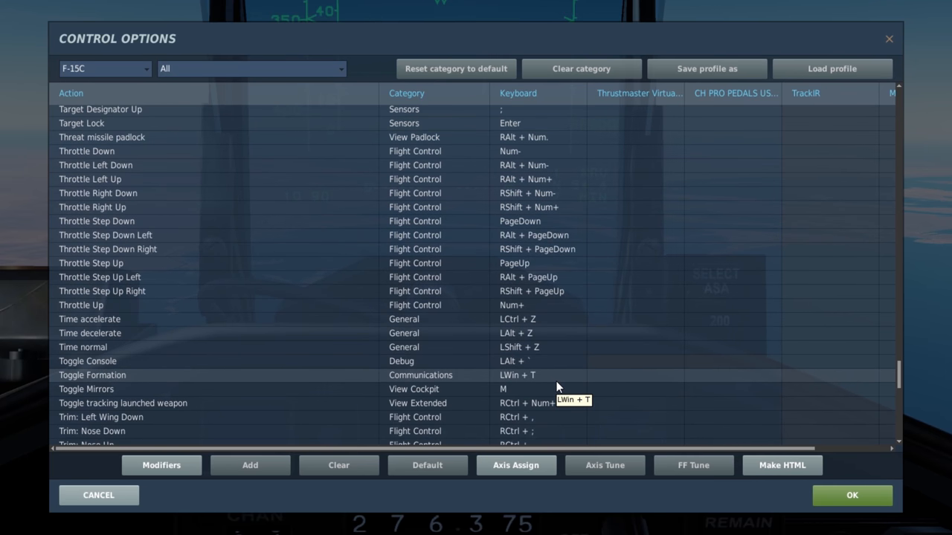
scroll(down, 3)
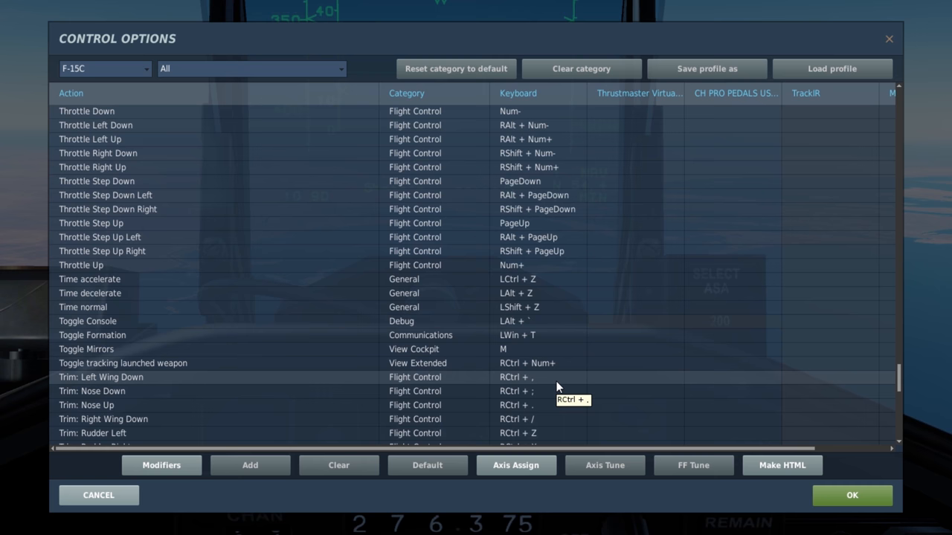
scroll(down, 3)
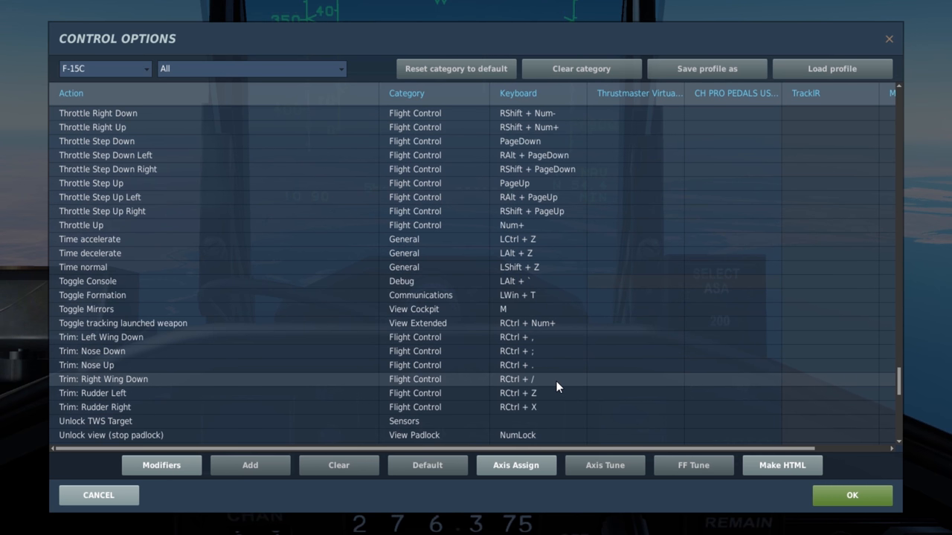
scroll(down, 3)
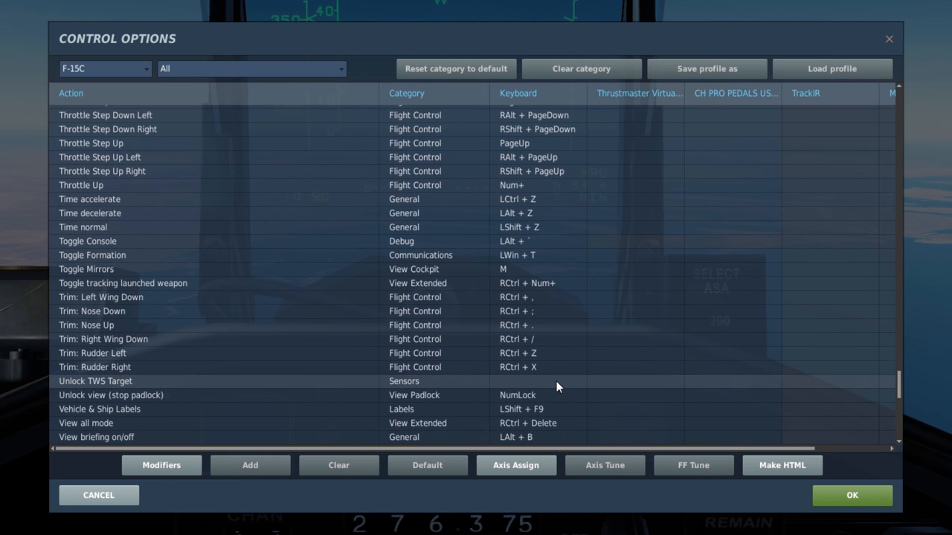
mouse_move(521, 384)
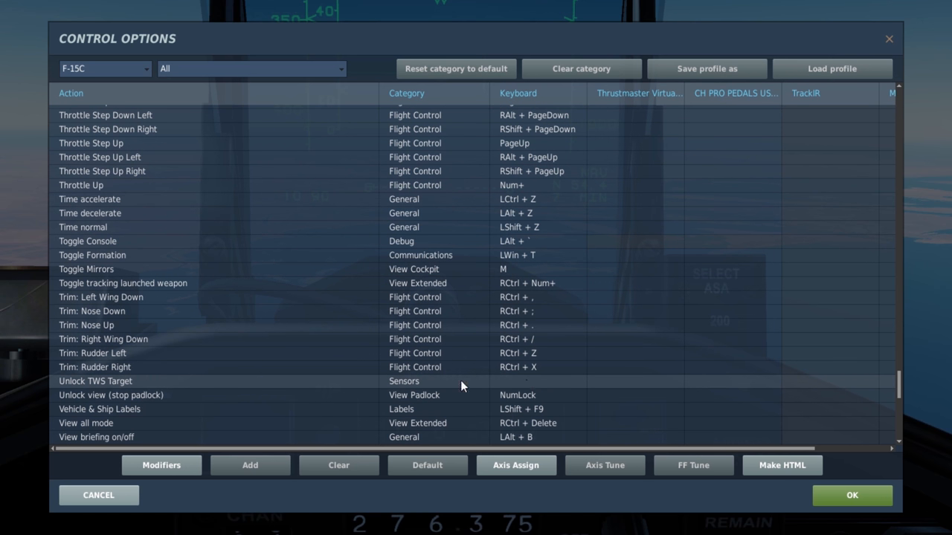
mouse_move(529, 387)
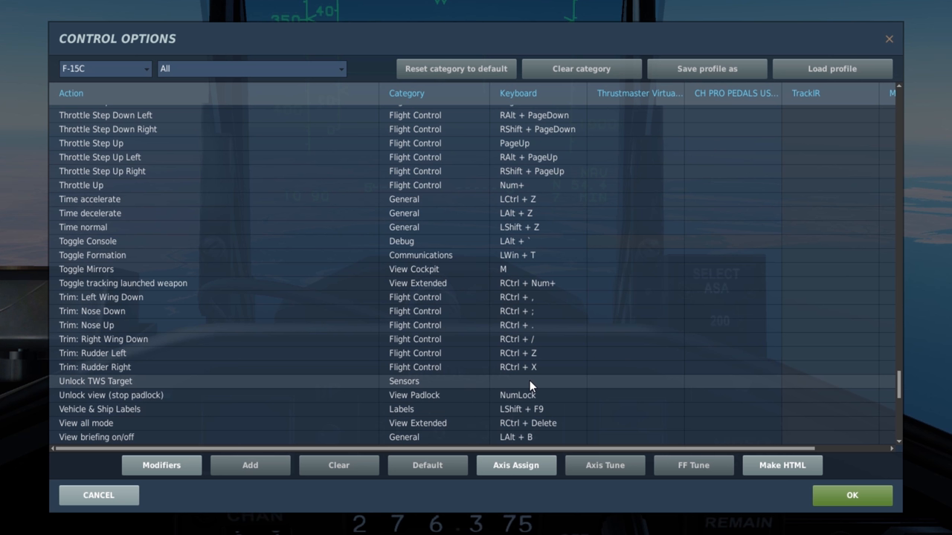
mouse_move(443, 381)
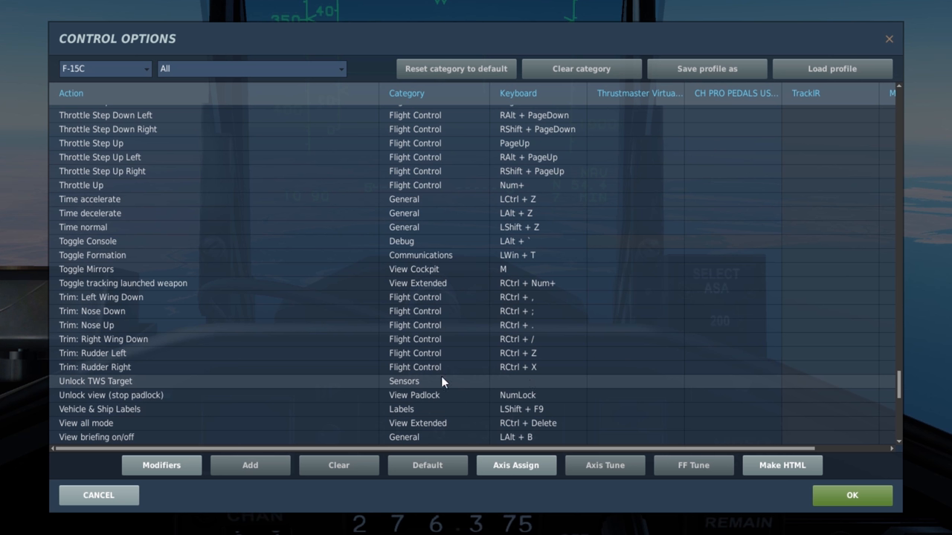
mouse_move(528, 390)
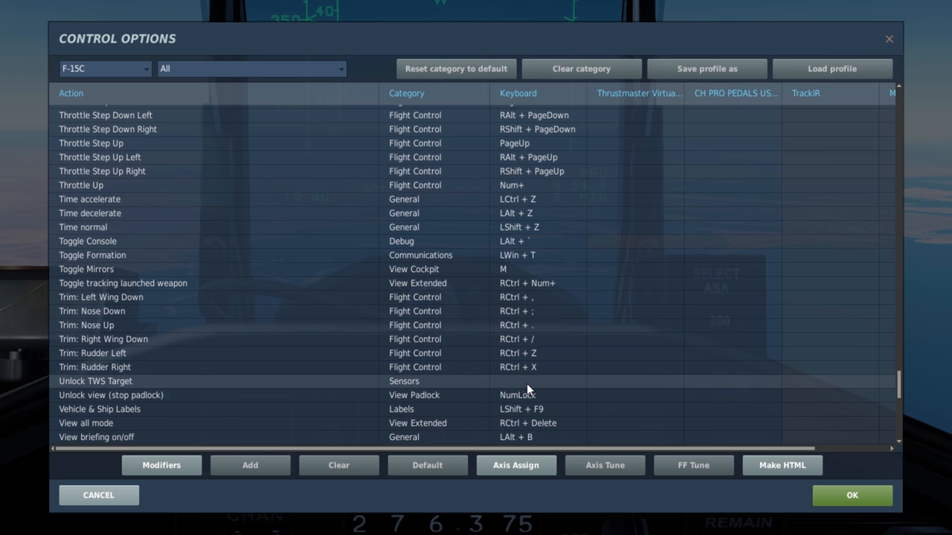
mouse_move(528, 387)
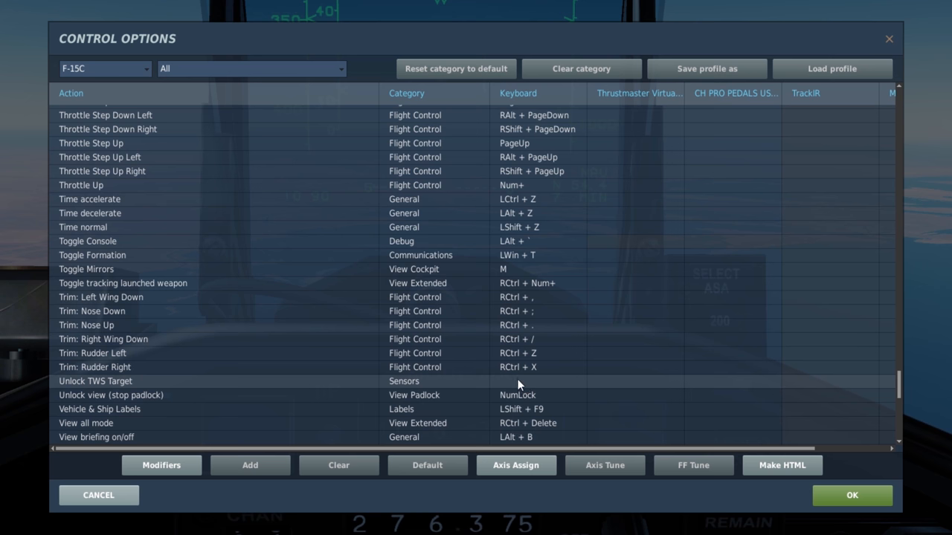
mouse_move(568, 384)
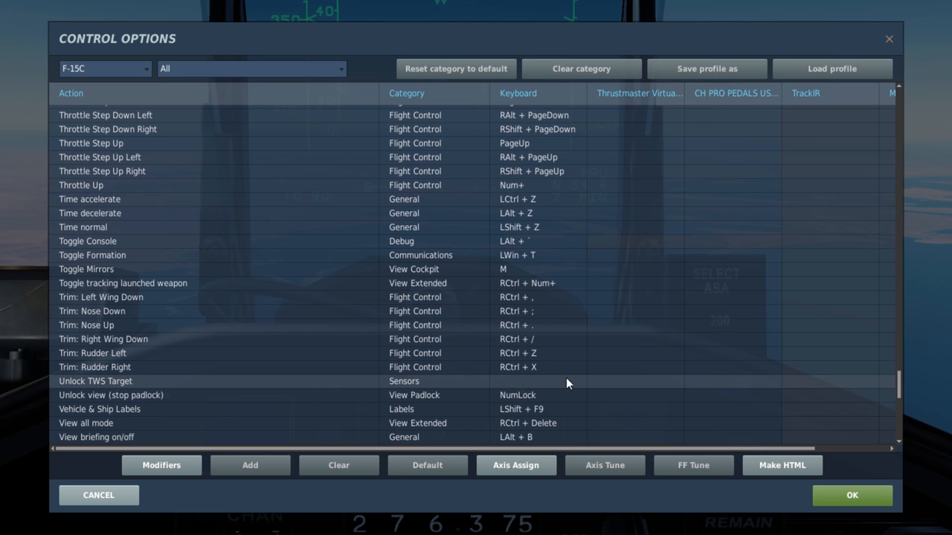
scroll(down, 3)
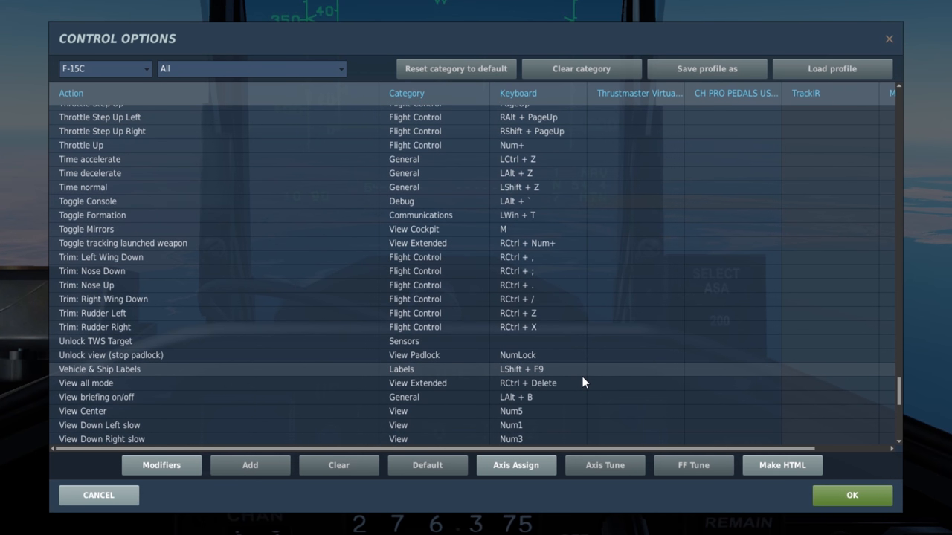
scroll(down, 3)
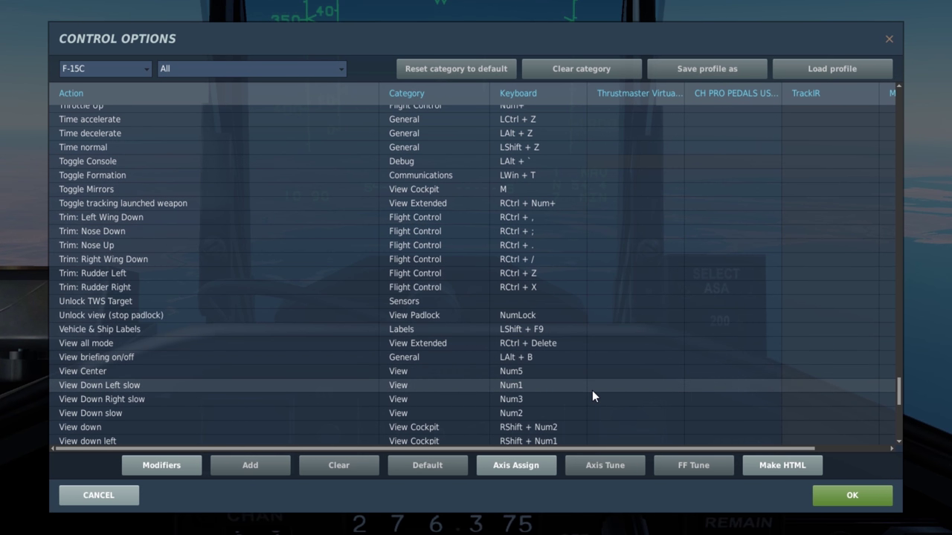
scroll(down, 3)
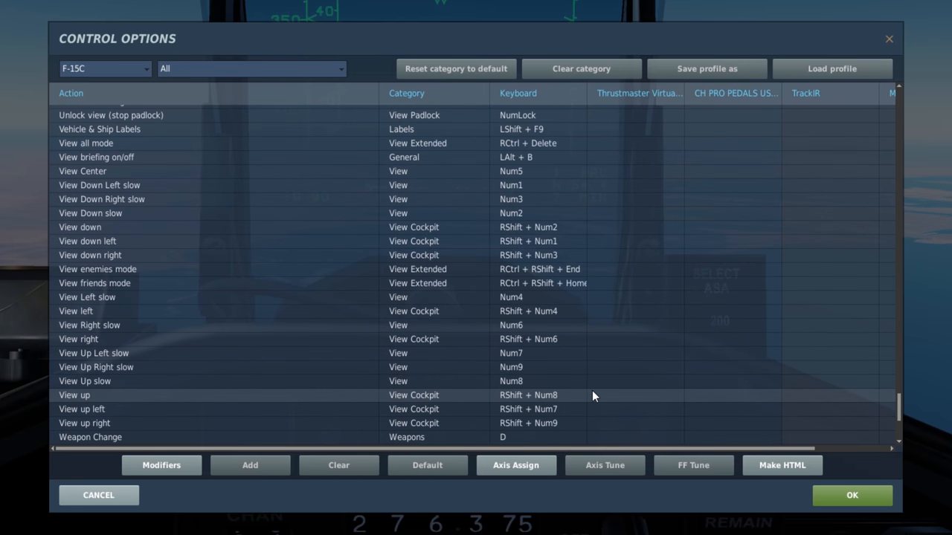
scroll(down, 3)
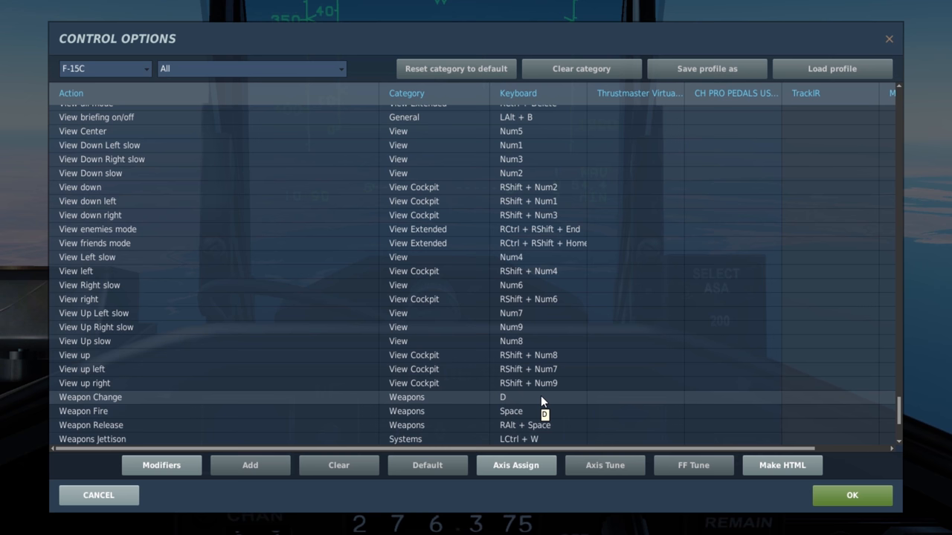
mouse_move(458, 404)
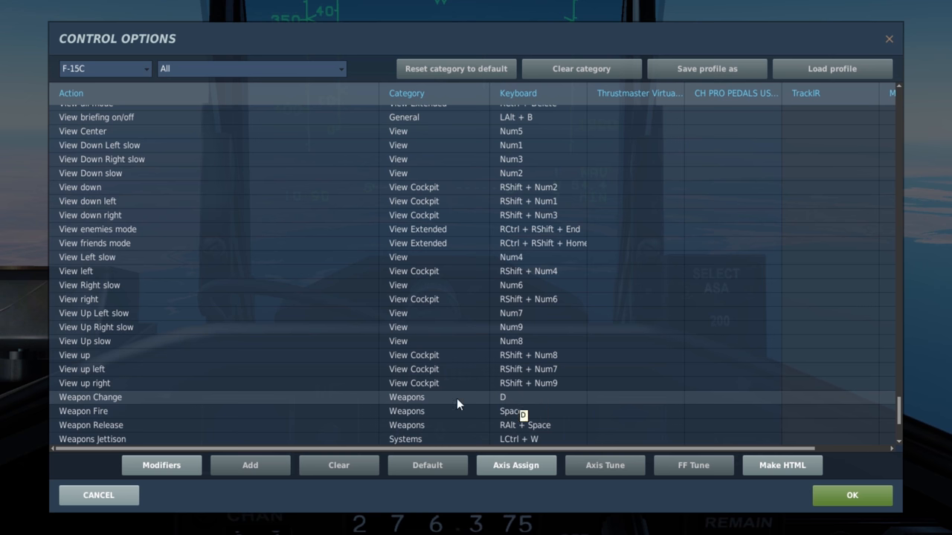
mouse_move(529, 401)
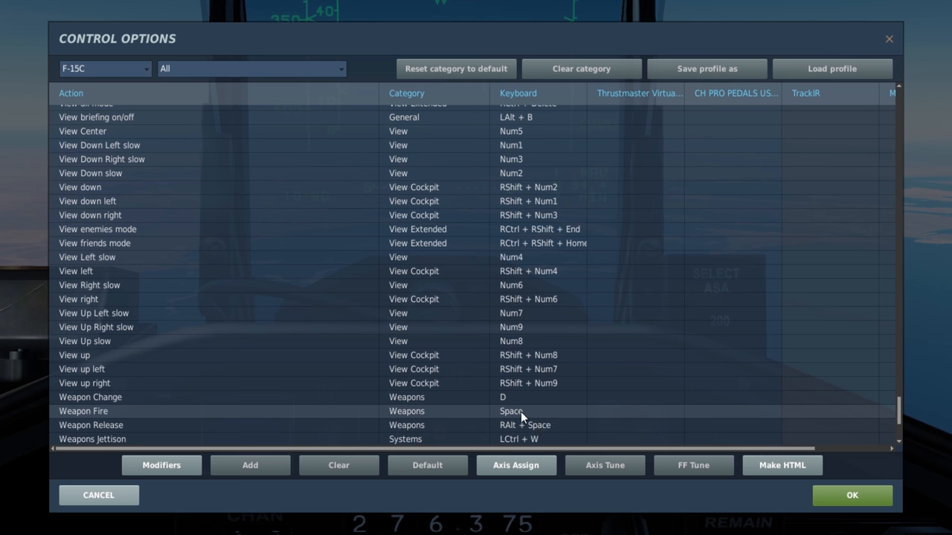
mouse_move(520, 415)
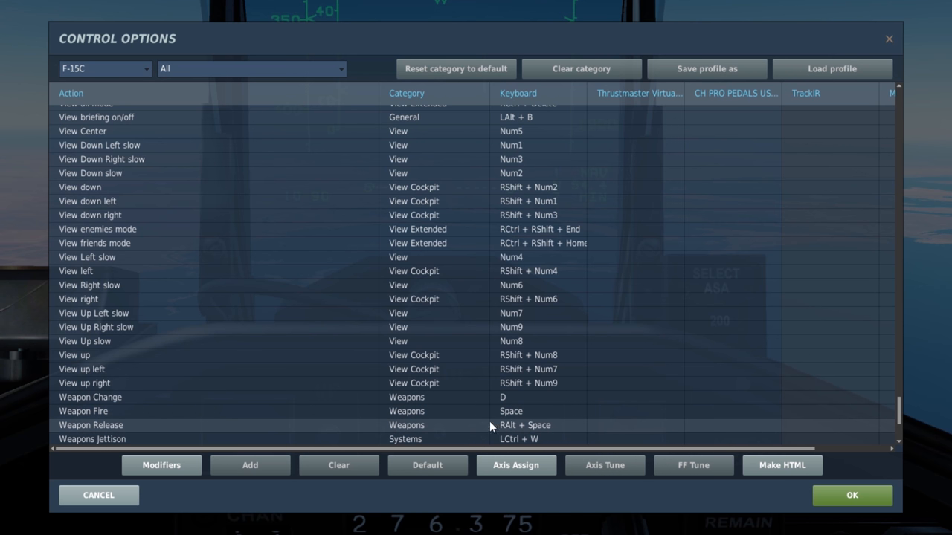
mouse_move(463, 437)
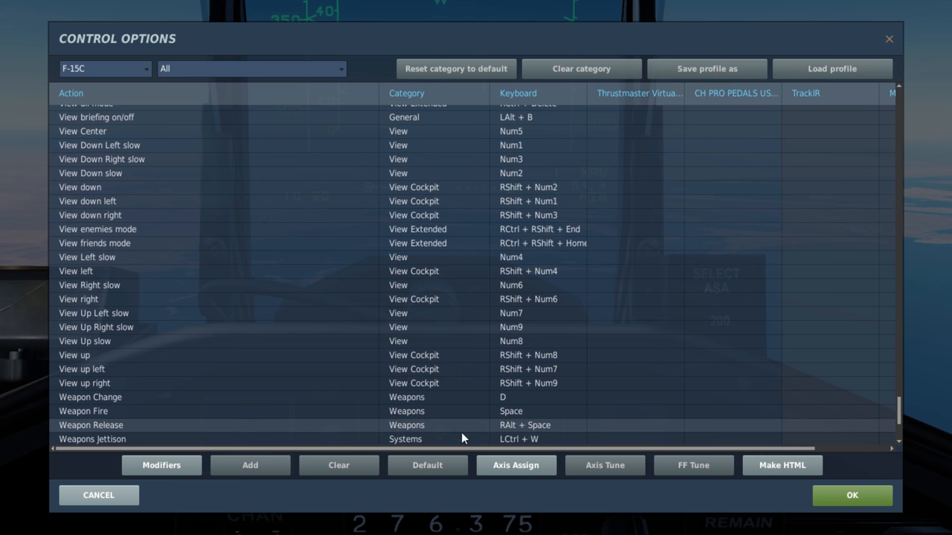
mouse_move(548, 432)
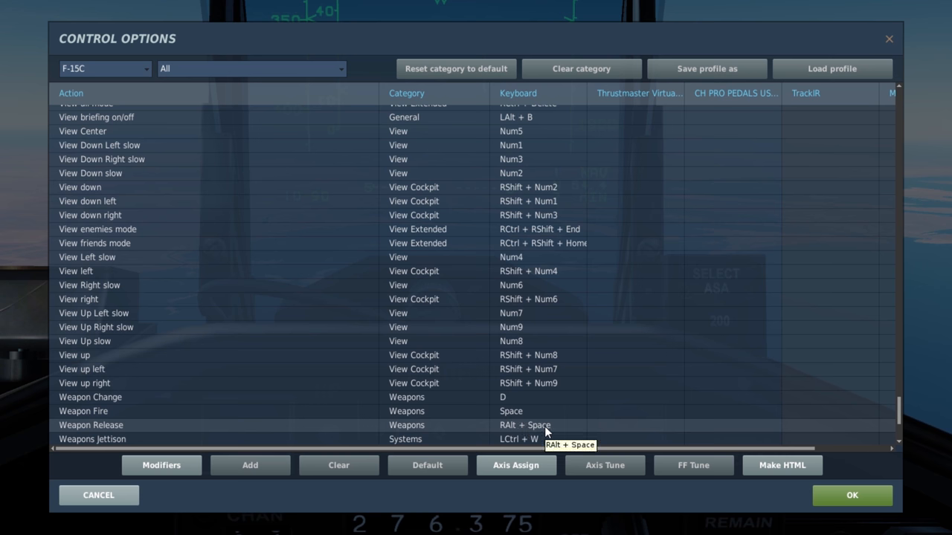
scroll(down, 3)
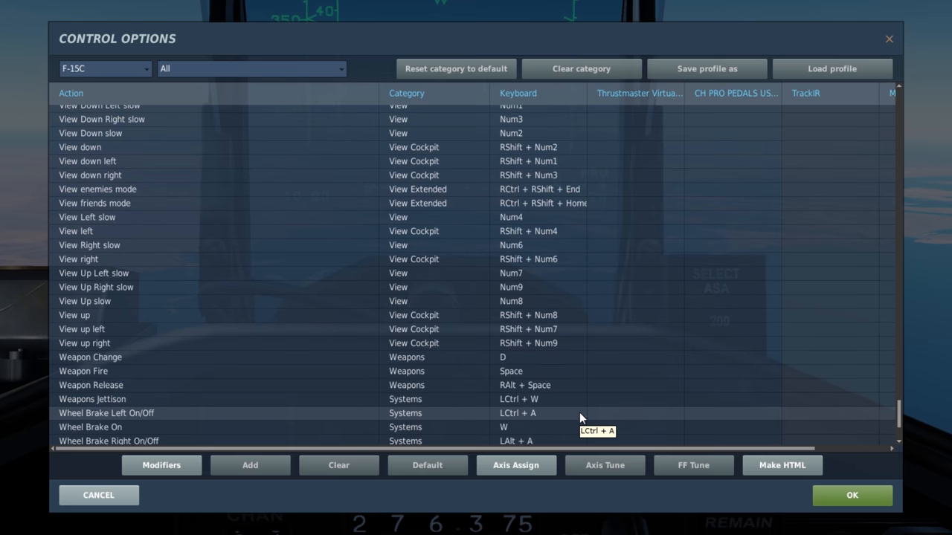
mouse_move(568, 375)
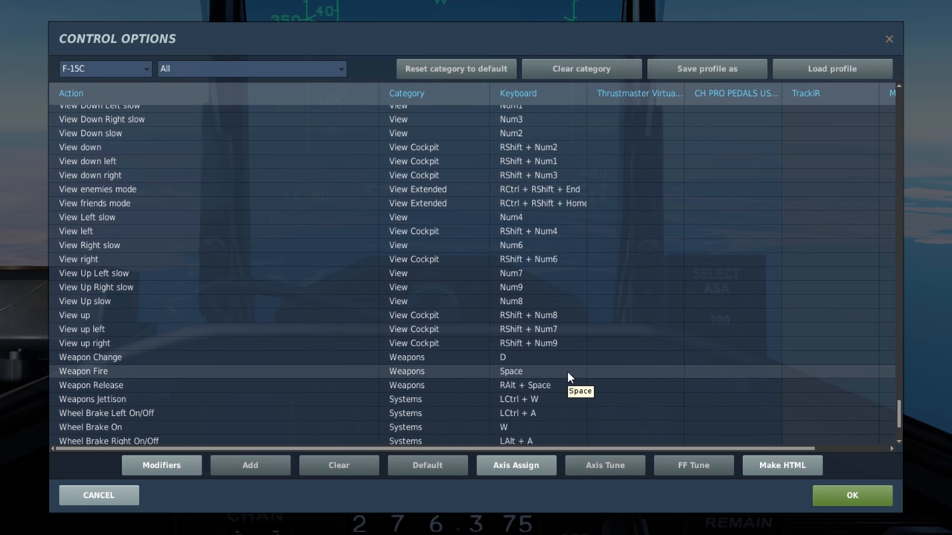
mouse_move(565, 394)
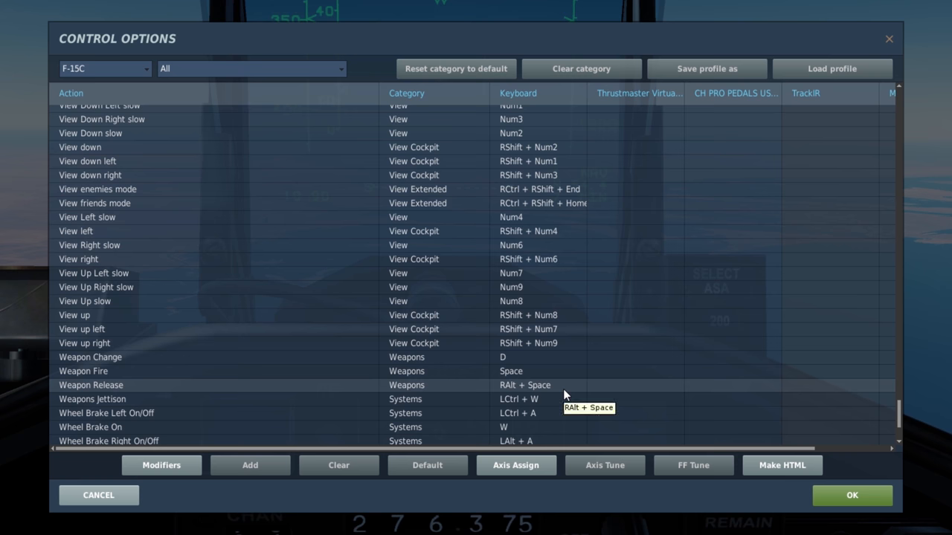
mouse_move(559, 406)
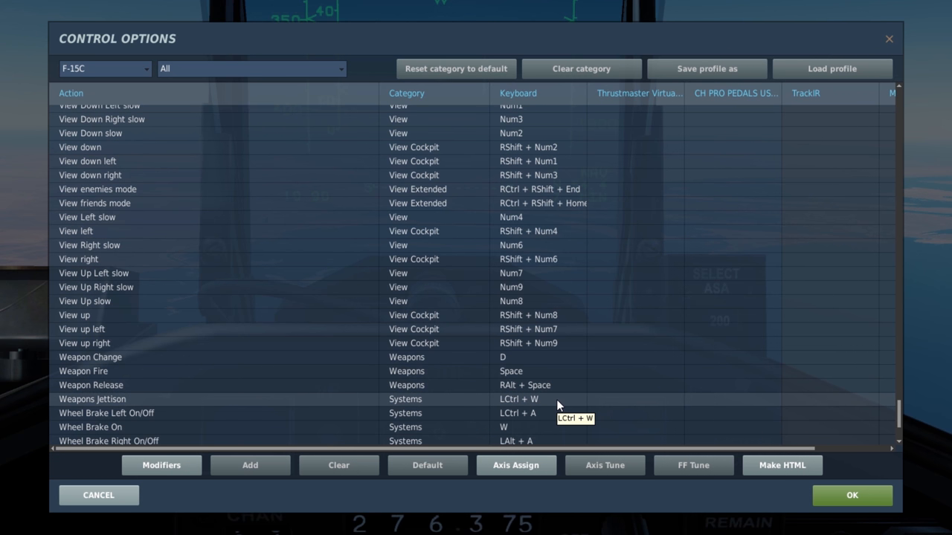
mouse_move(558, 404)
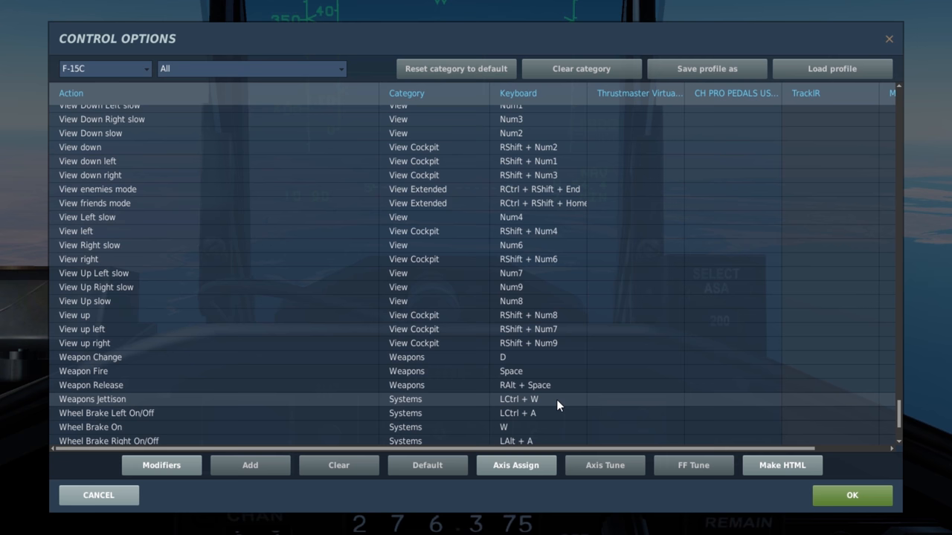
scroll(down, 3)
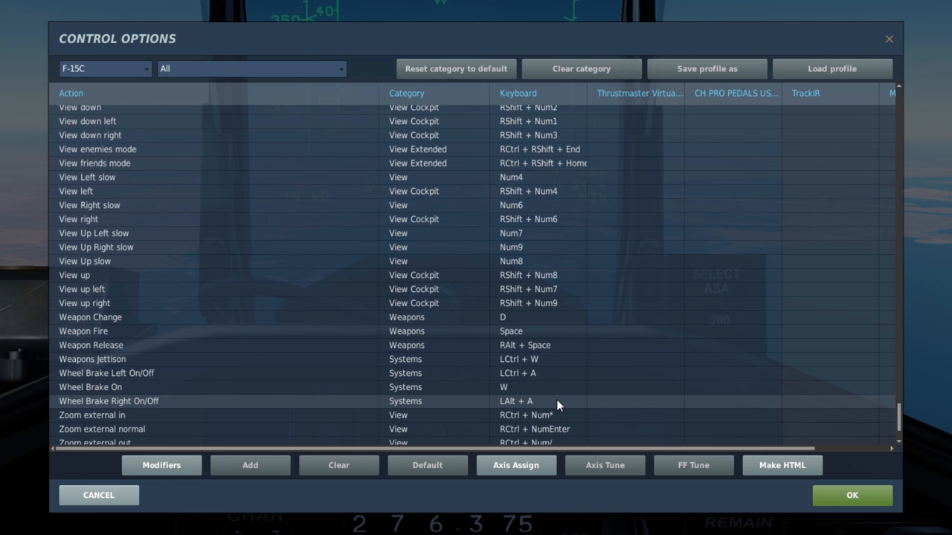
scroll(up, 3)
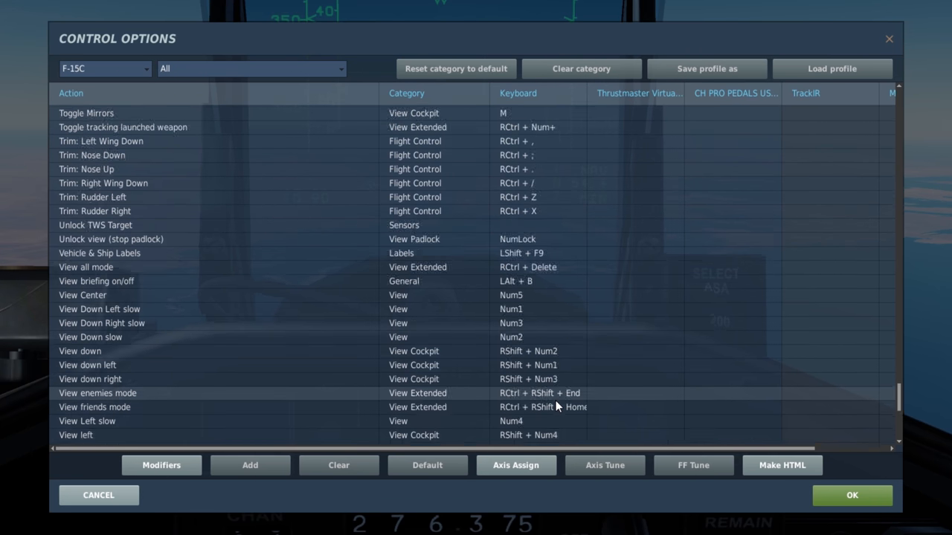
scroll(up, 3)
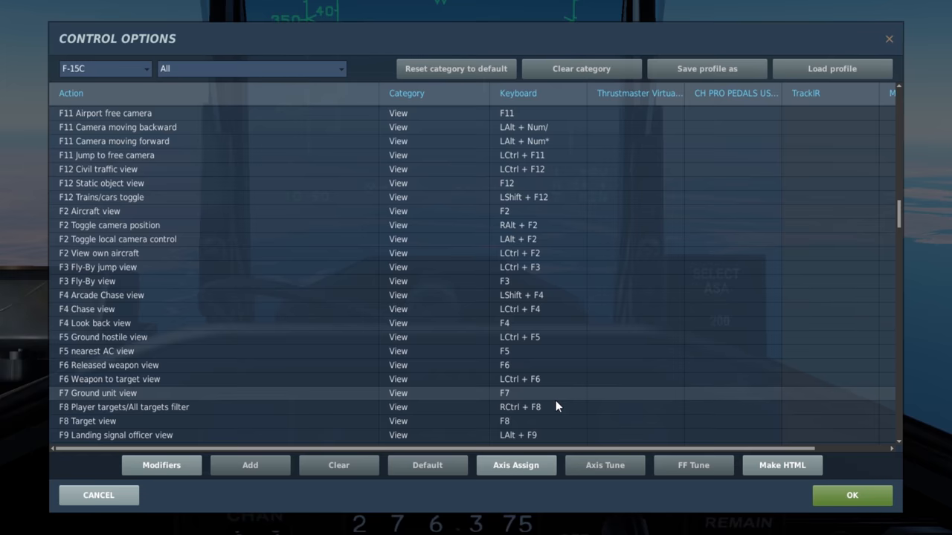
scroll(up, 3)
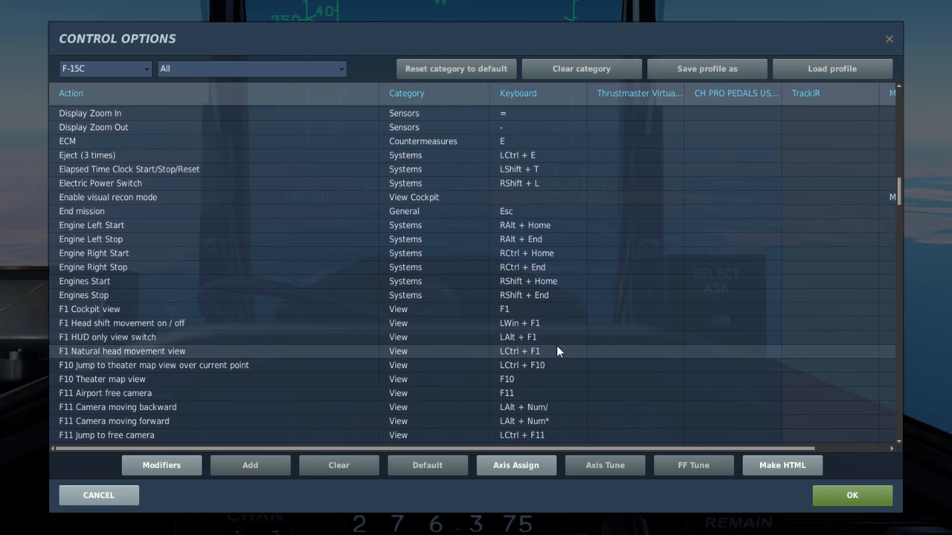
scroll(down, 3)
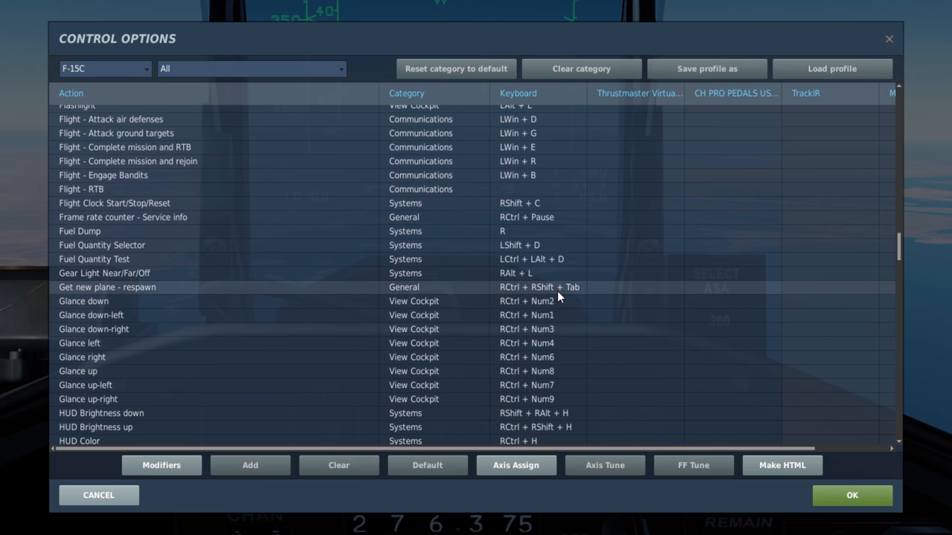
scroll(down, 3)
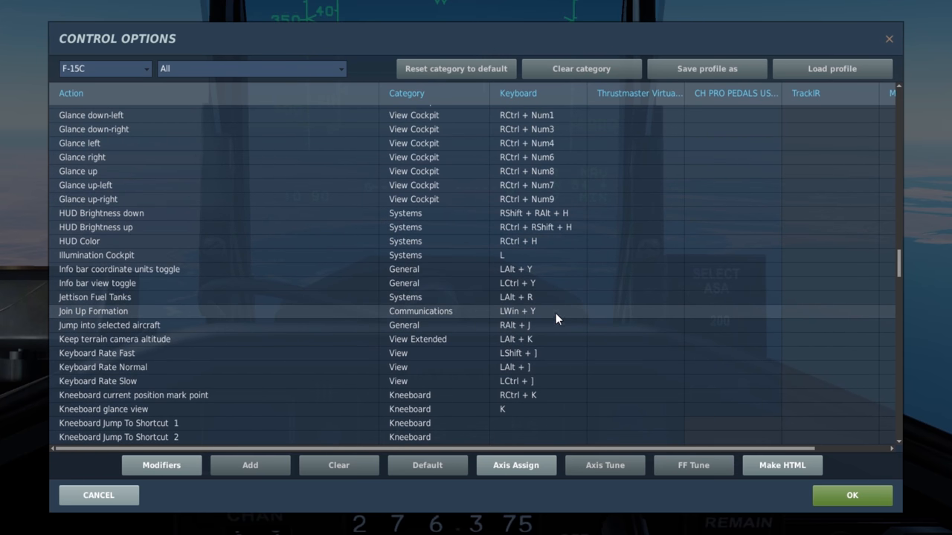
mouse_move(532, 305)
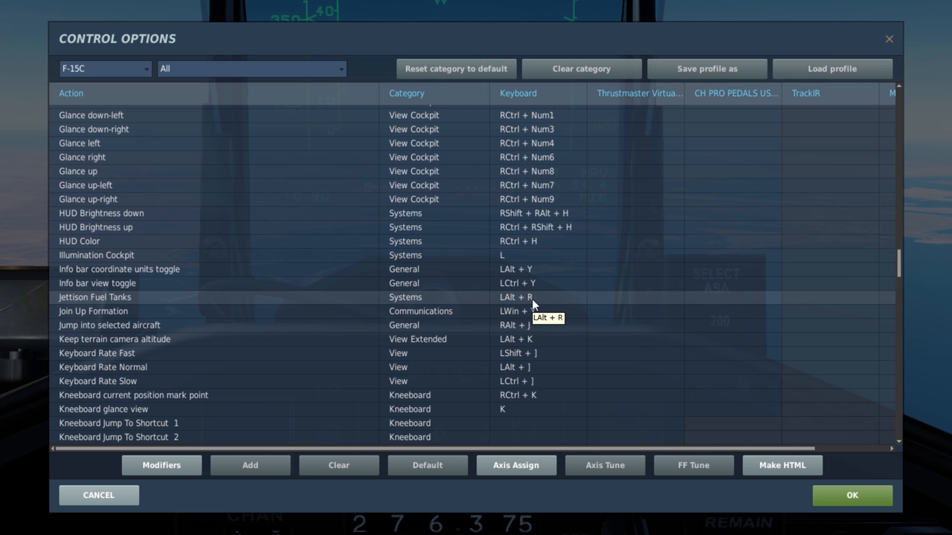
mouse_move(532, 305)
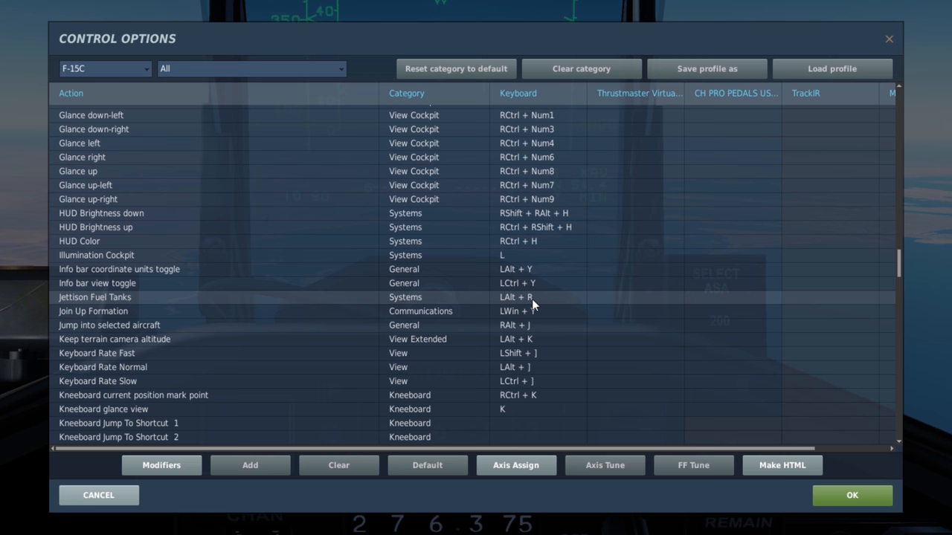
mouse_move(572, 305)
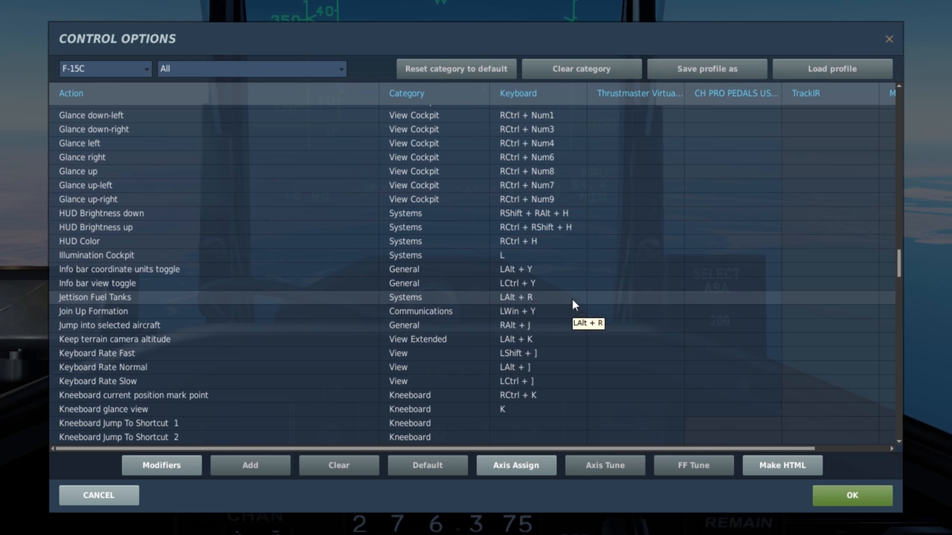
scroll(down, 3)
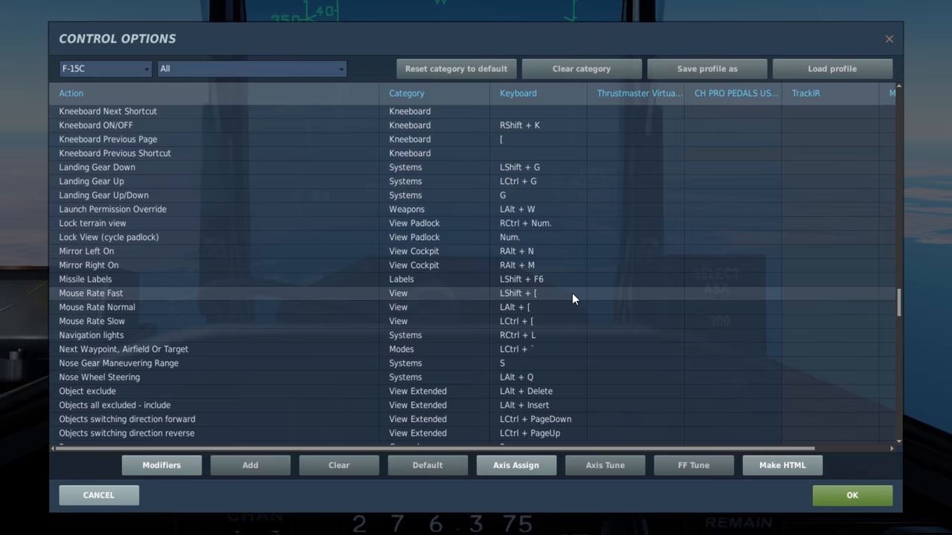
scroll(down, 3)
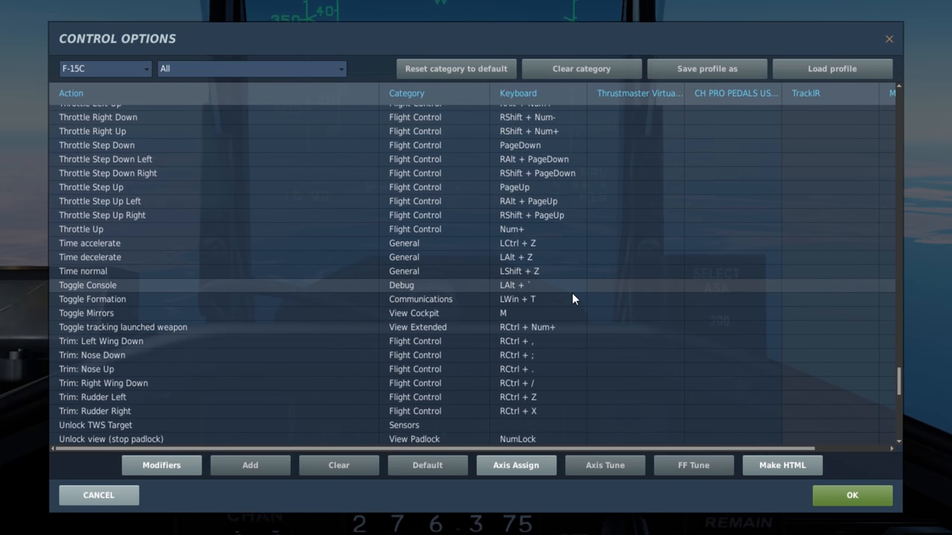
scroll(down, 3)
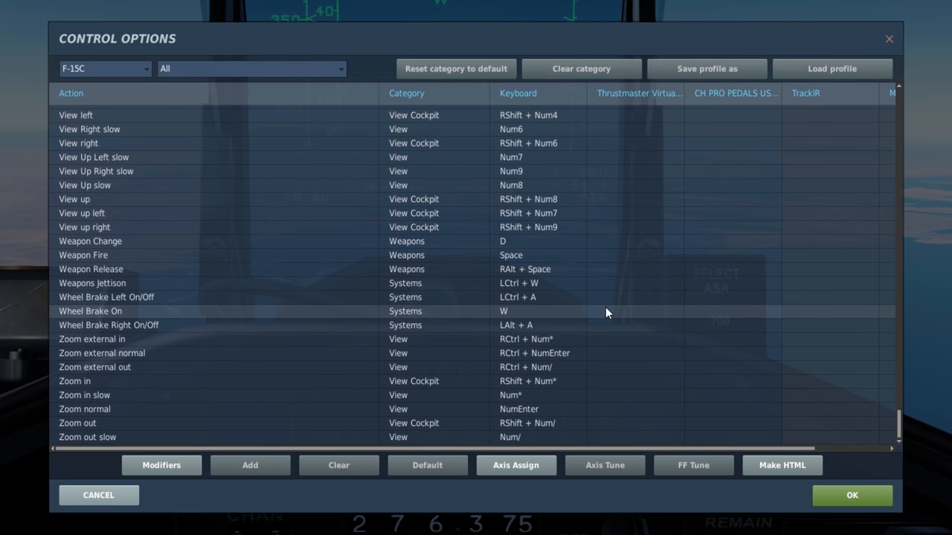
Filter the F-15C controls list to Axis Commands only
click(514, 464)
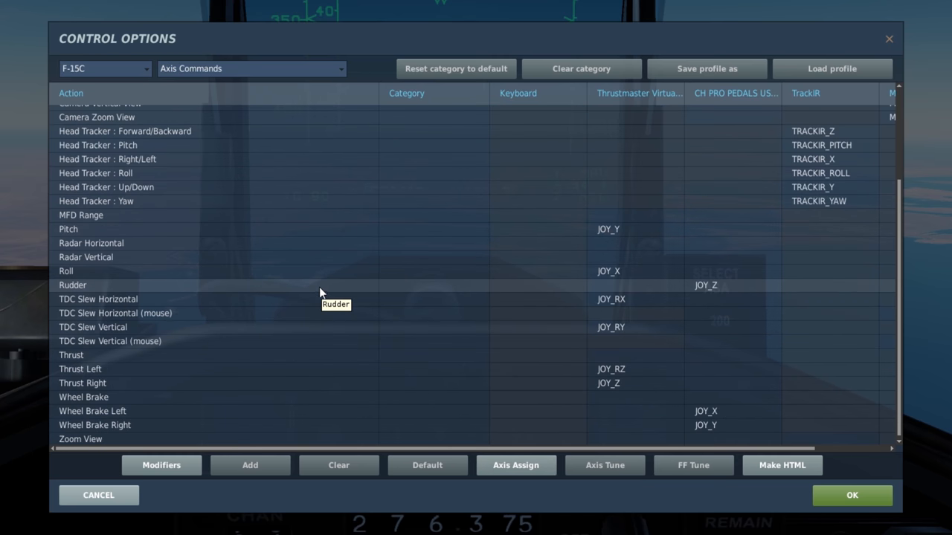
mouse_move(194, 307)
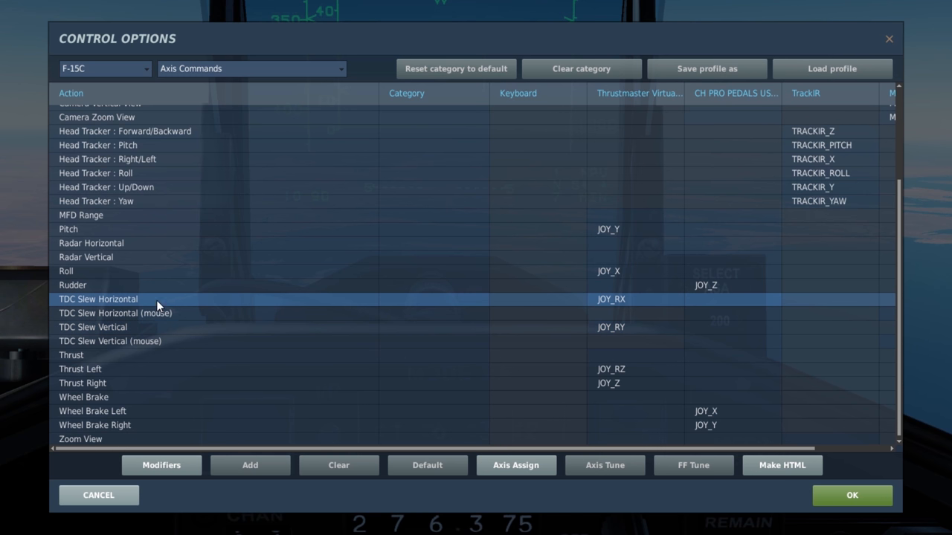
mouse_move(605, 471)
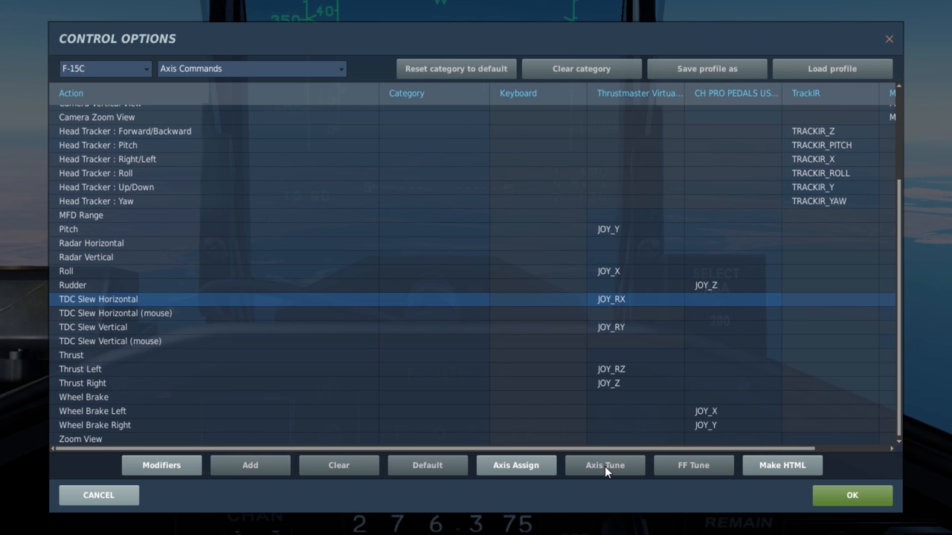
mouse_move(613, 315)
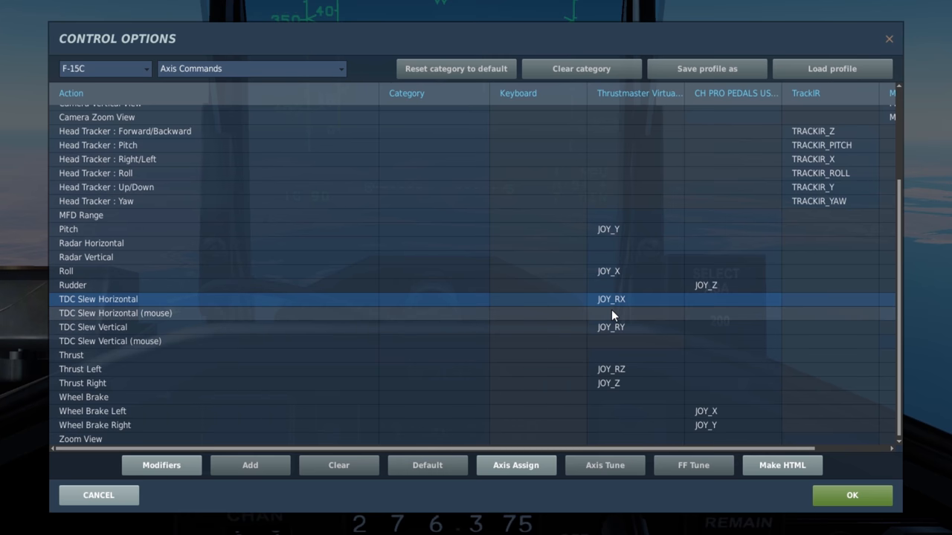
click(604, 464)
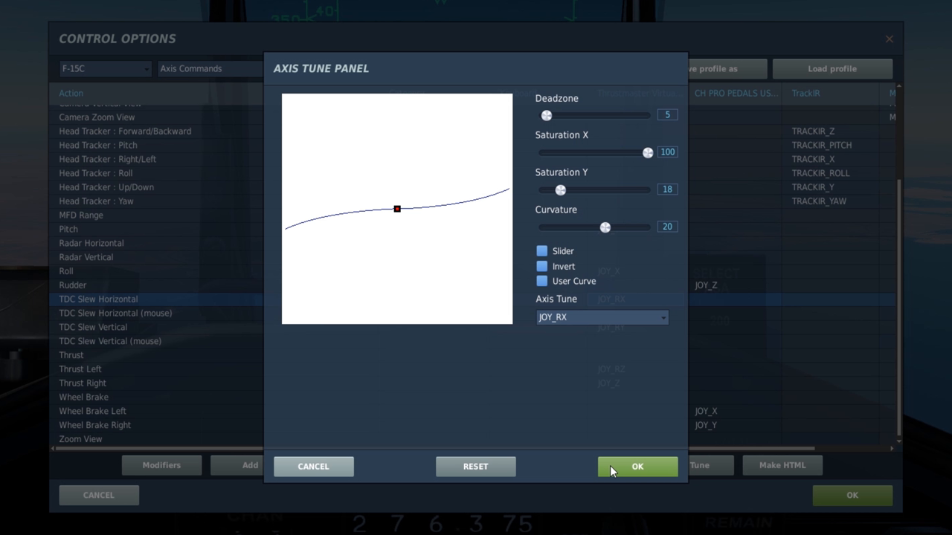
mouse_move(524, 117)
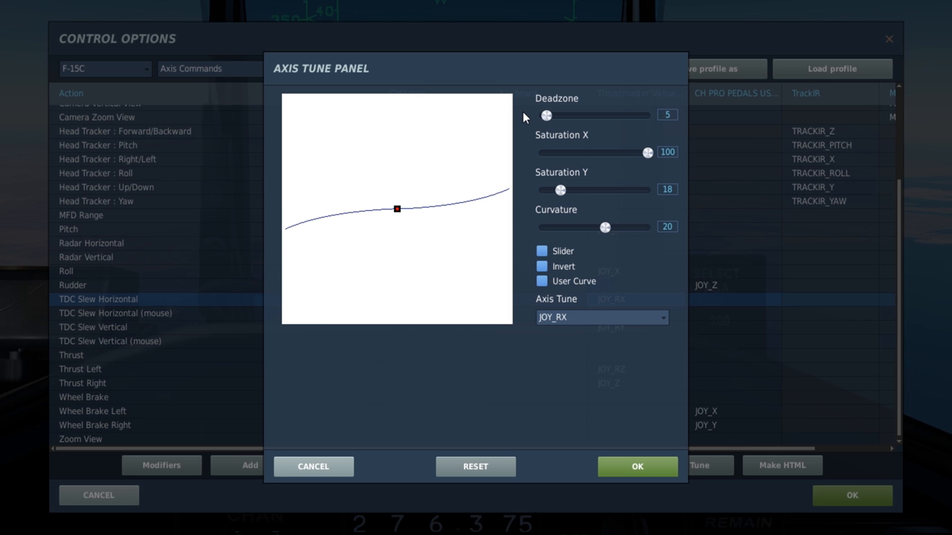
mouse_move(634, 112)
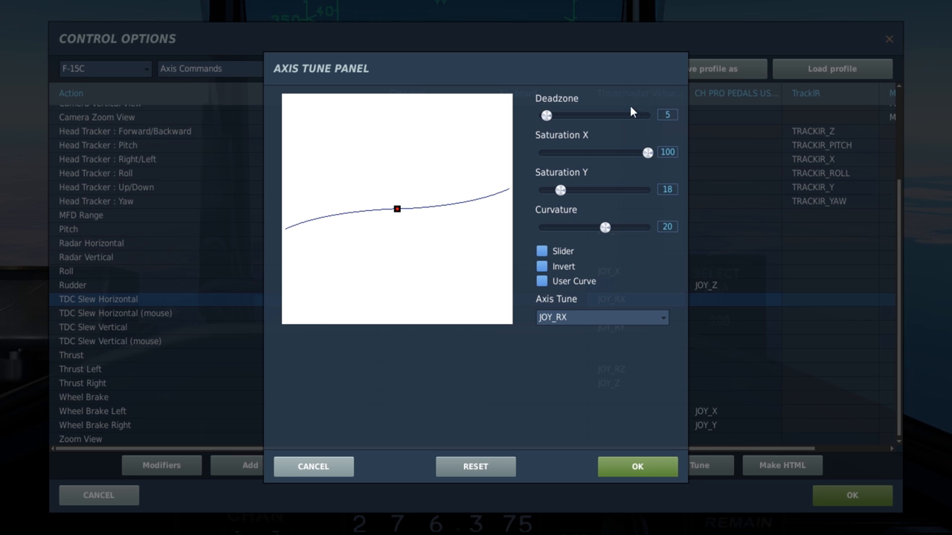
mouse_move(485, 310)
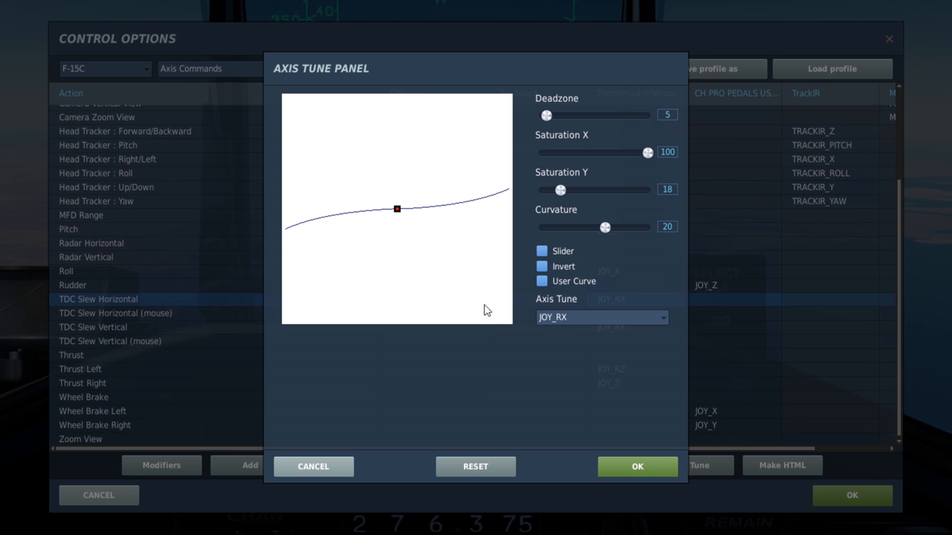
mouse_move(583, 178)
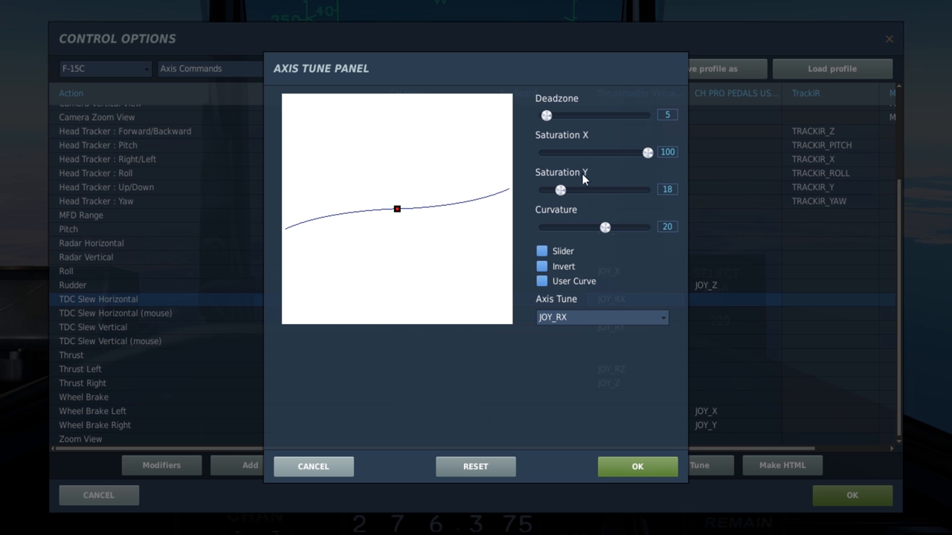
mouse_move(595, 180)
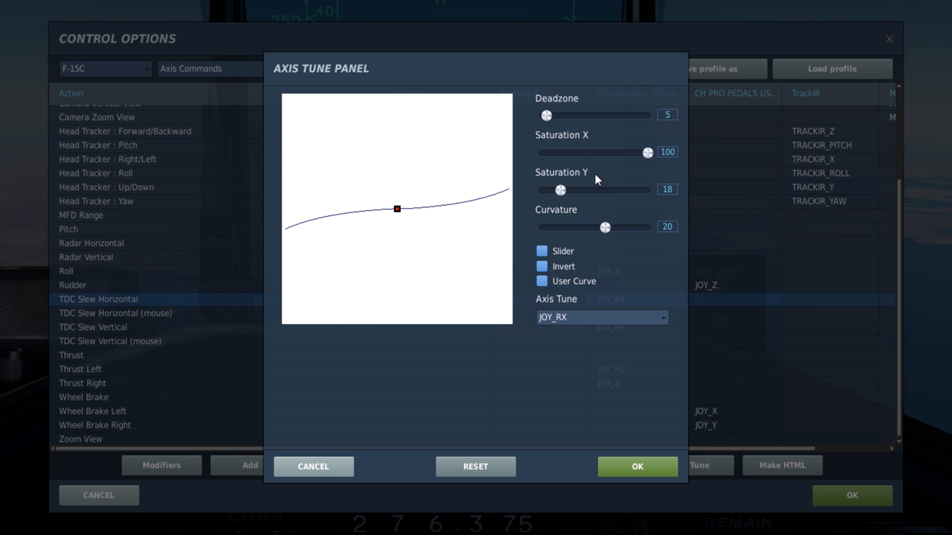
mouse_move(491, 208)
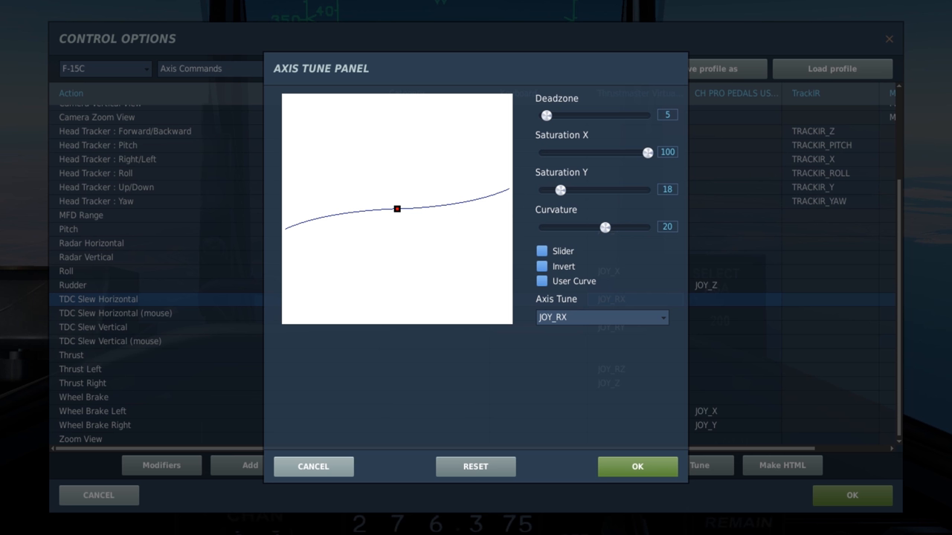
mouse_move(583, 217)
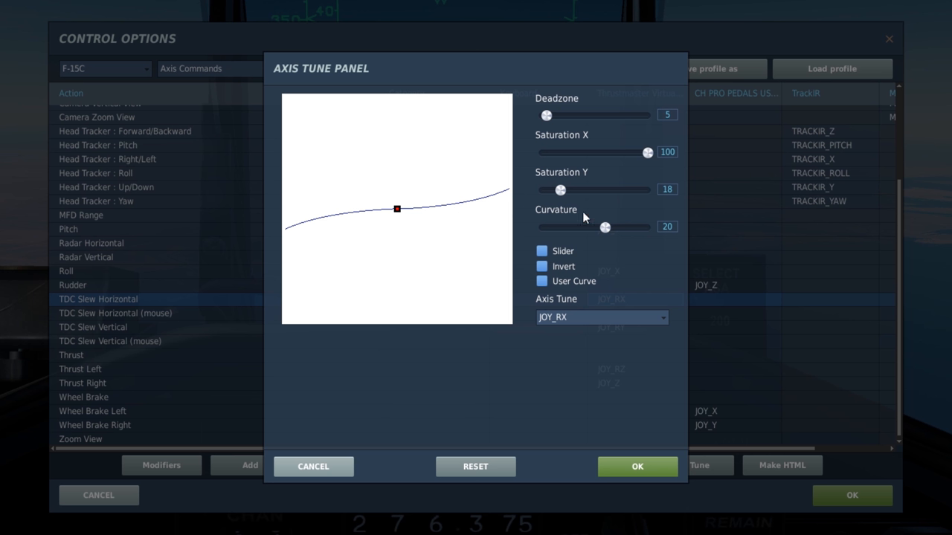
mouse_move(610, 238)
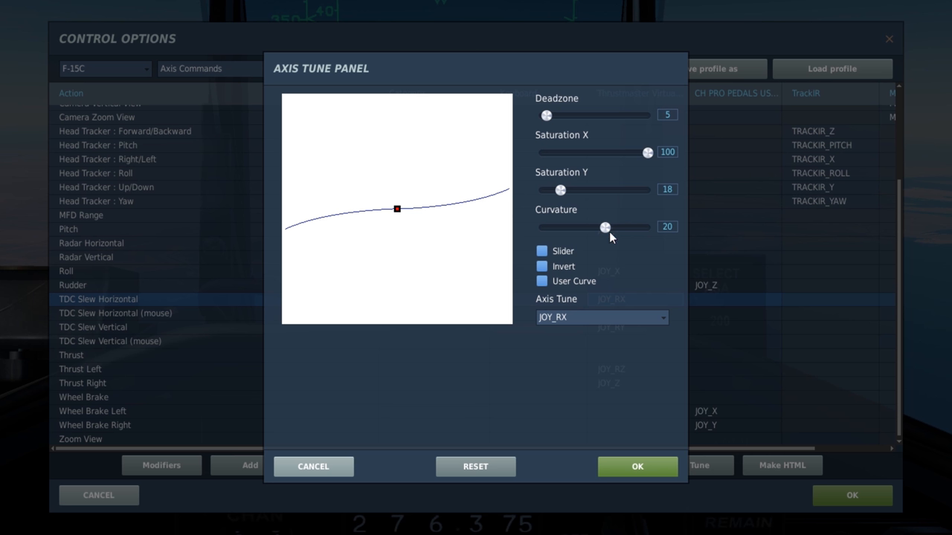
mouse_move(605, 232)
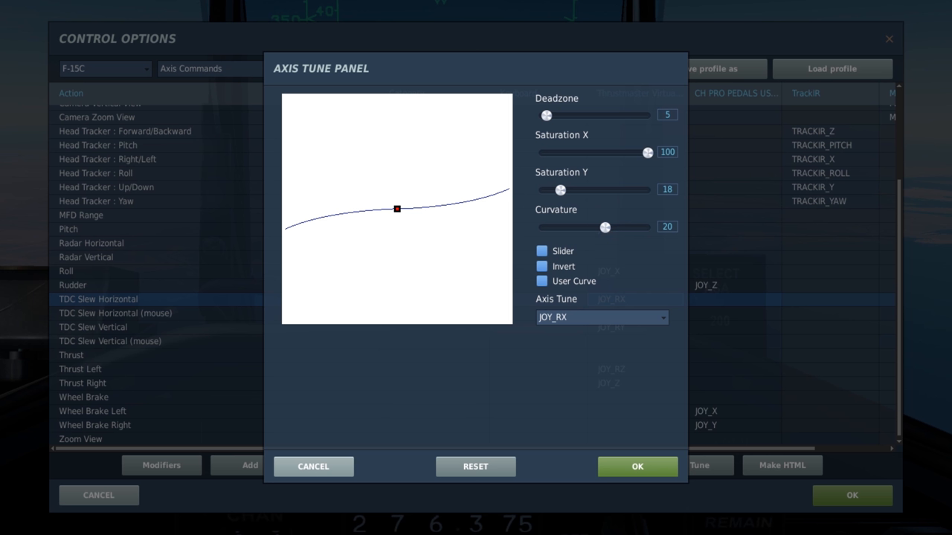
mouse_move(331, 374)
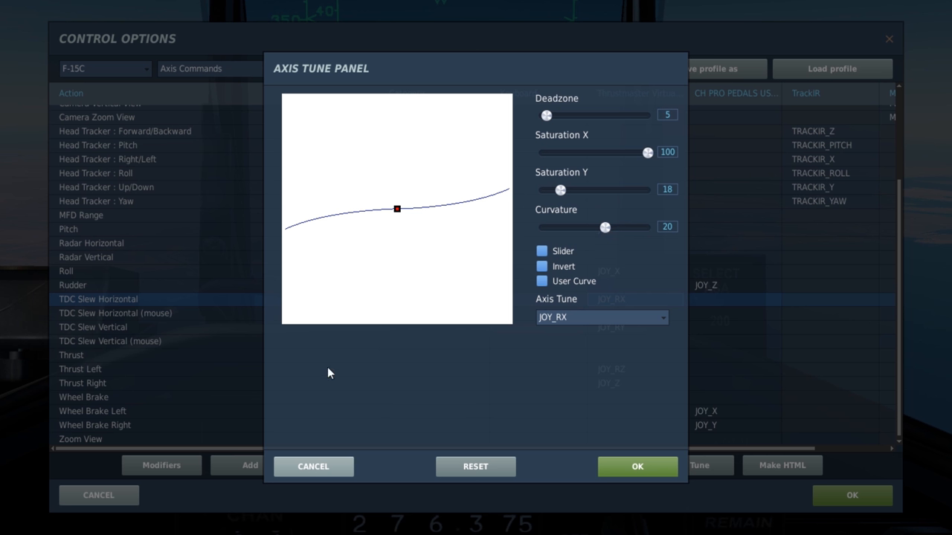
mouse_move(541, 290)
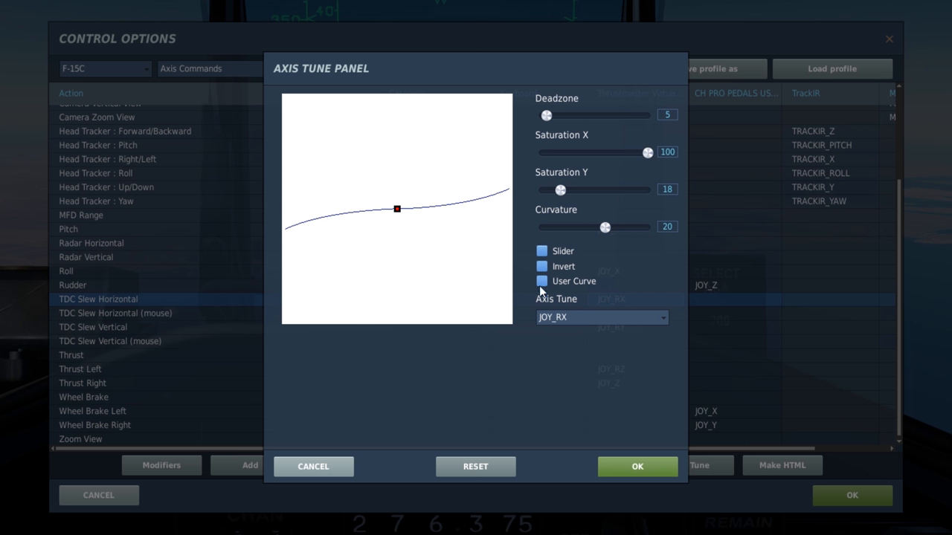
click(636, 467)
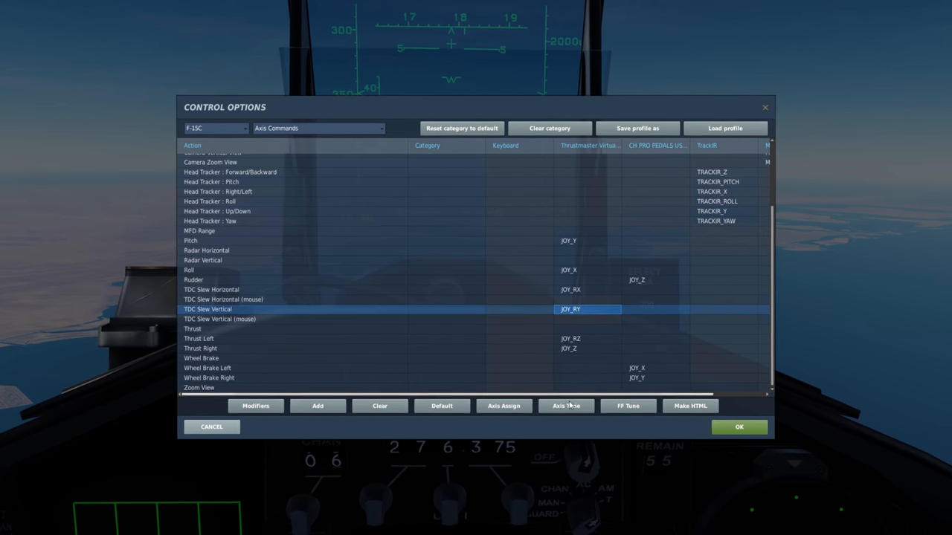
click(565, 406)
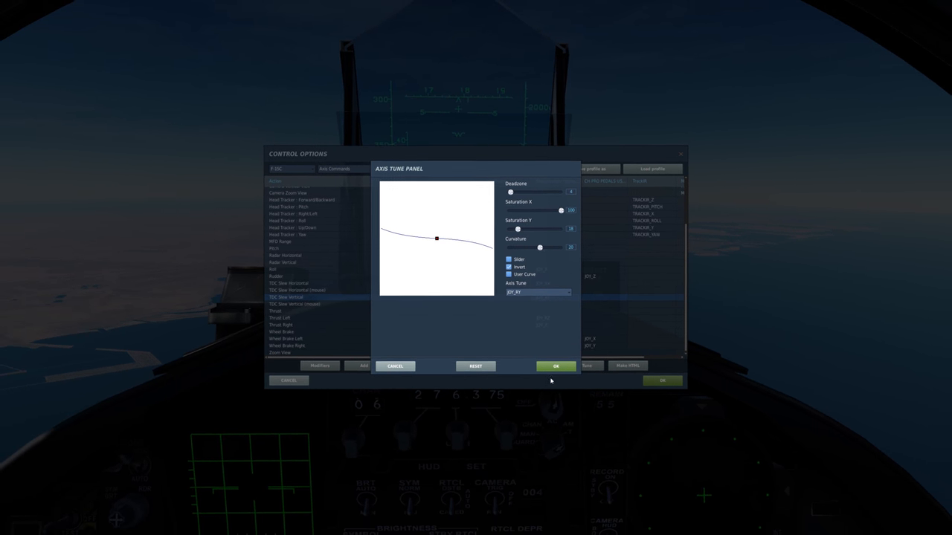
click(556, 366)
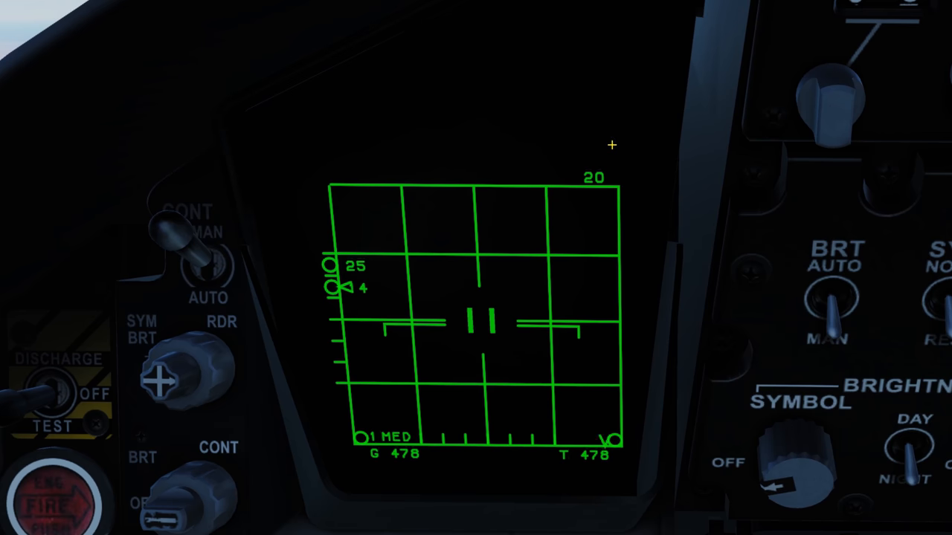
mouse_move(562, 182)
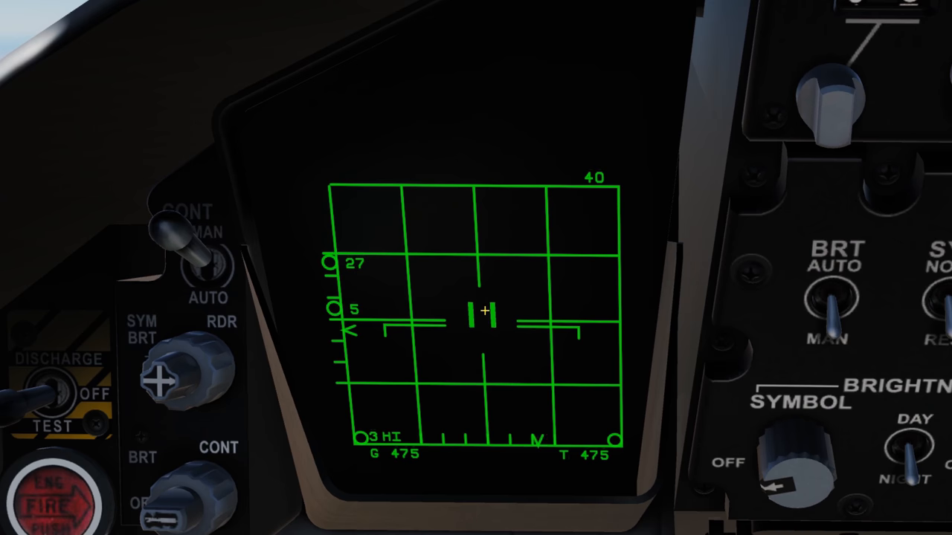
mouse_move(793, 327)
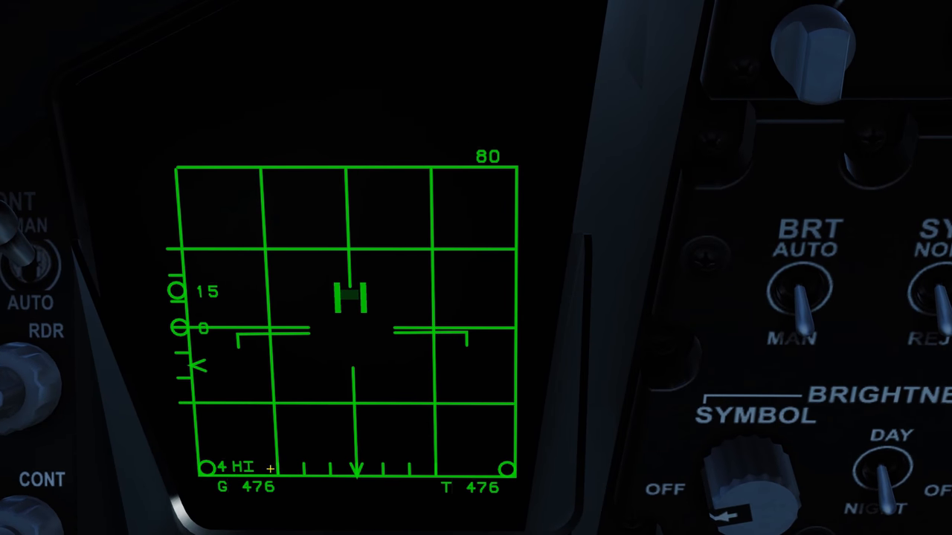
mouse_move(374, 300)
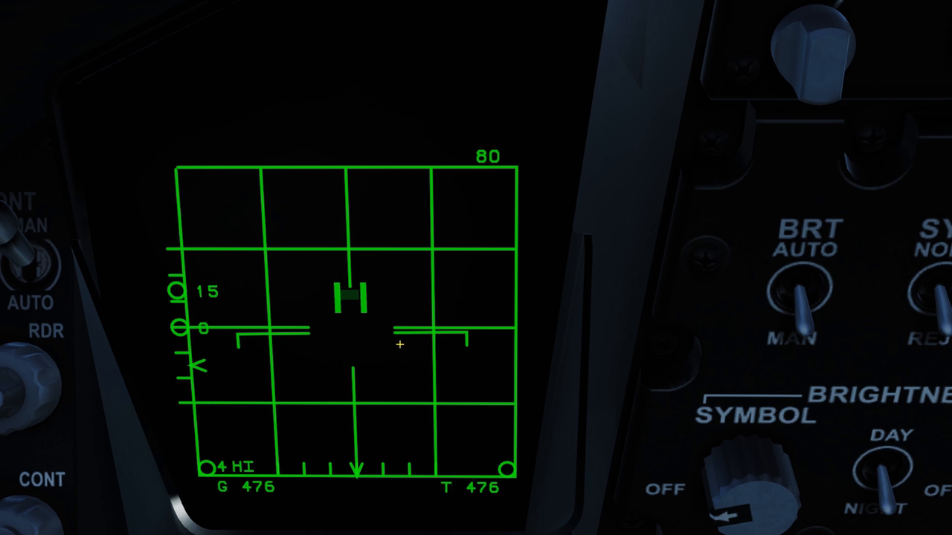
mouse_move(195, 299)
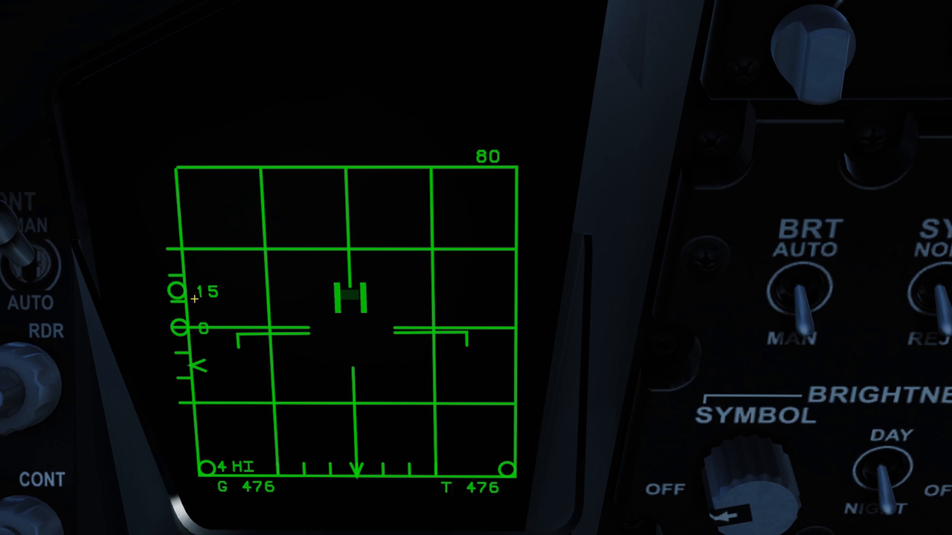
mouse_move(229, 177)
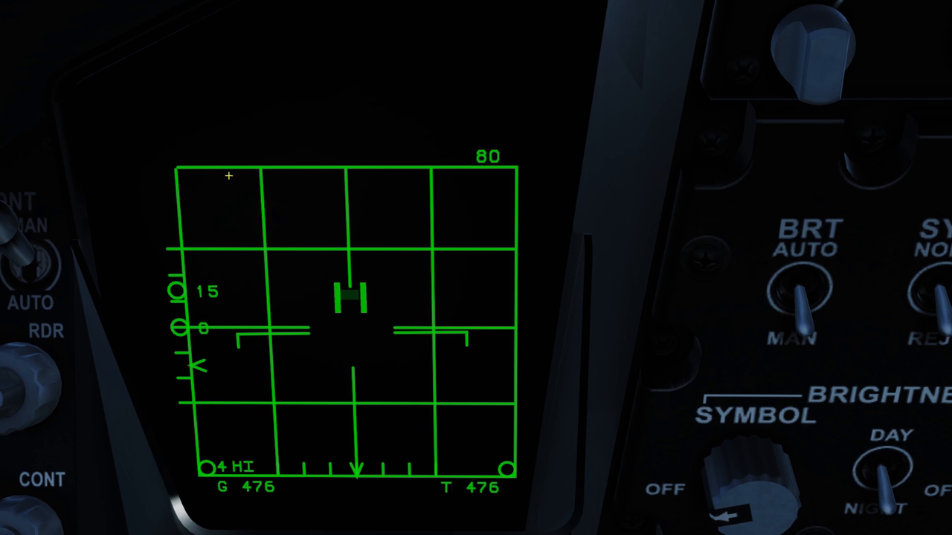
mouse_move(217, 382)
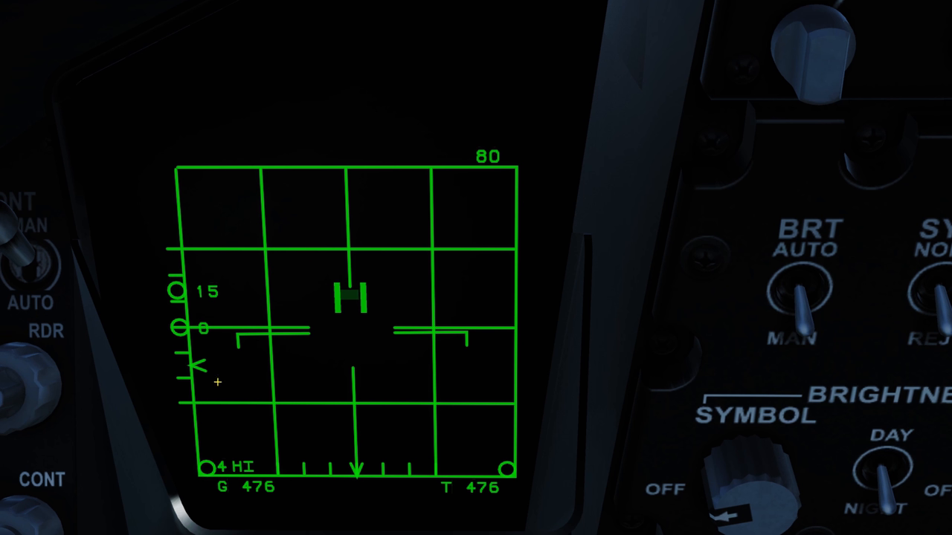
mouse_move(234, 324)
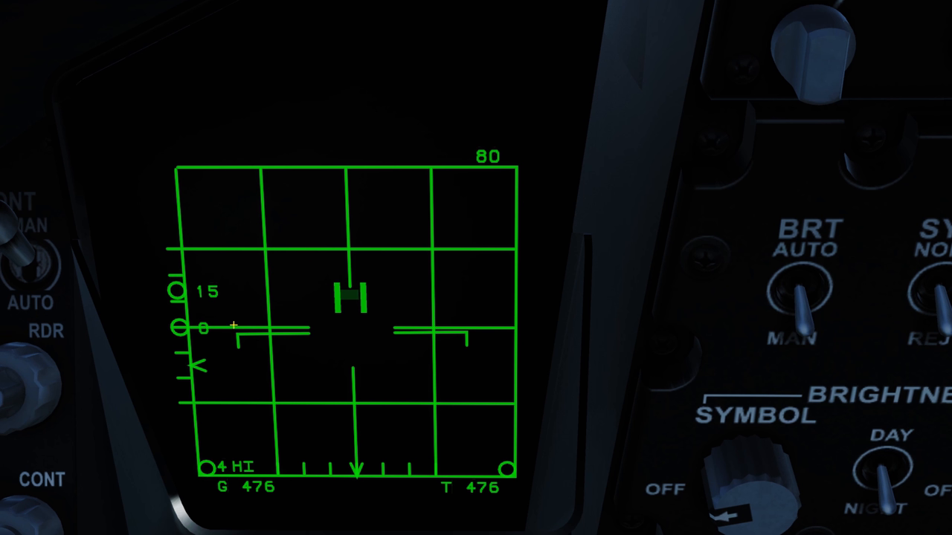
mouse_move(373, 321)
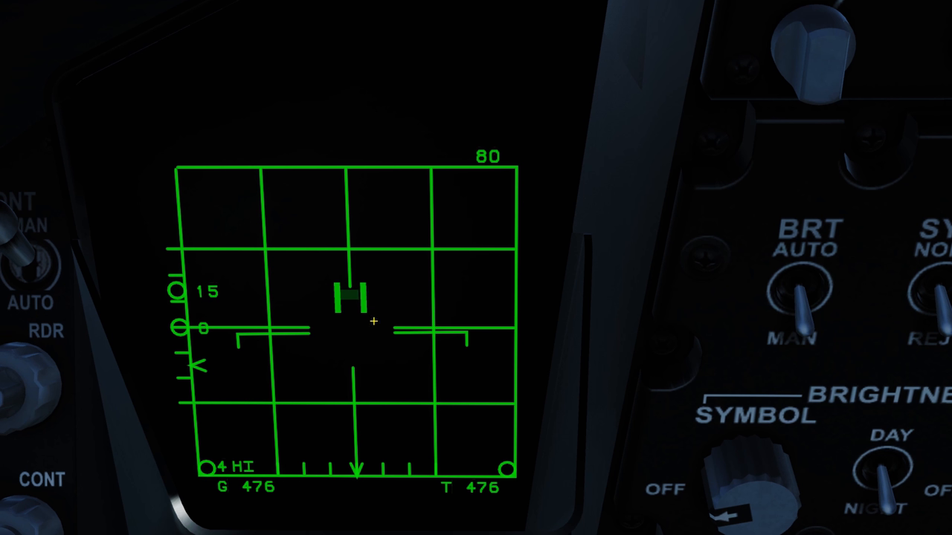
mouse_move(426, 283)
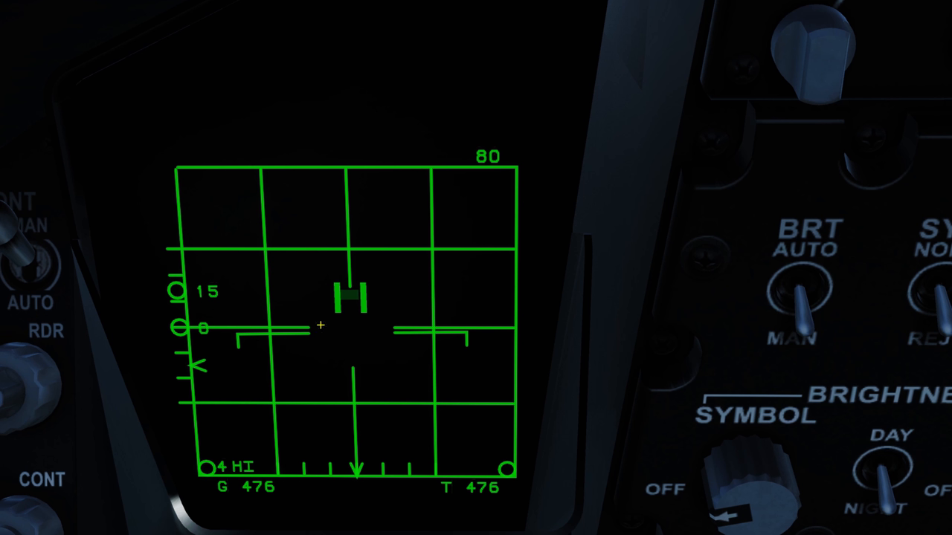
mouse_move(336, 300)
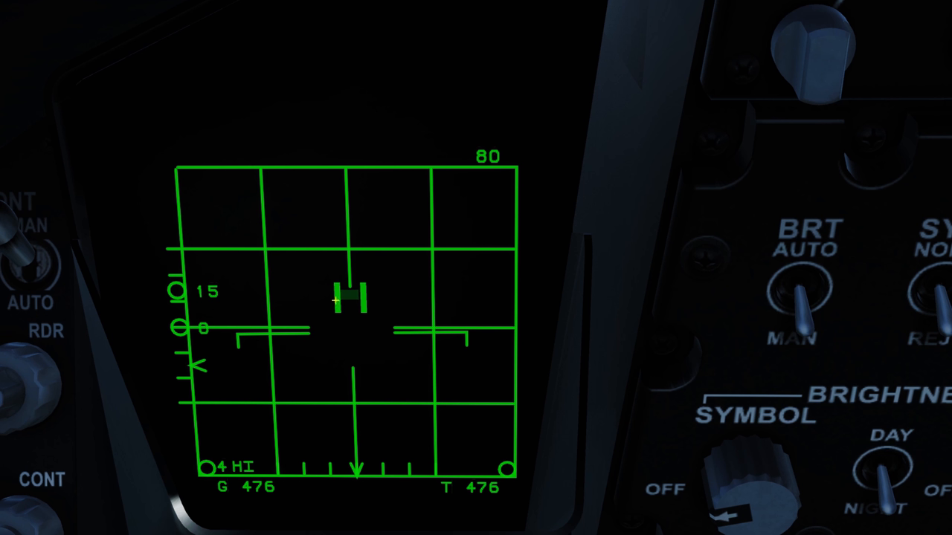
mouse_move(250, 280)
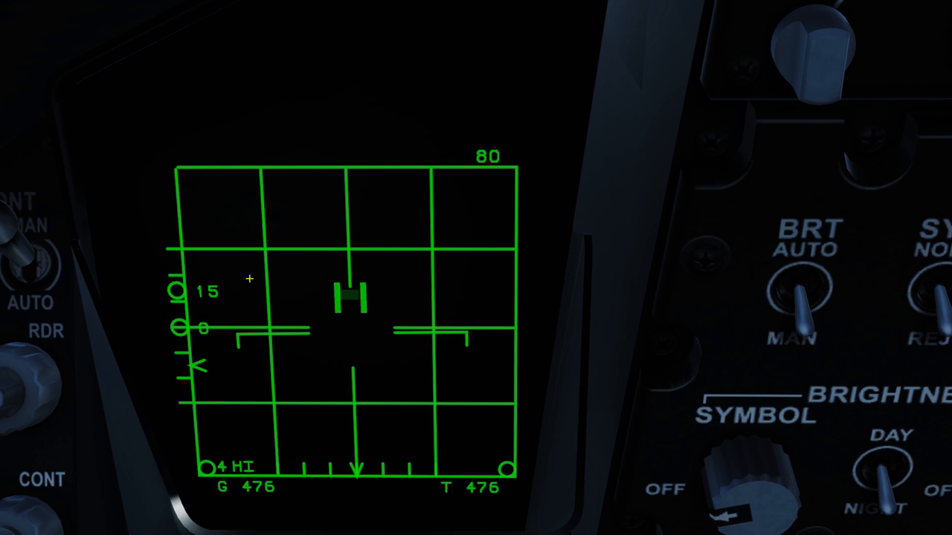
mouse_move(348, 262)
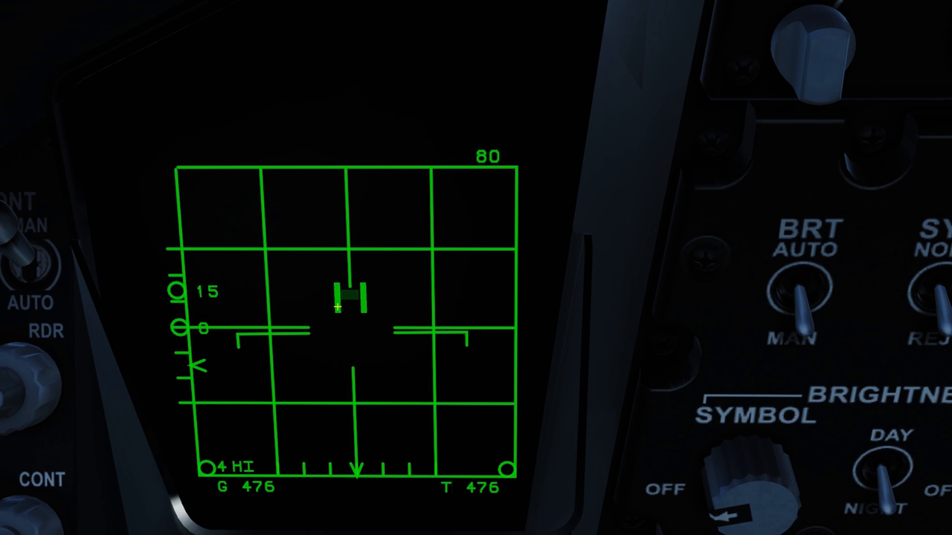
mouse_move(327, 259)
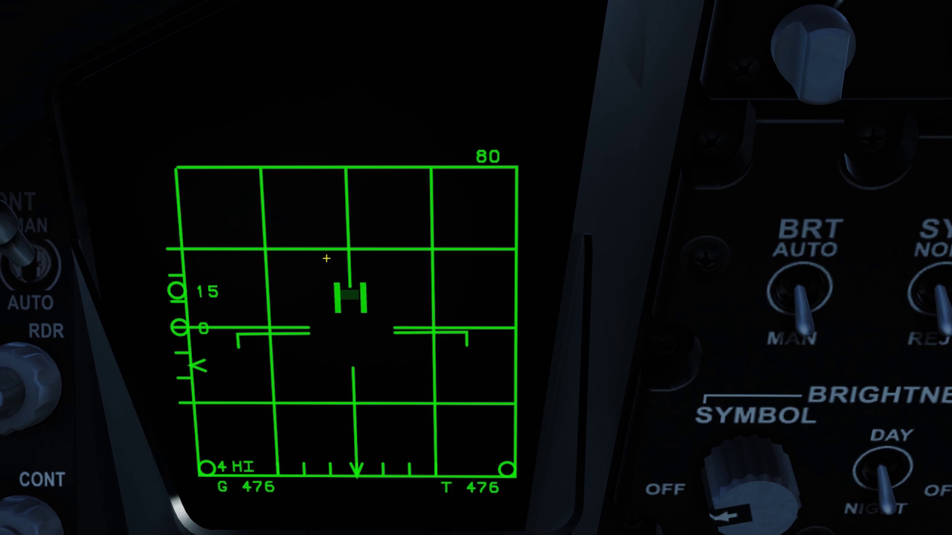
mouse_move(350, 294)
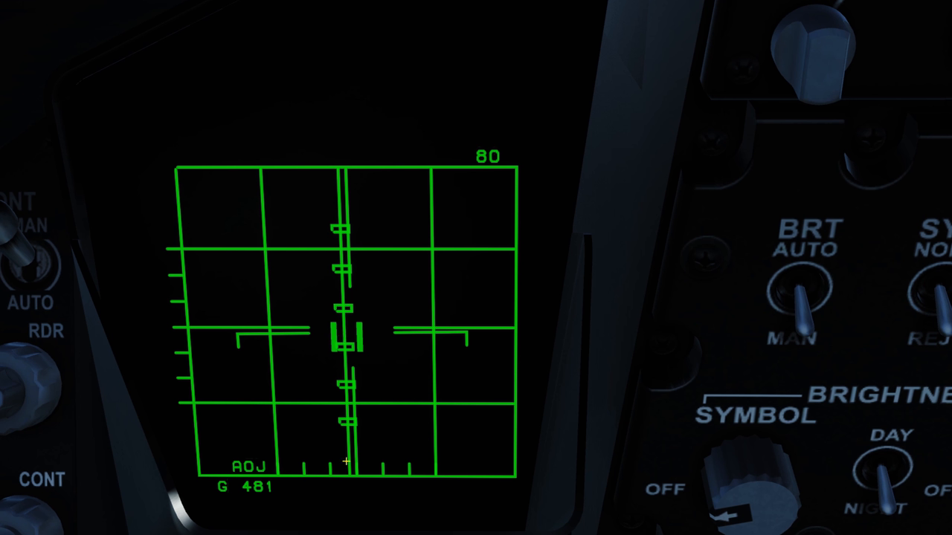
mouse_move(275, 474)
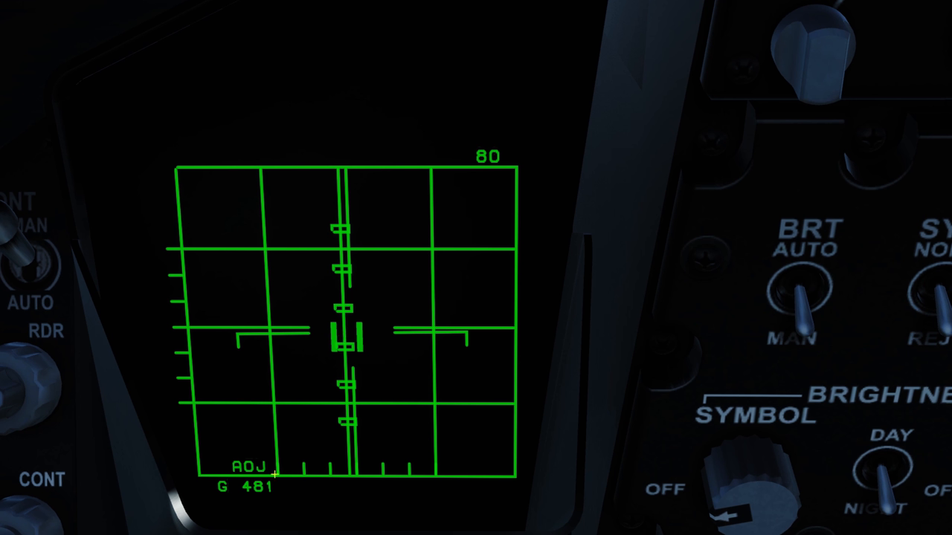
mouse_move(340, 397)
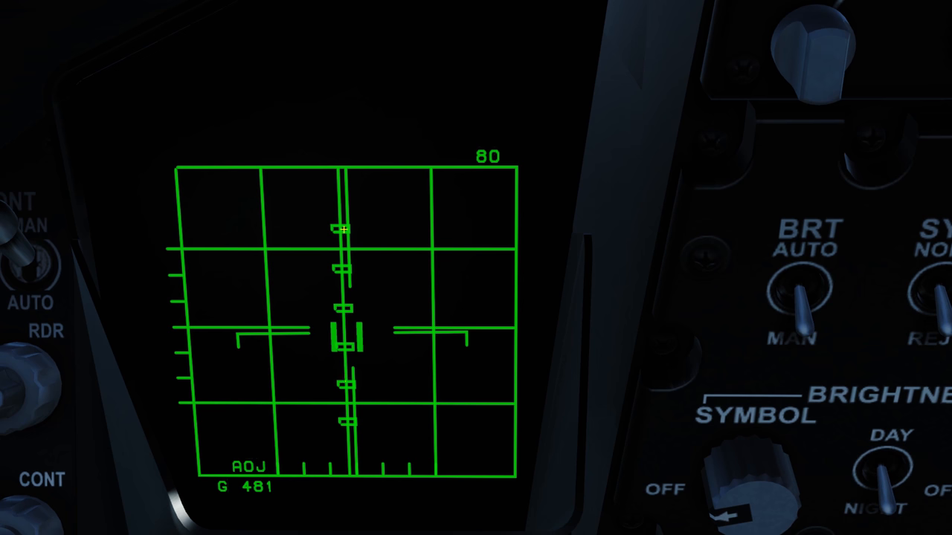
Pause the mission with Escape and enter Adjust Controls
key(Escape)
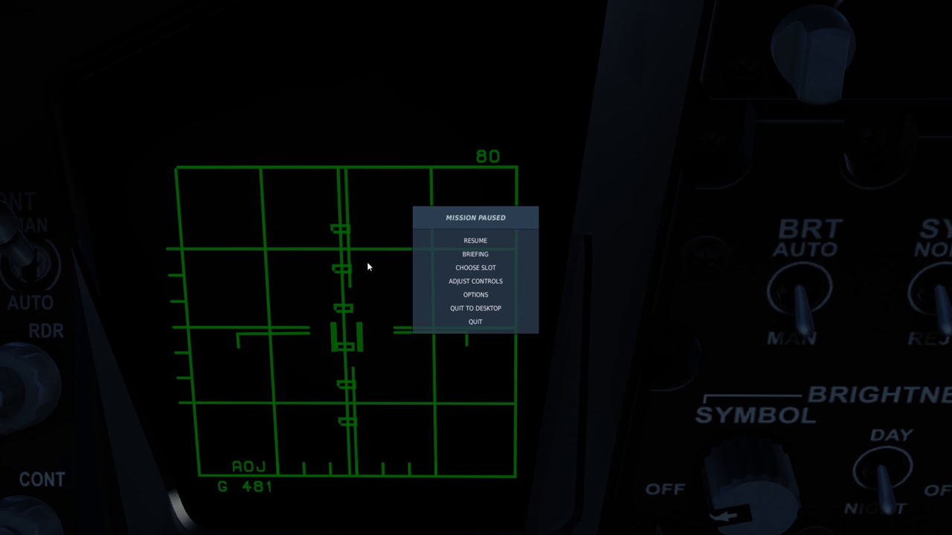
click(476, 281)
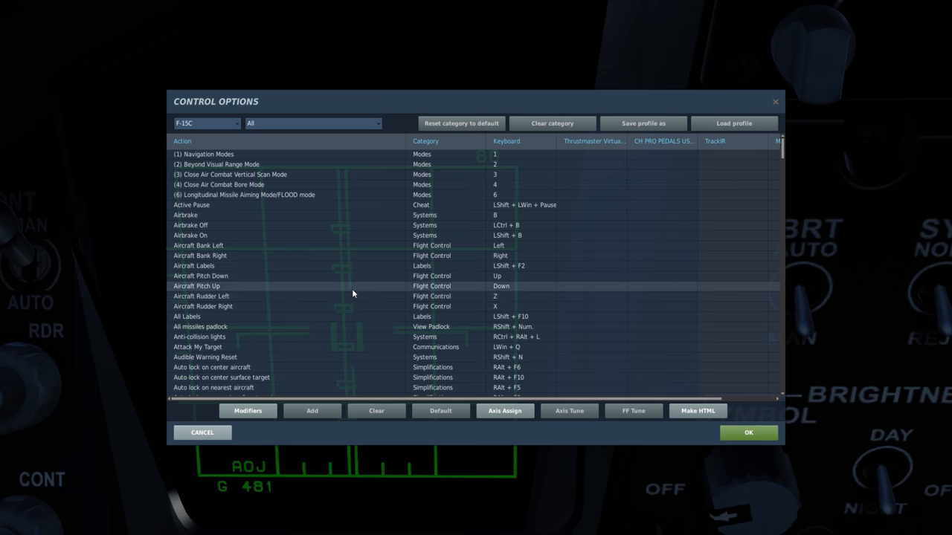
Scroll the F-15C key list down to the Radar entries
scroll(down, 3)
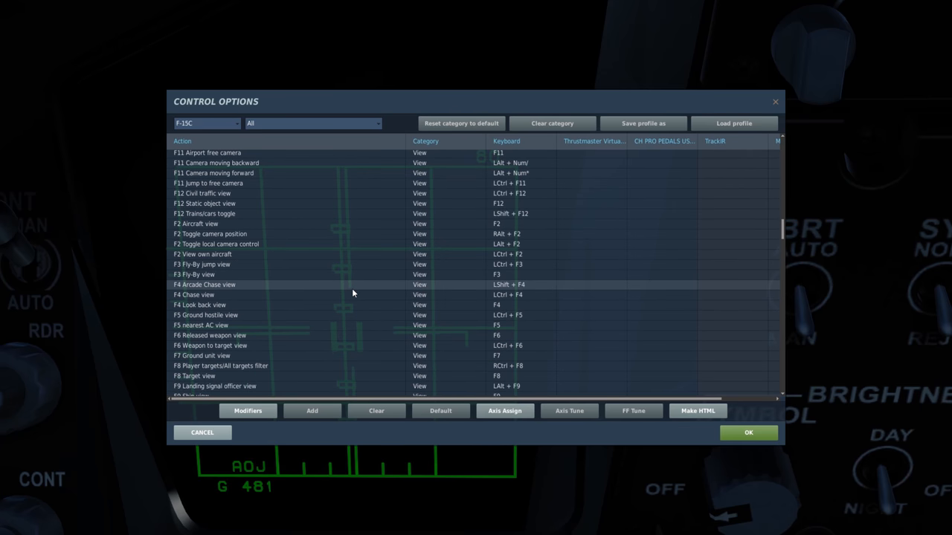
scroll(down, 3)
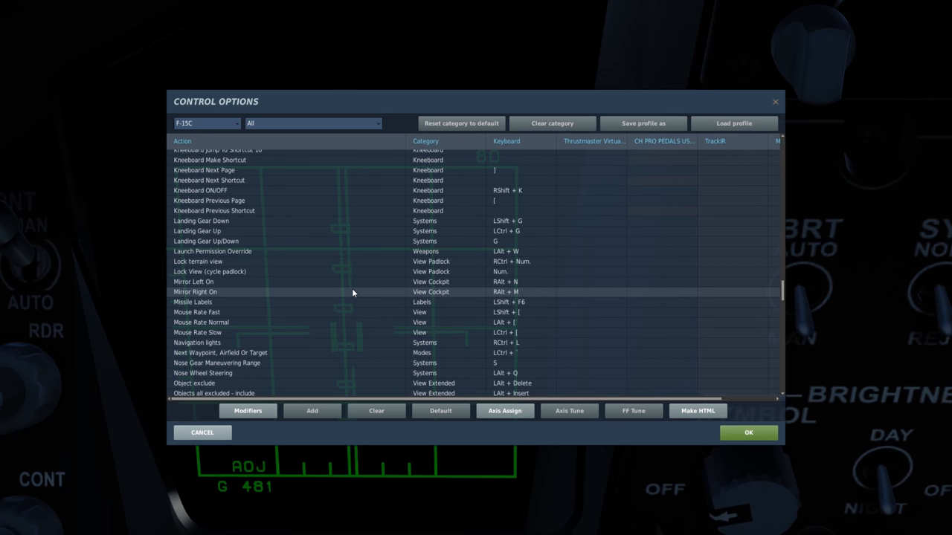
scroll(down, 3)
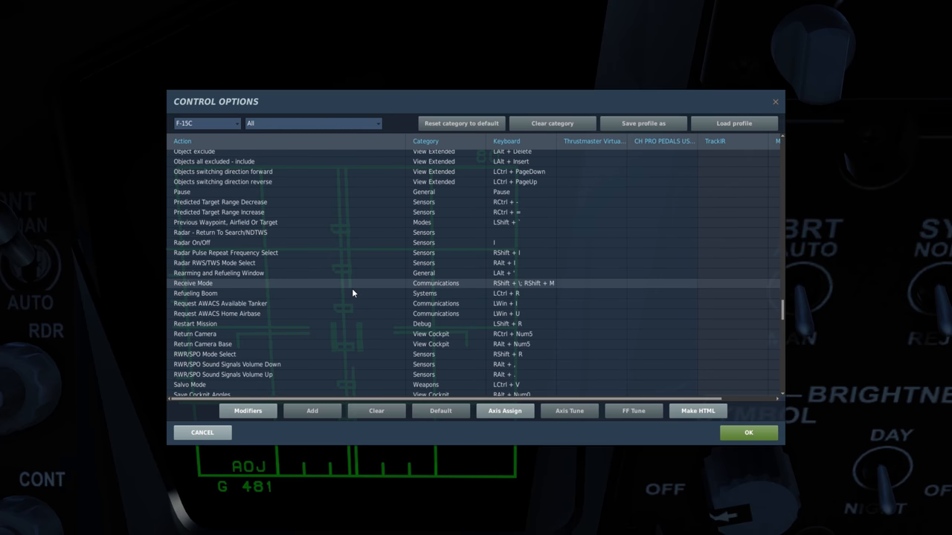
mouse_move(333, 208)
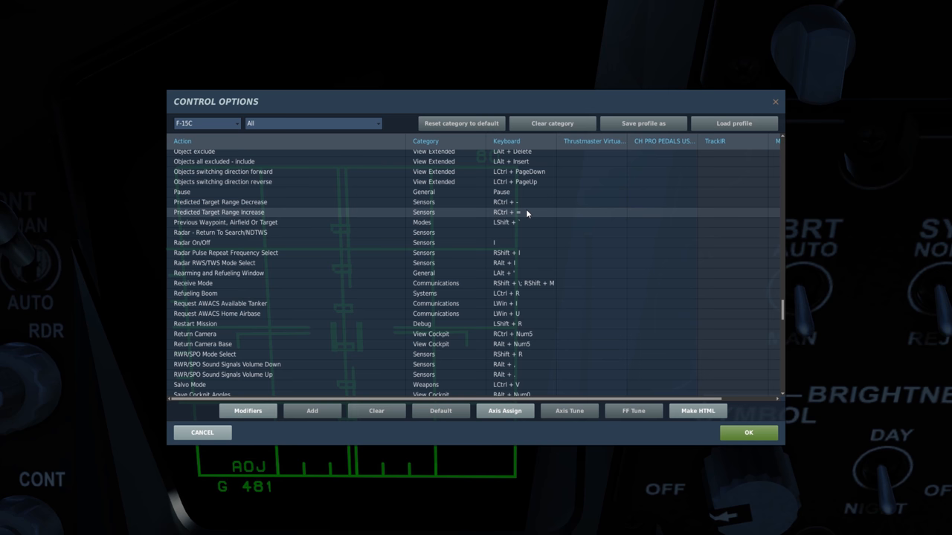
mouse_move(452, 228)
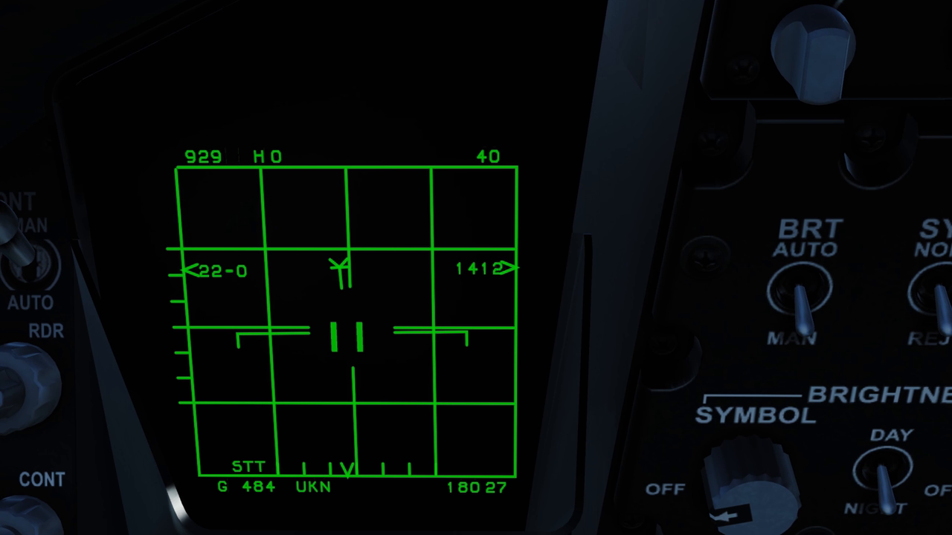
mouse_move(410, 280)
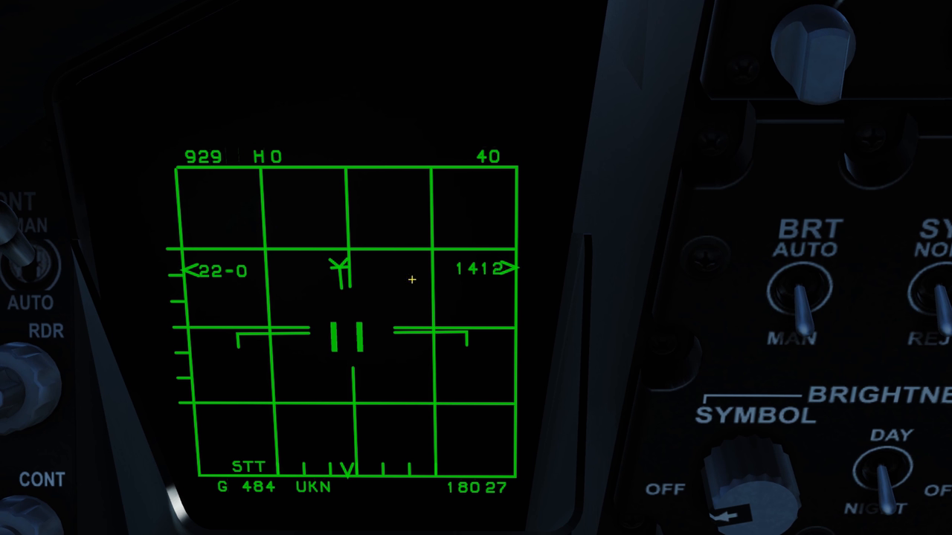
mouse_move(372, 211)
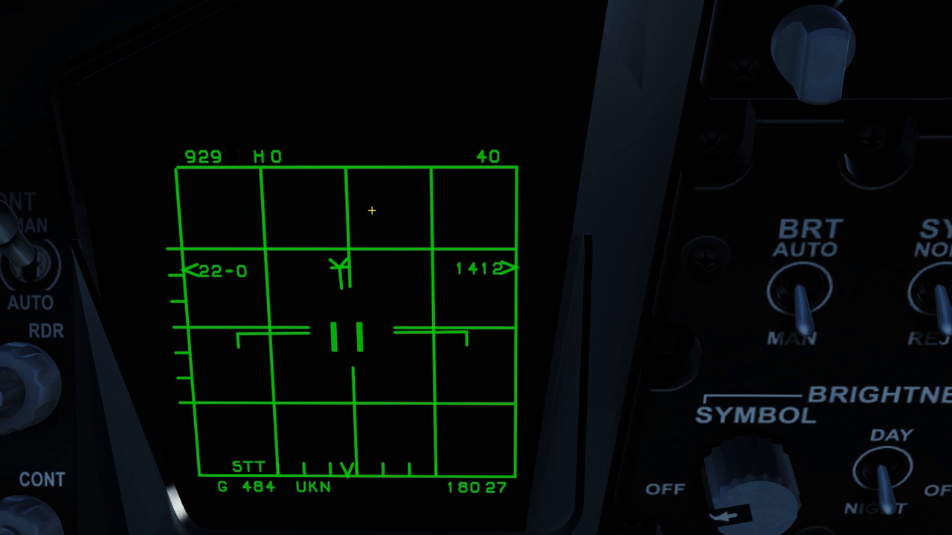
mouse_move(505, 134)
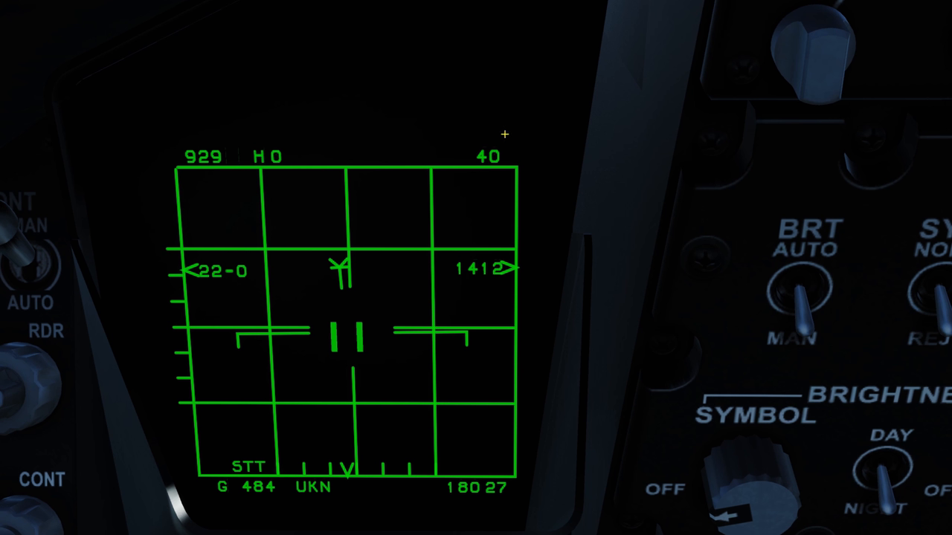
mouse_move(510, 140)
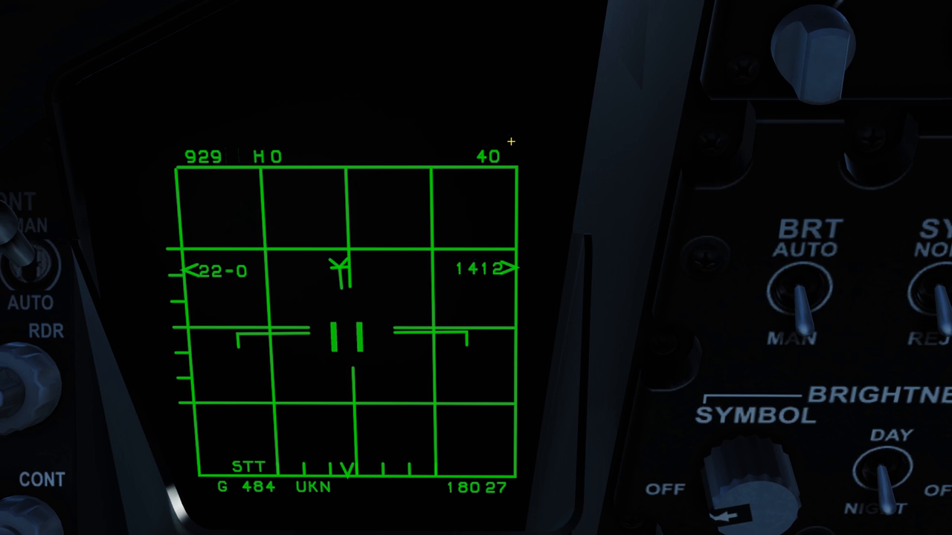
mouse_move(467, 225)
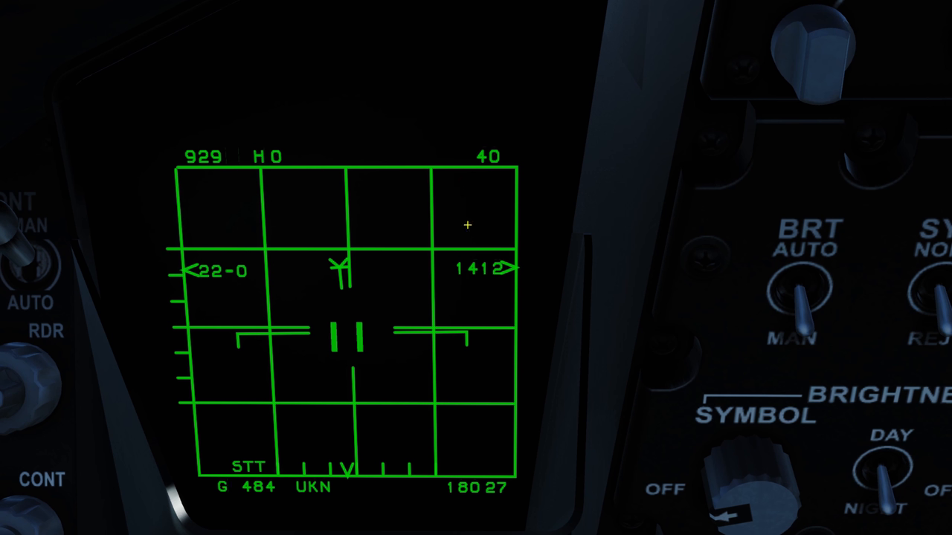
mouse_move(265, 142)
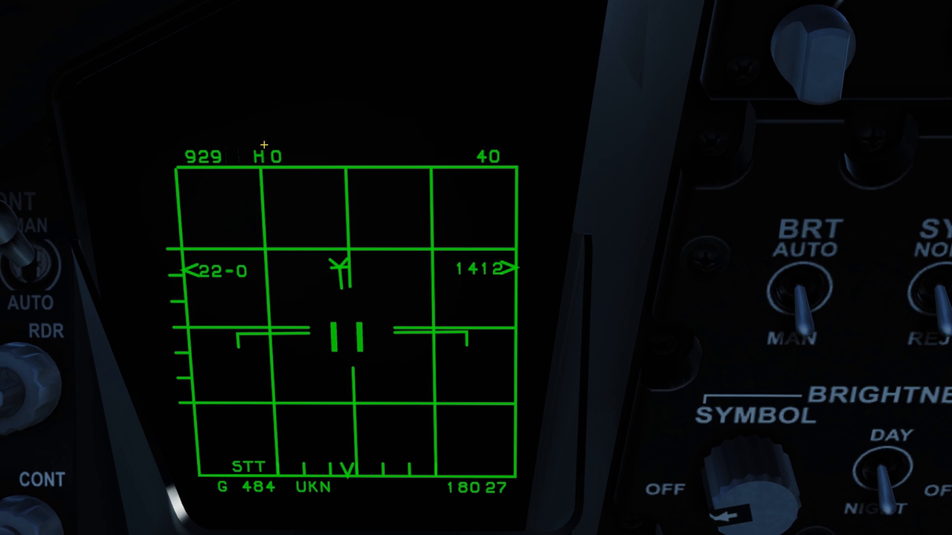
mouse_move(290, 158)
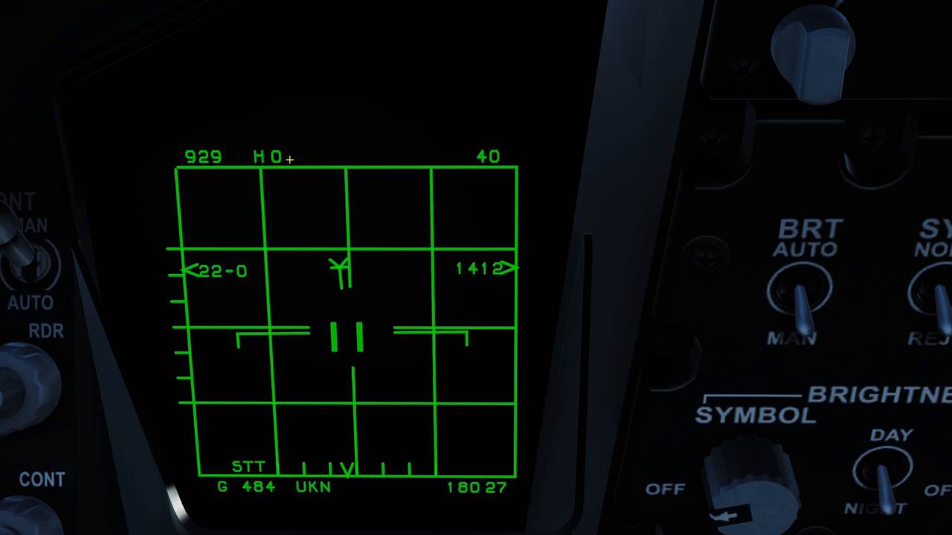
mouse_move(251, 149)
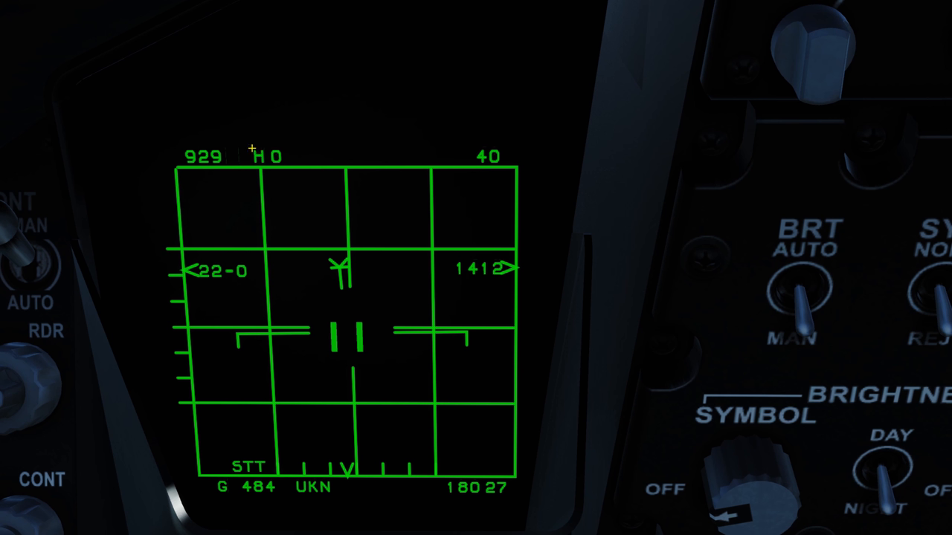
mouse_move(262, 163)
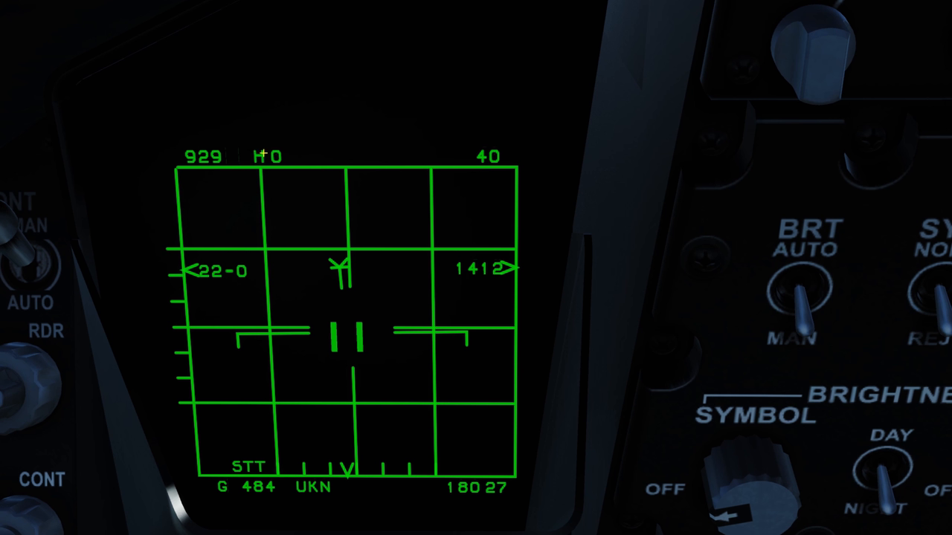
mouse_move(309, 229)
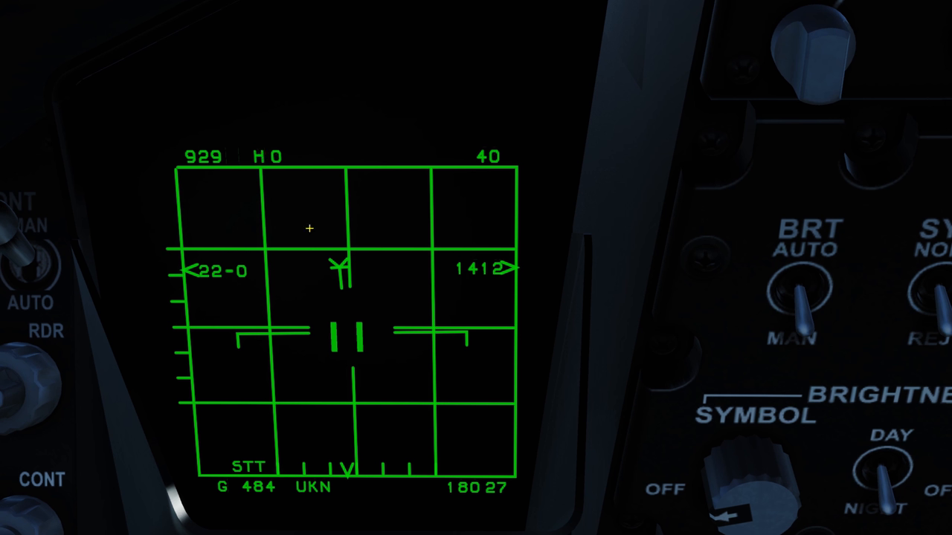
mouse_move(389, 284)
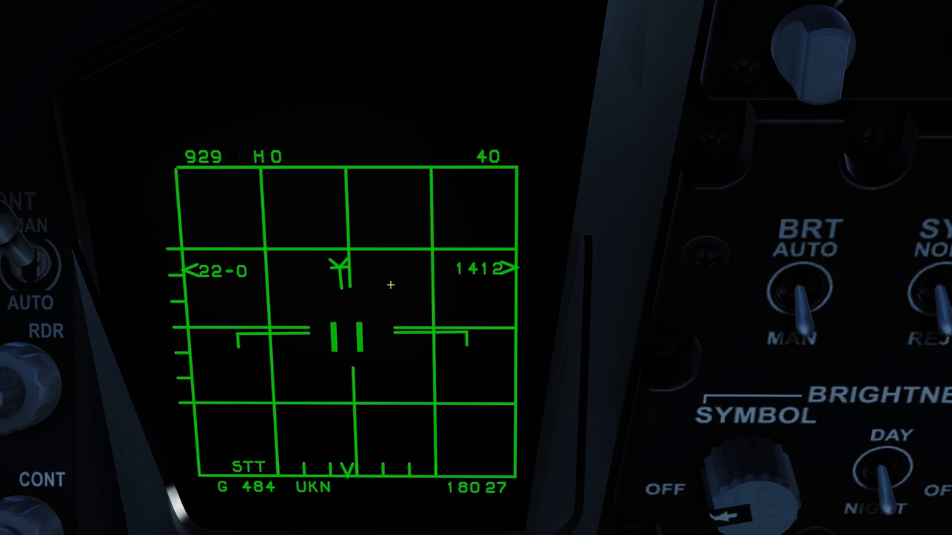
mouse_move(244, 162)
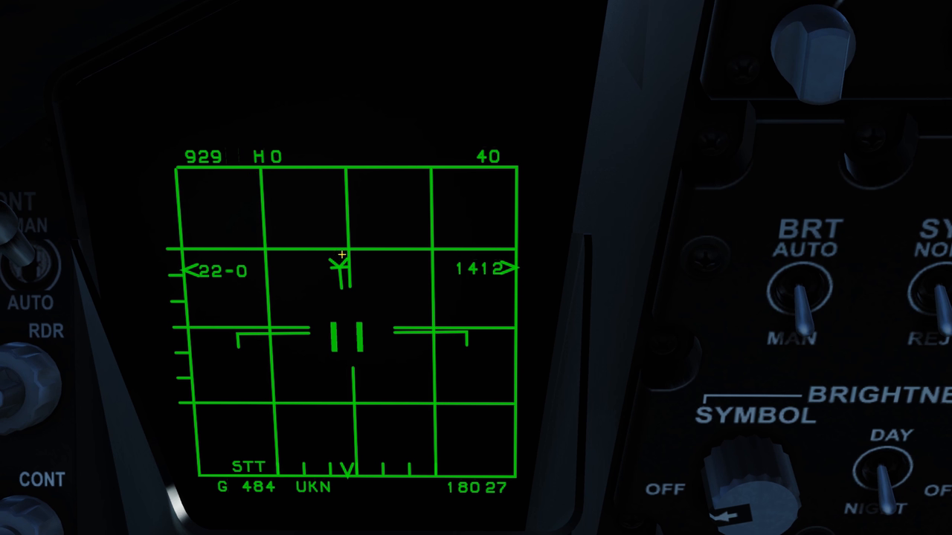
mouse_move(345, 201)
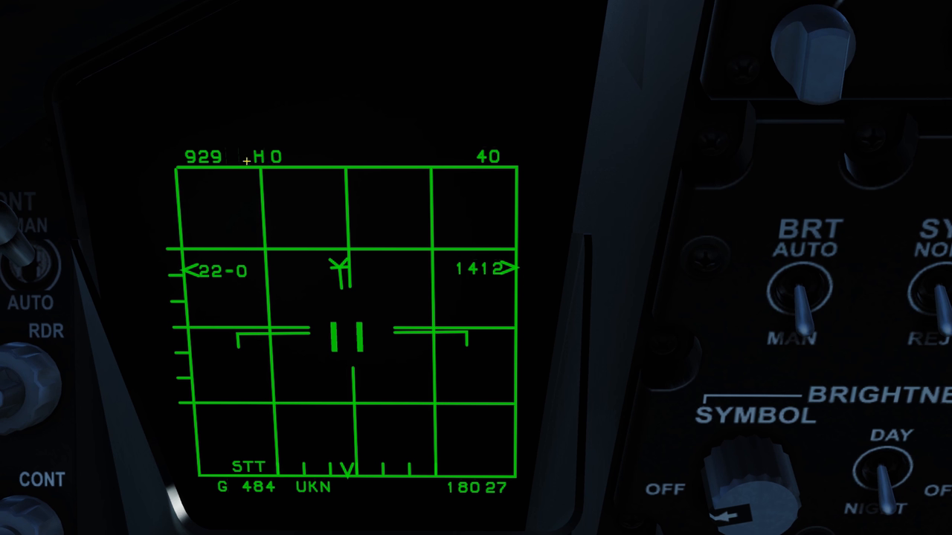
mouse_move(184, 142)
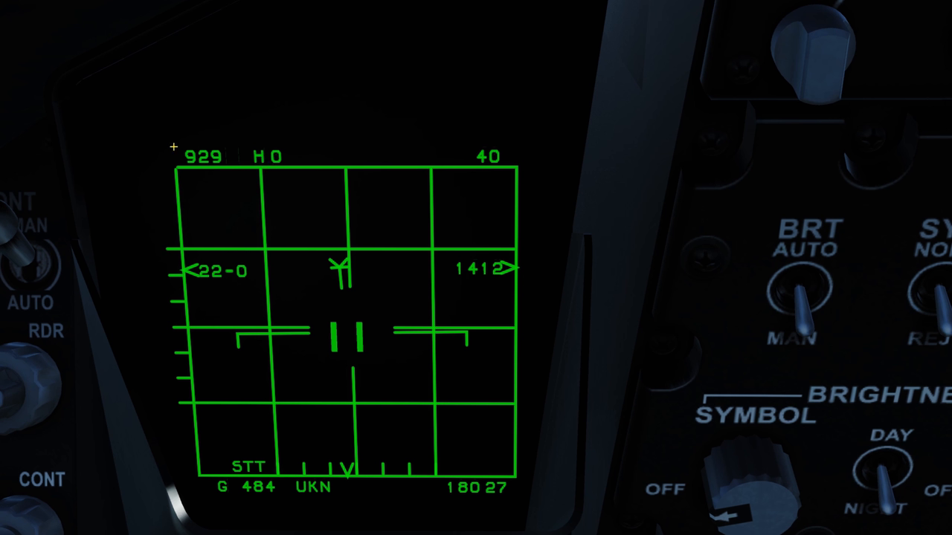
mouse_move(202, 170)
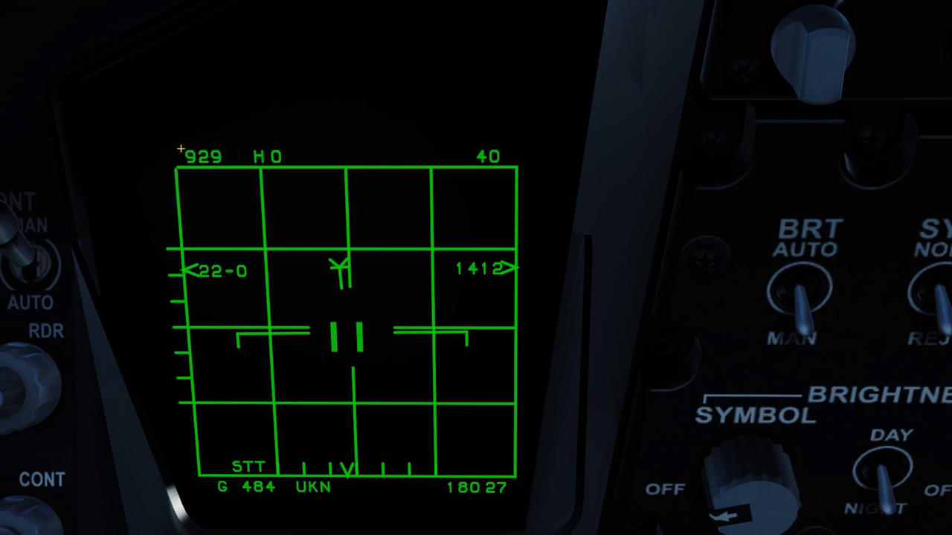
mouse_move(351, 247)
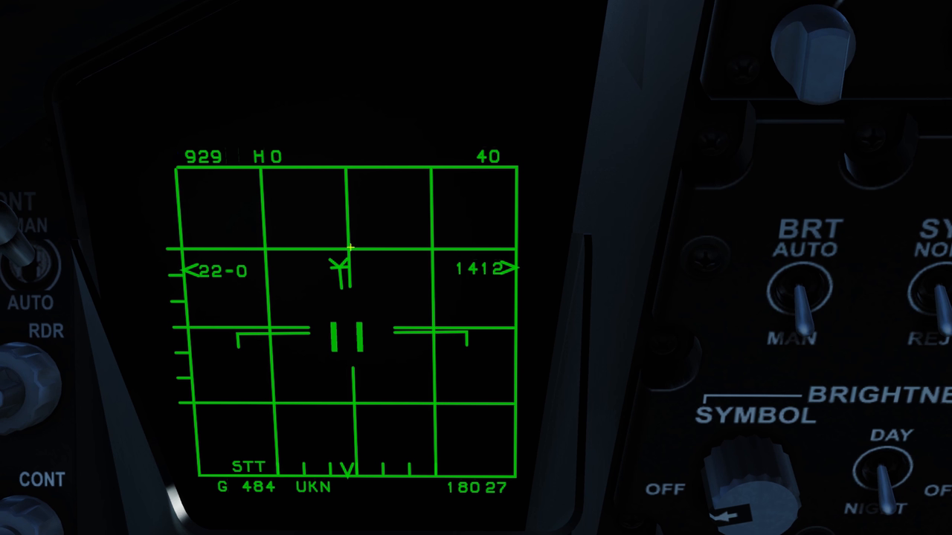
mouse_move(242, 171)
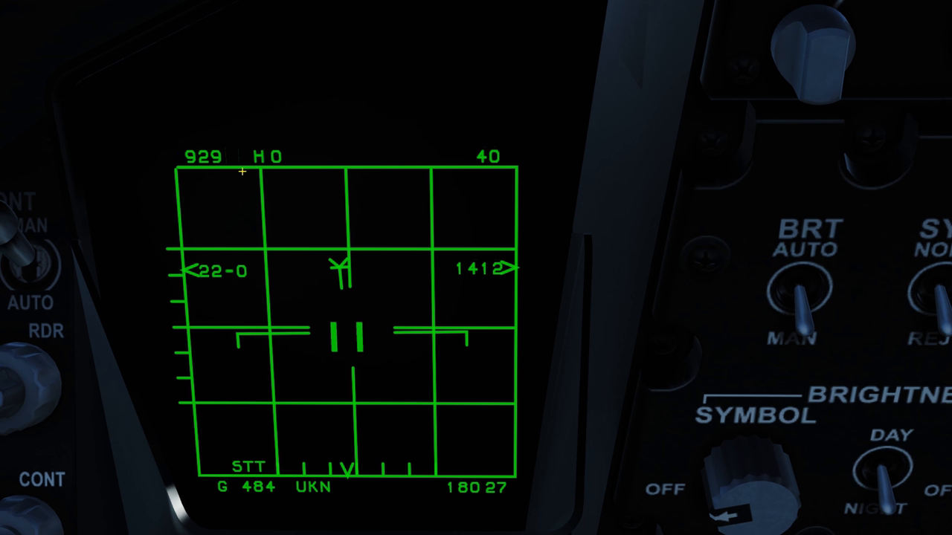
mouse_move(227, 178)
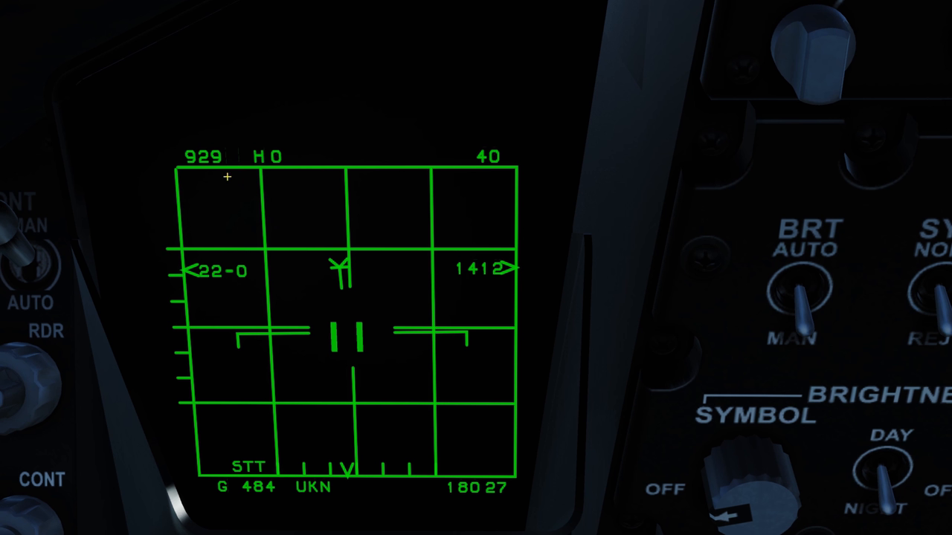
mouse_move(252, 201)
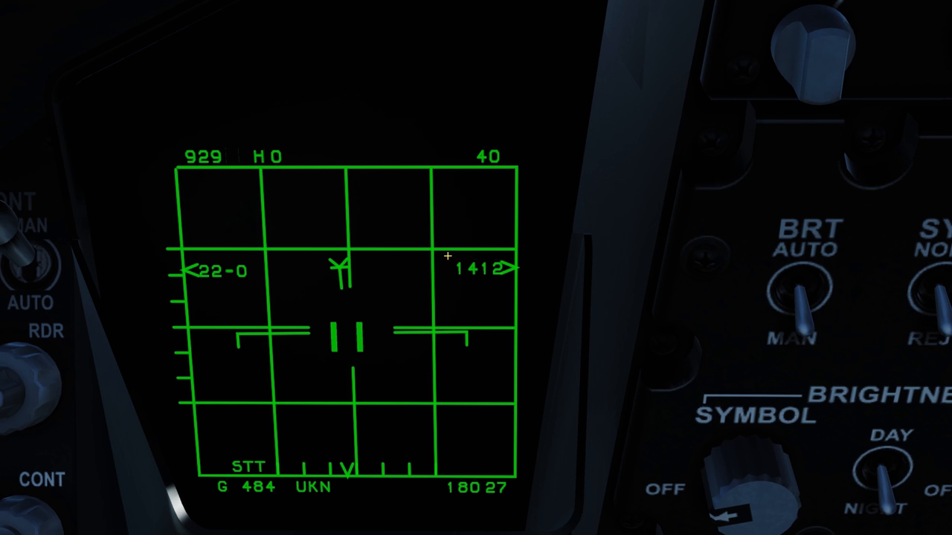
mouse_move(505, 259)
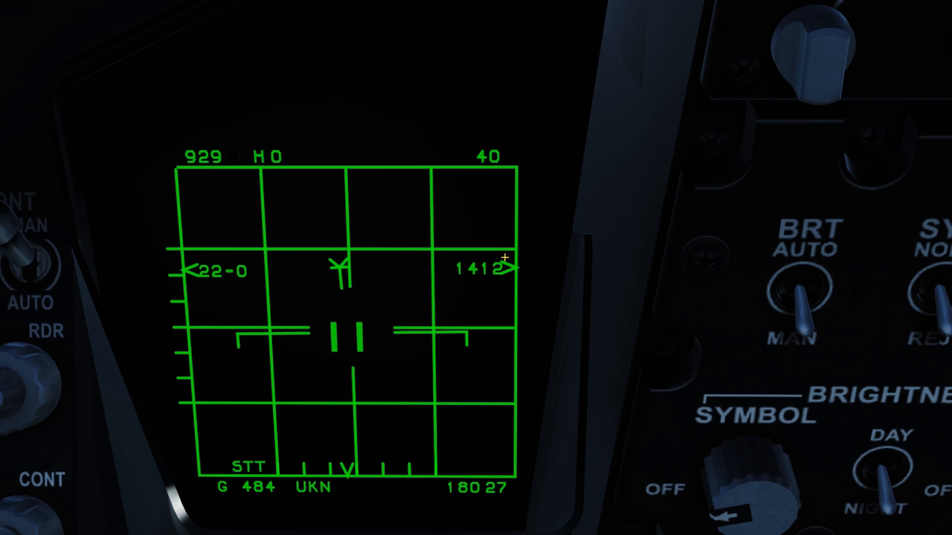
mouse_move(335, 216)
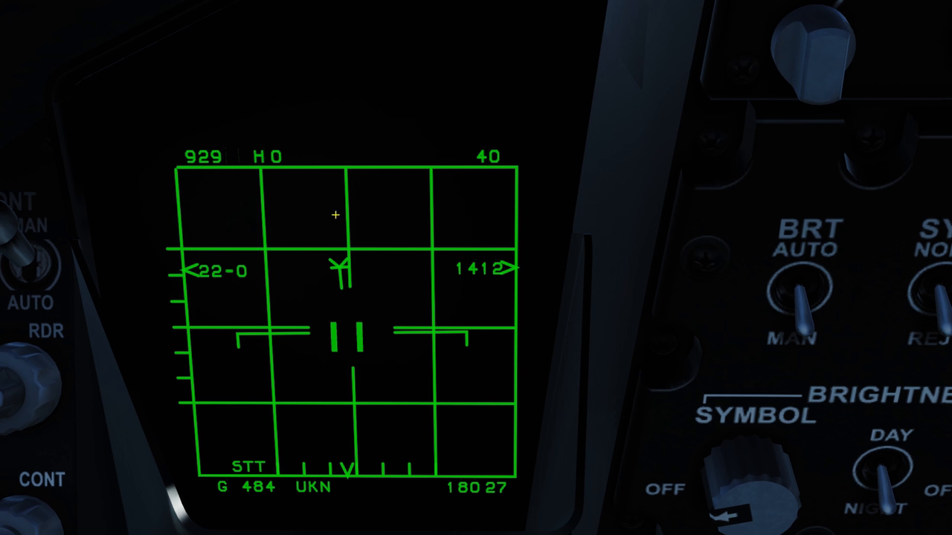
mouse_move(345, 366)
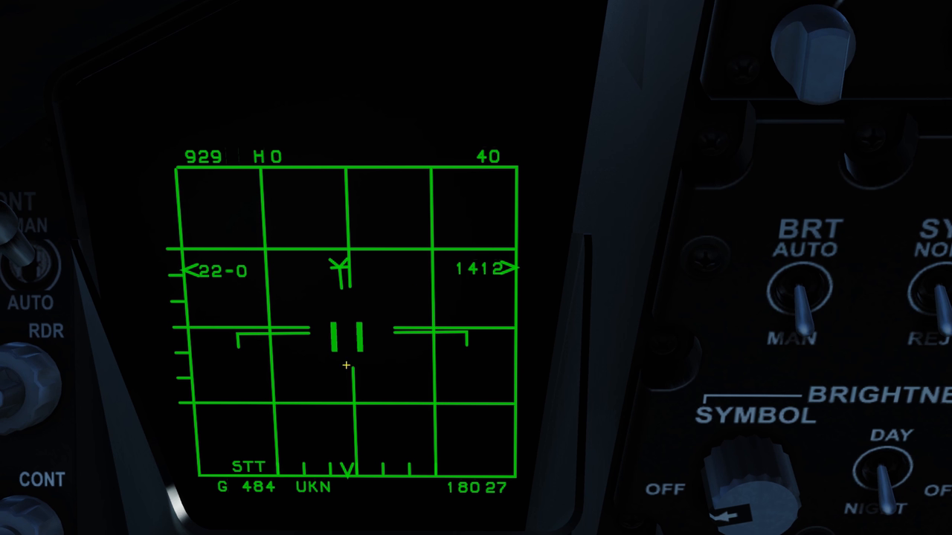
mouse_move(342, 288)
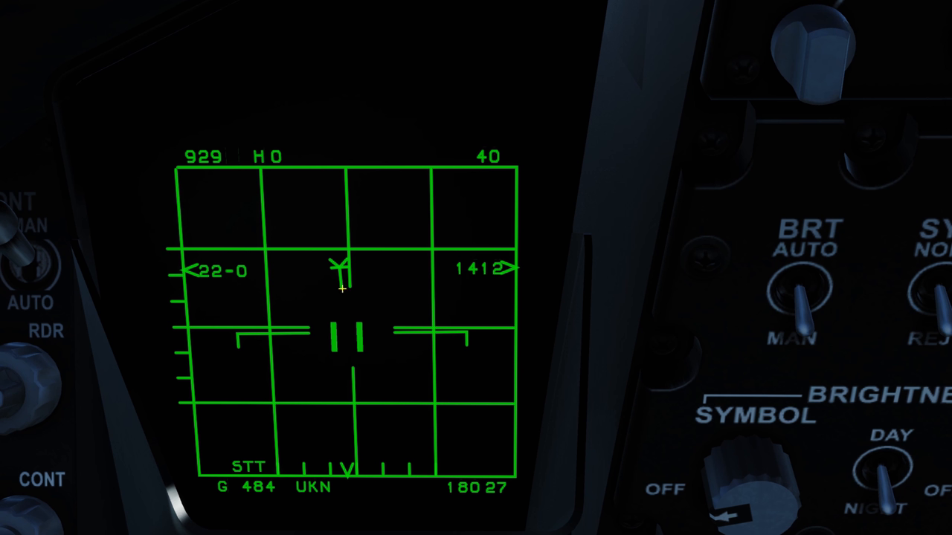
mouse_move(355, 394)
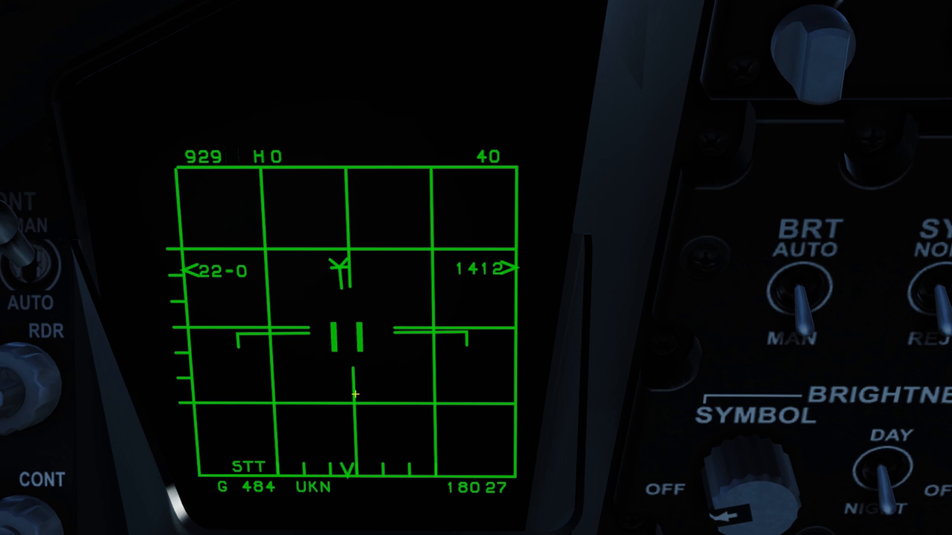
mouse_move(336, 175)
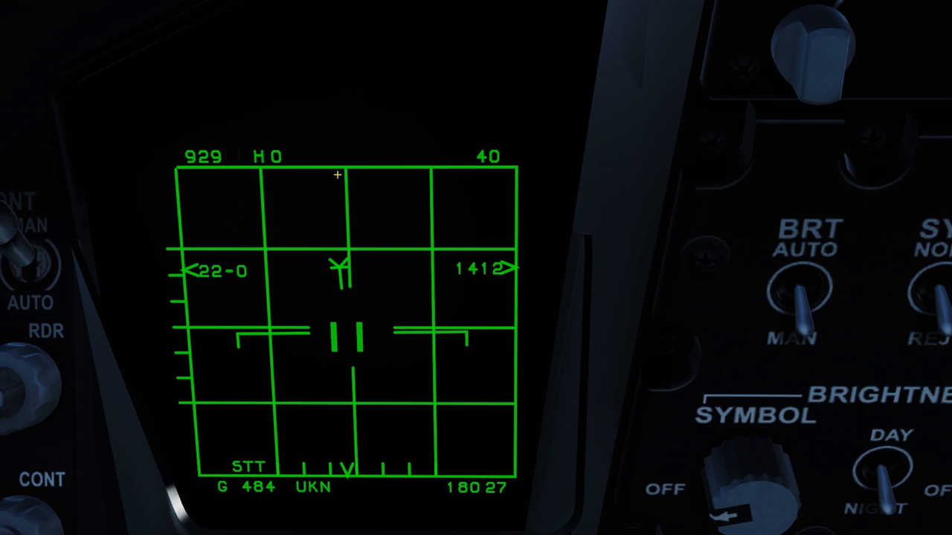
mouse_move(349, 269)
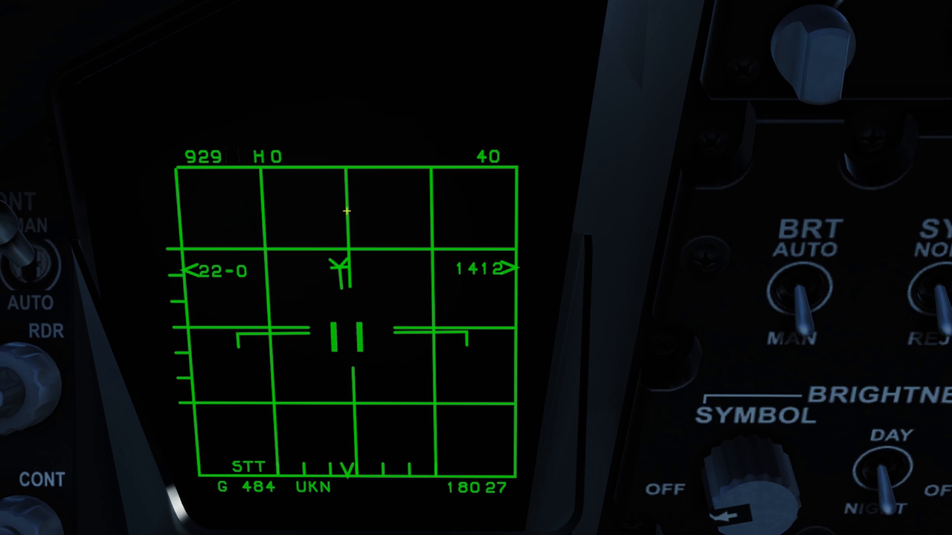
mouse_move(336, 289)
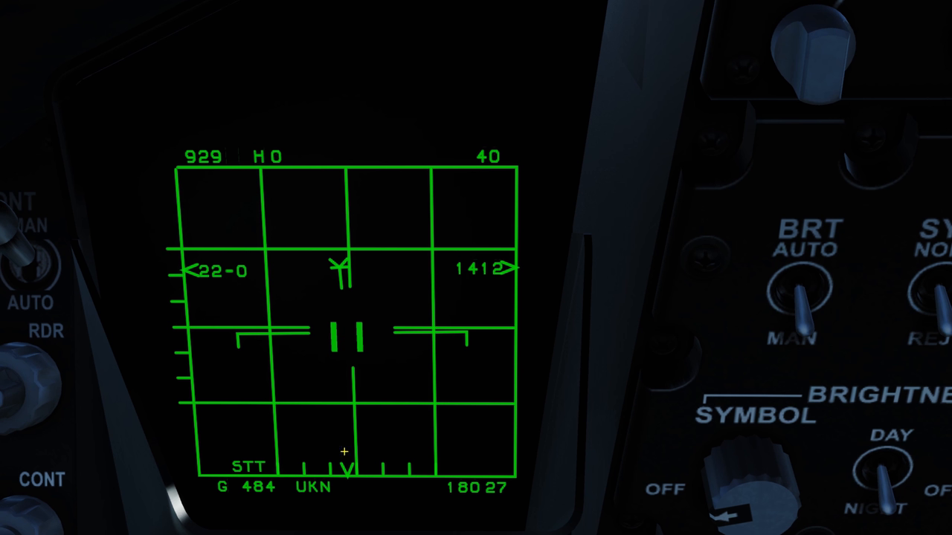
mouse_move(445, 267)
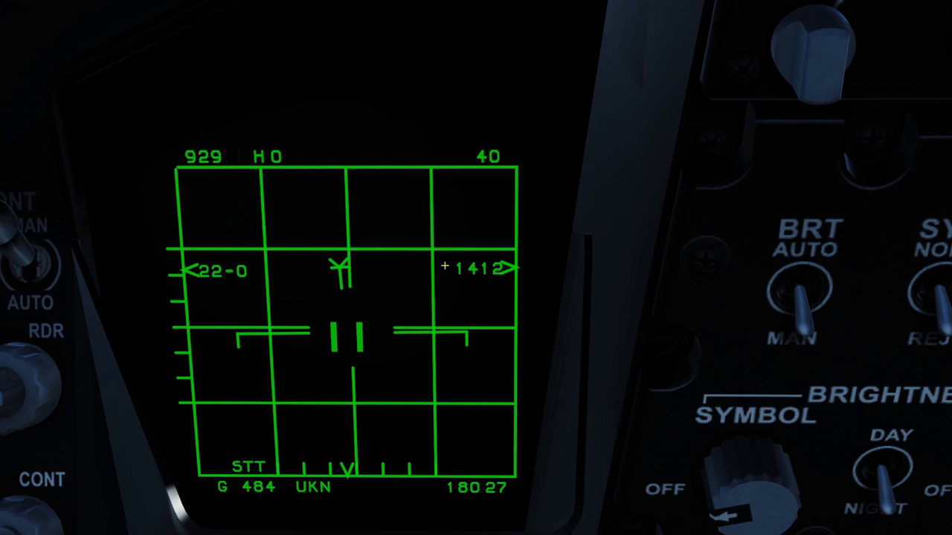
mouse_move(470, 343)
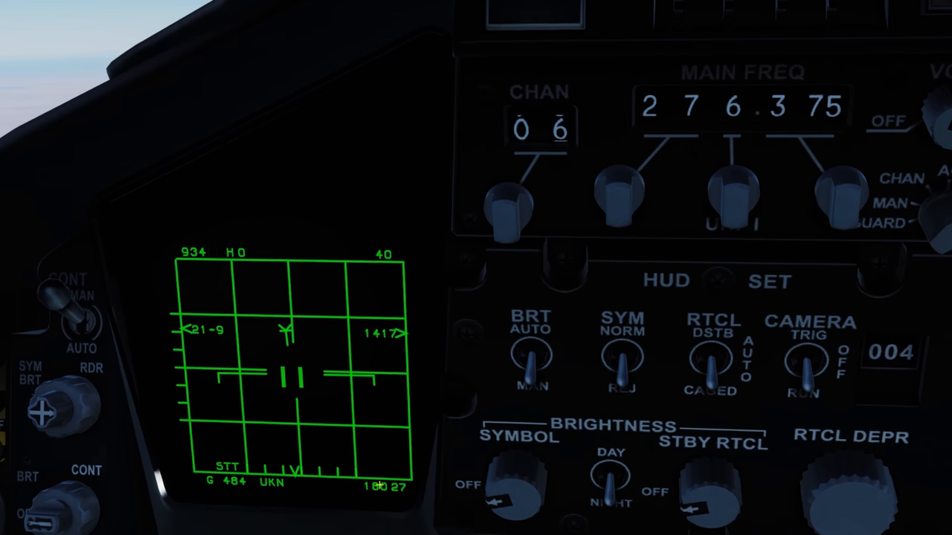
Return the cockpit view forward to look through the HUD over the sea
click(476, 268)
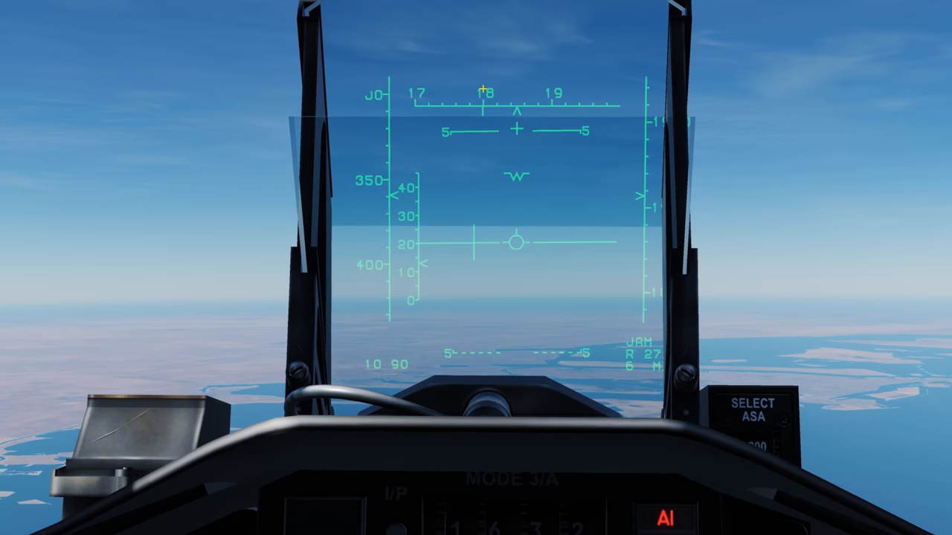